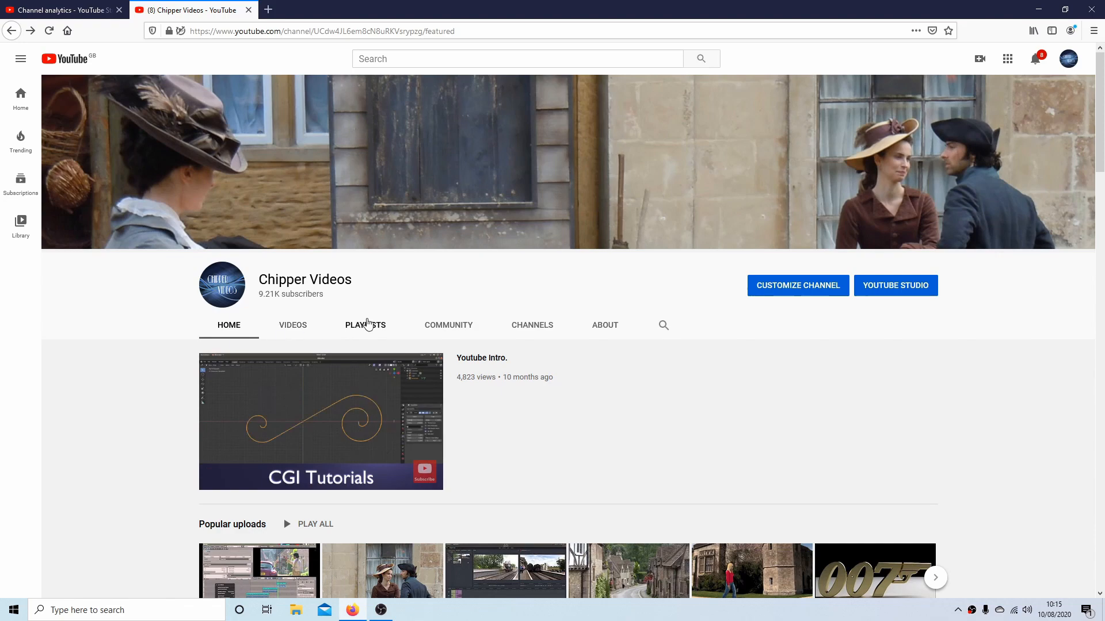
- Go to the Chipper Videos PLAYLISTS tab and scroll through the created playlists
{"action": "left_click", "coordinate": [365, 325]}
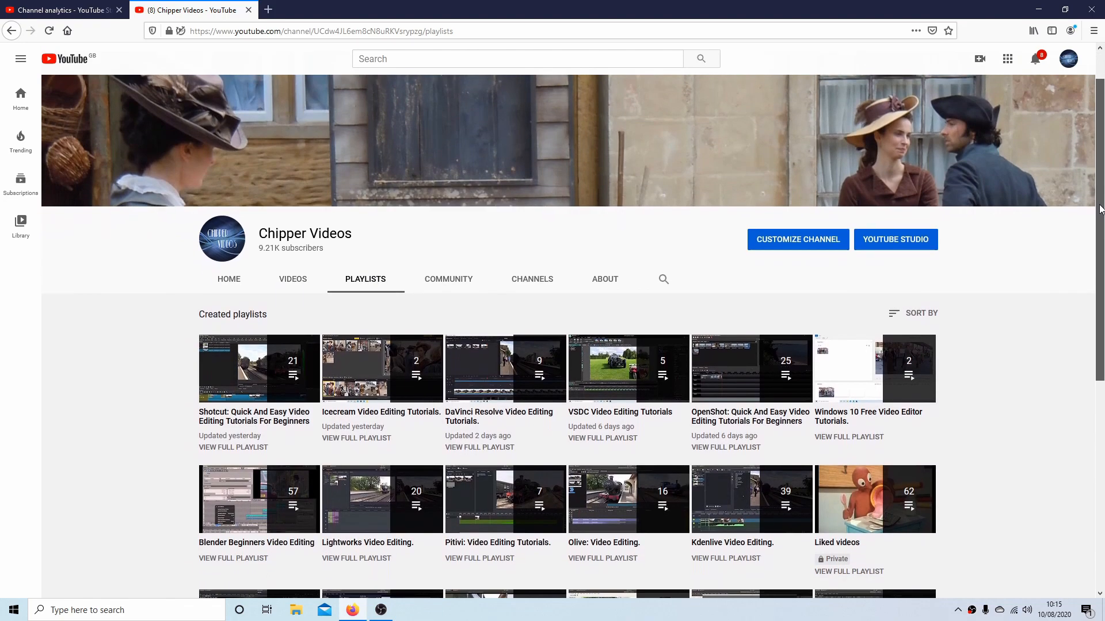
{"action": "scroll", "scroll_direction": "down", "scroll_amount": 3}
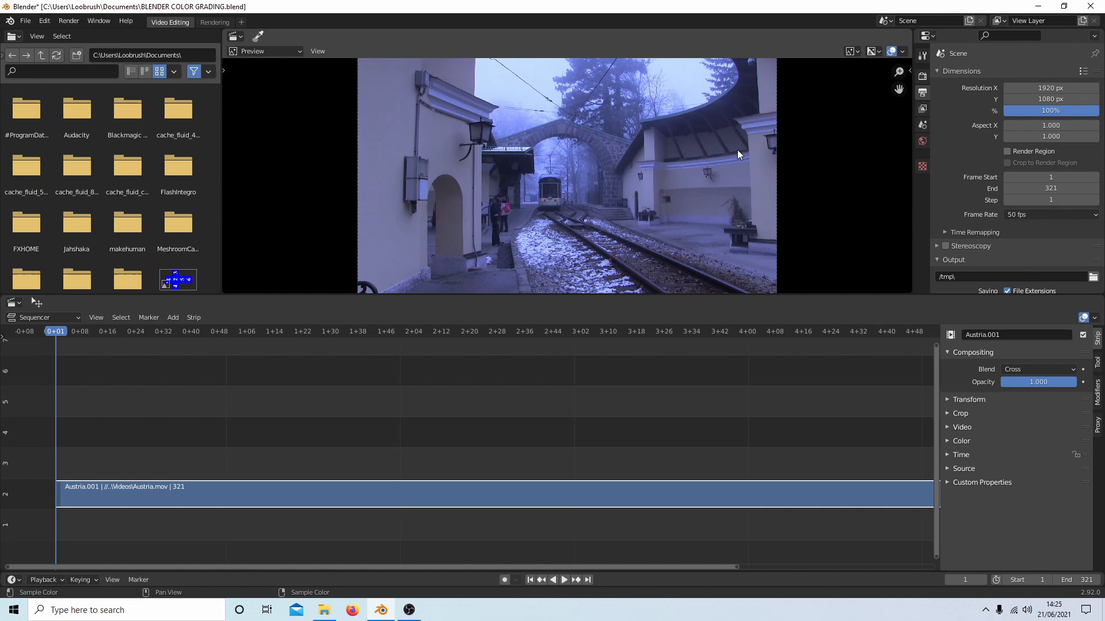
{"action": "mouse_move", "coordinate": [710, 195]}
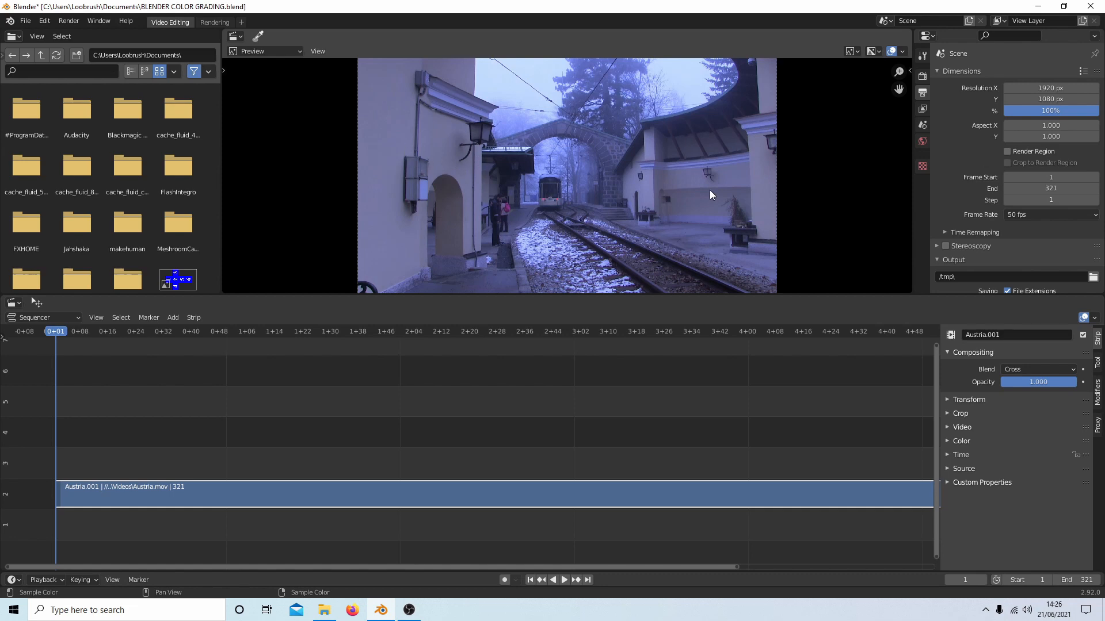
{"action": "mouse_move", "coordinate": [390, 156]}
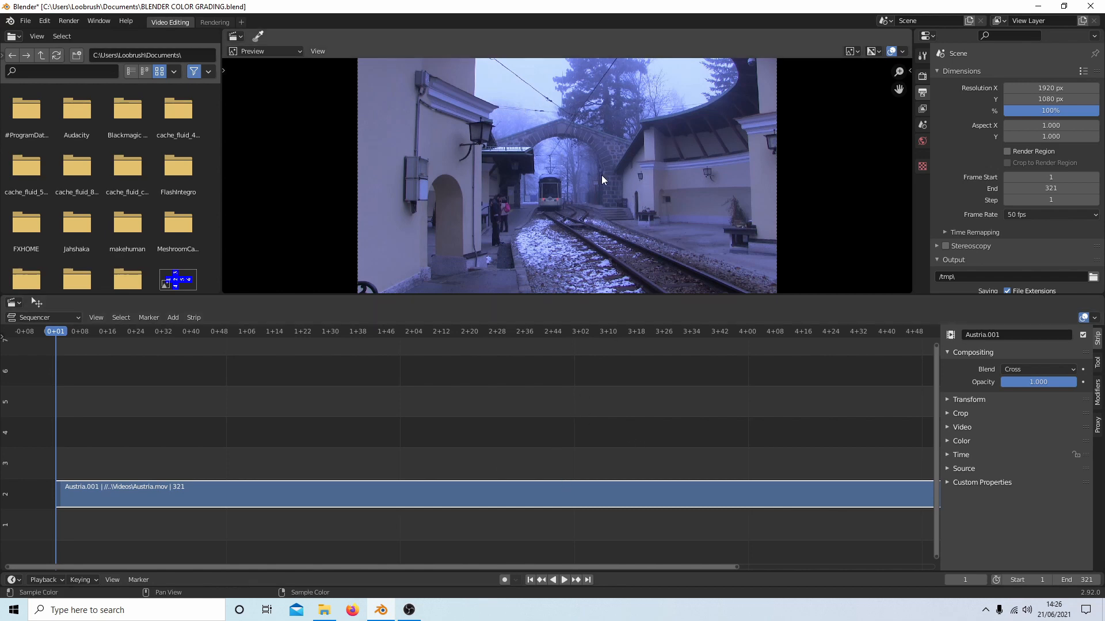
{"action": "mouse_move", "coordinate": [602, 223]}
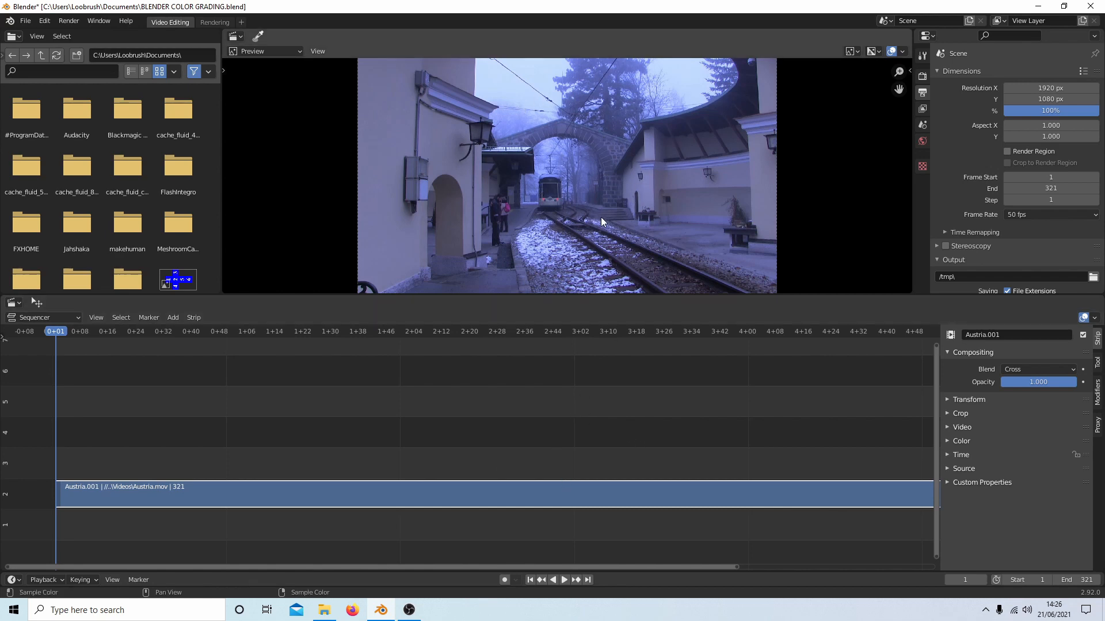
{"action": "mouse_move", "coordinate": [588, 139]}
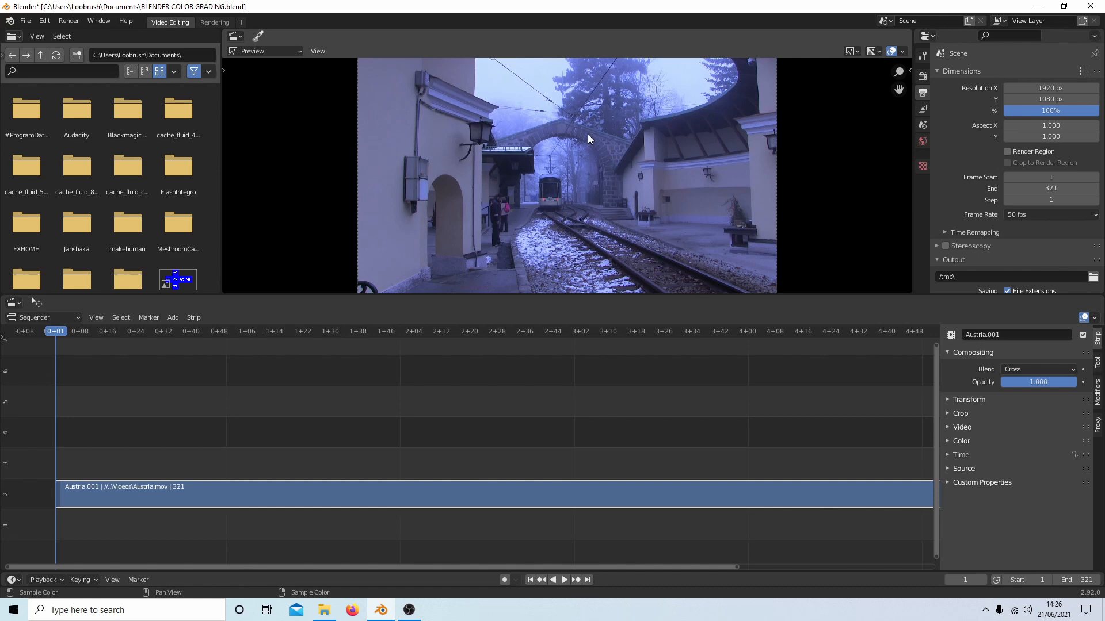
{"action": "mouse_move", "coordinate": [594, 180]}
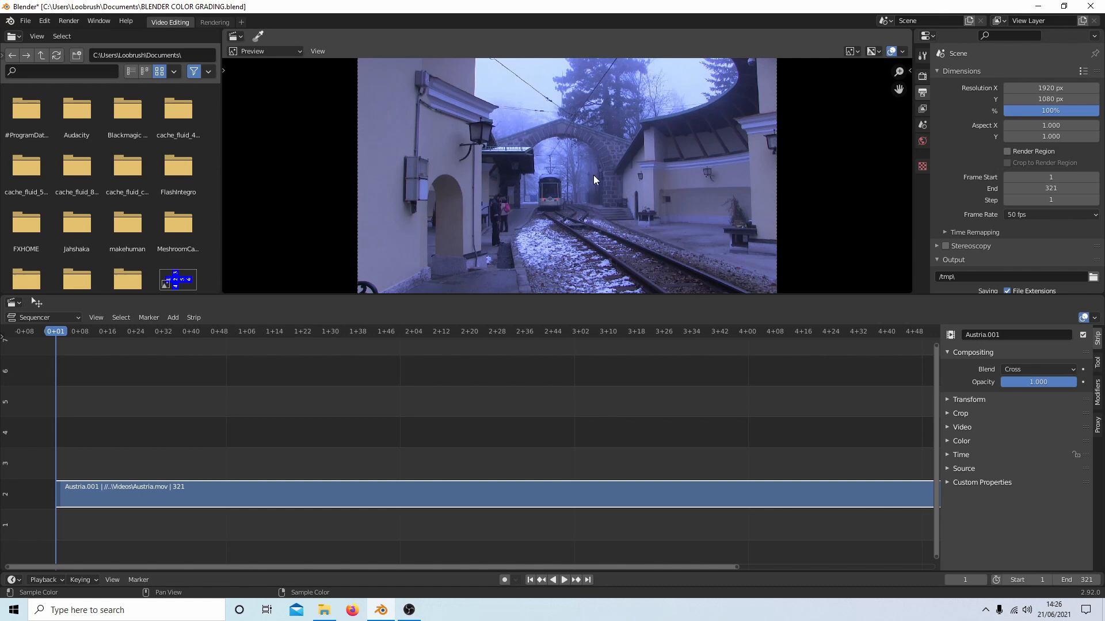
{"action": "mouse_move", "coordinate": [677, 185]}
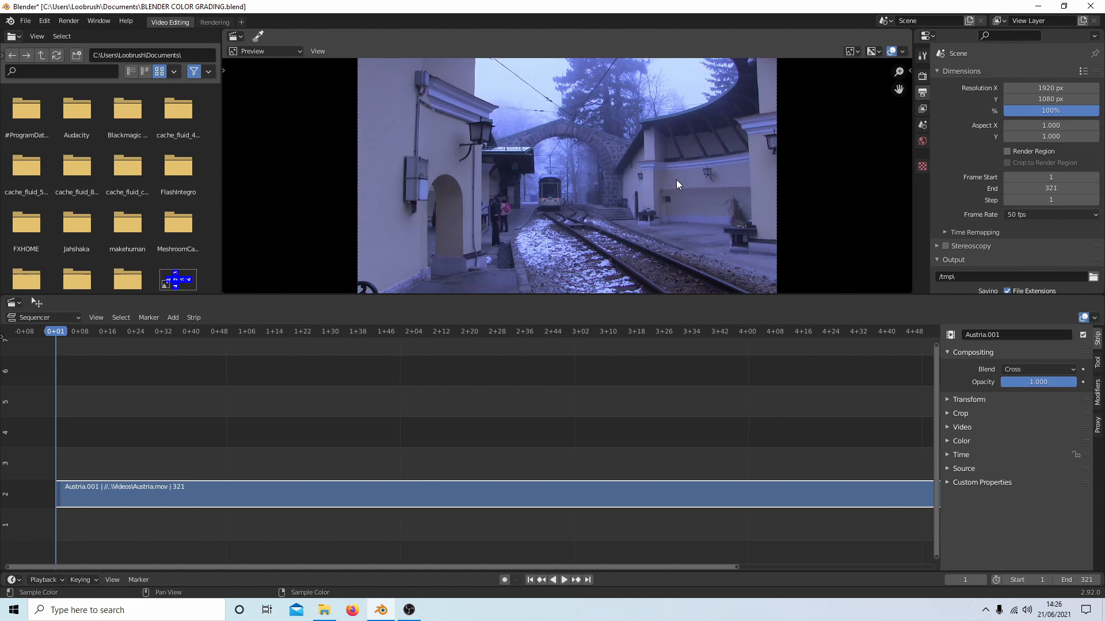
{"action": "mouse_move", "coordinate": [241, 22]}
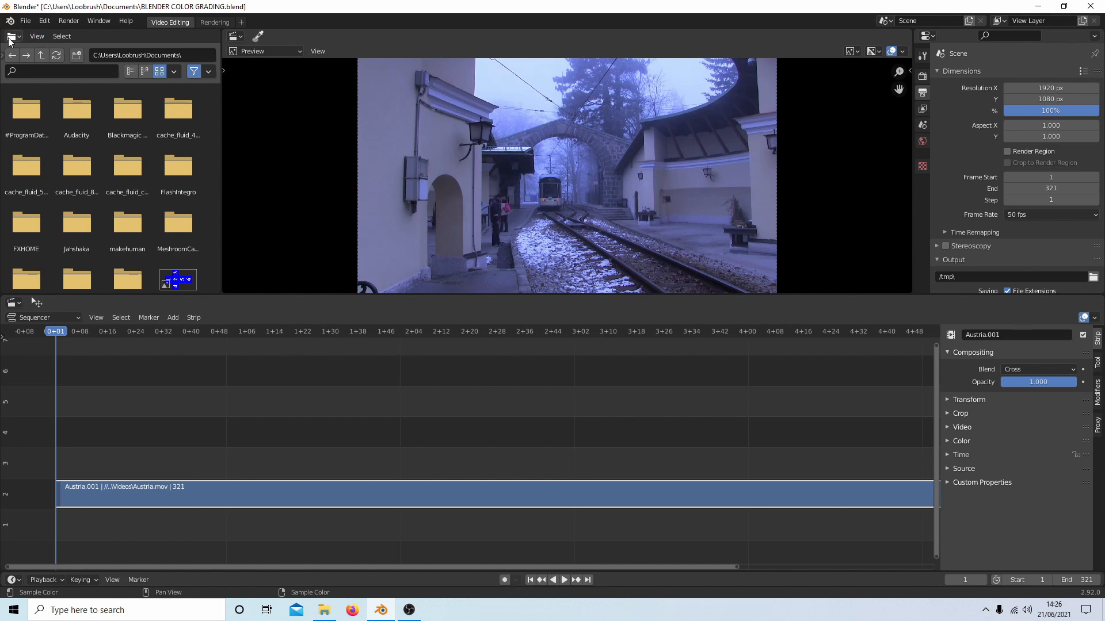
{"action": "mouse_move", "coordinate": [10, 36]}
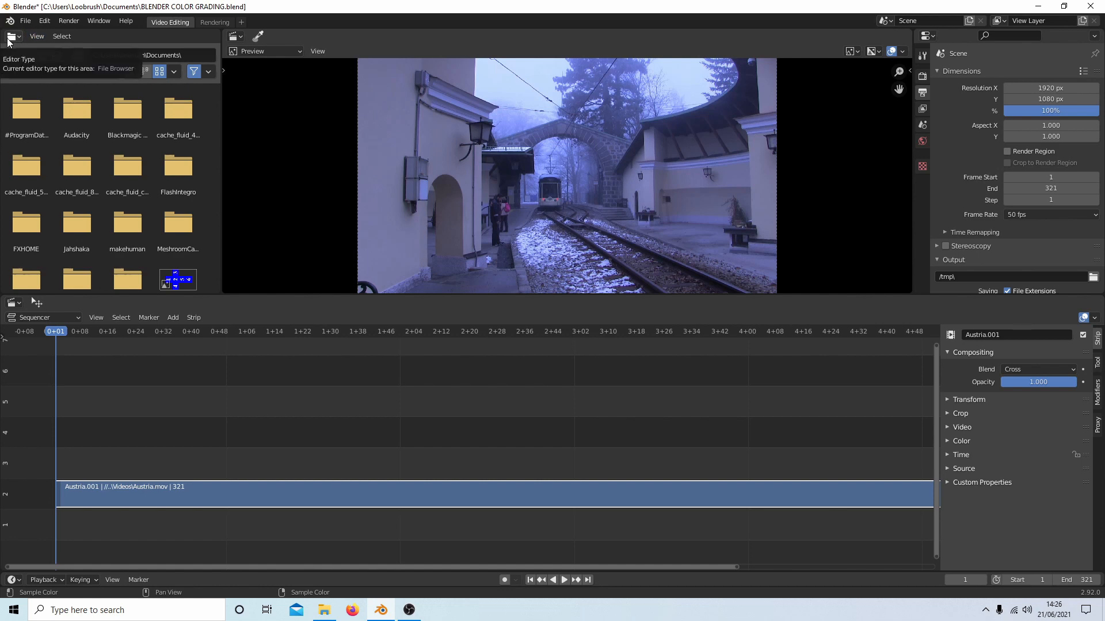
- Make the file browser area a Video Sequencer Preview with Chroma Vectorscope display mode
{"action": "left_click", "coordinate": [12, 35]}
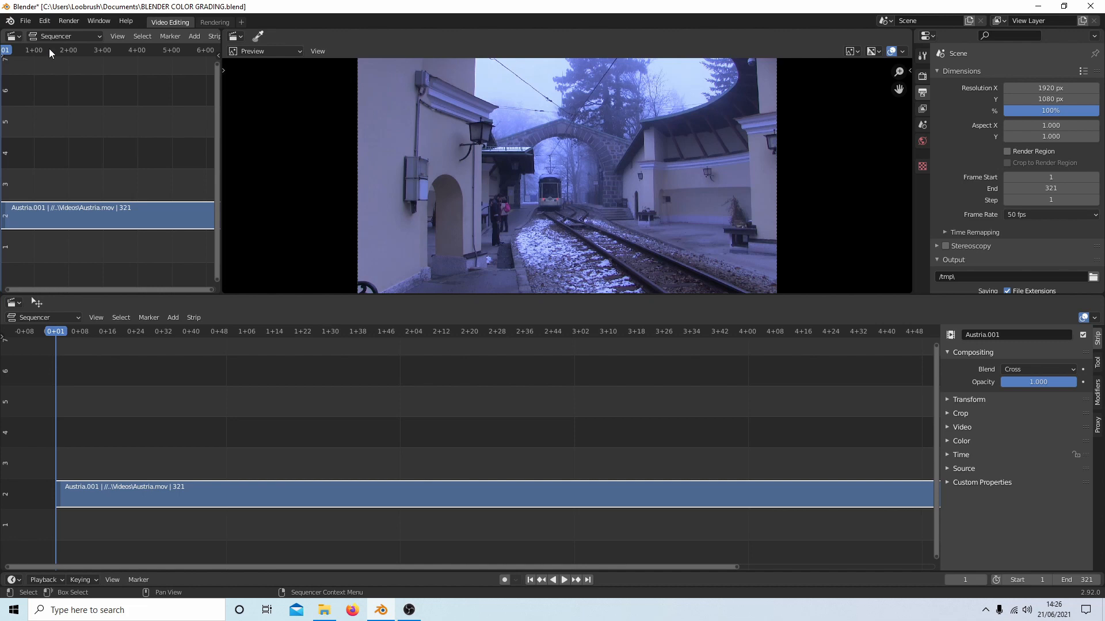
{"action": "left_click", "coordinate": [64, 36]}
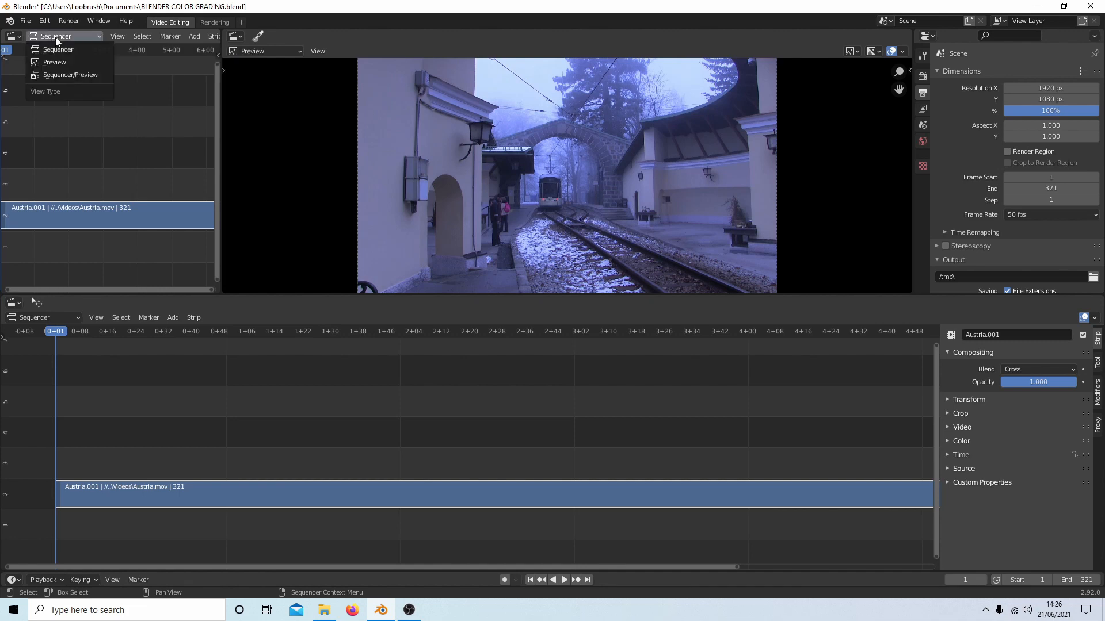
{"action": "left_click", "coordinate": [54, 62]}
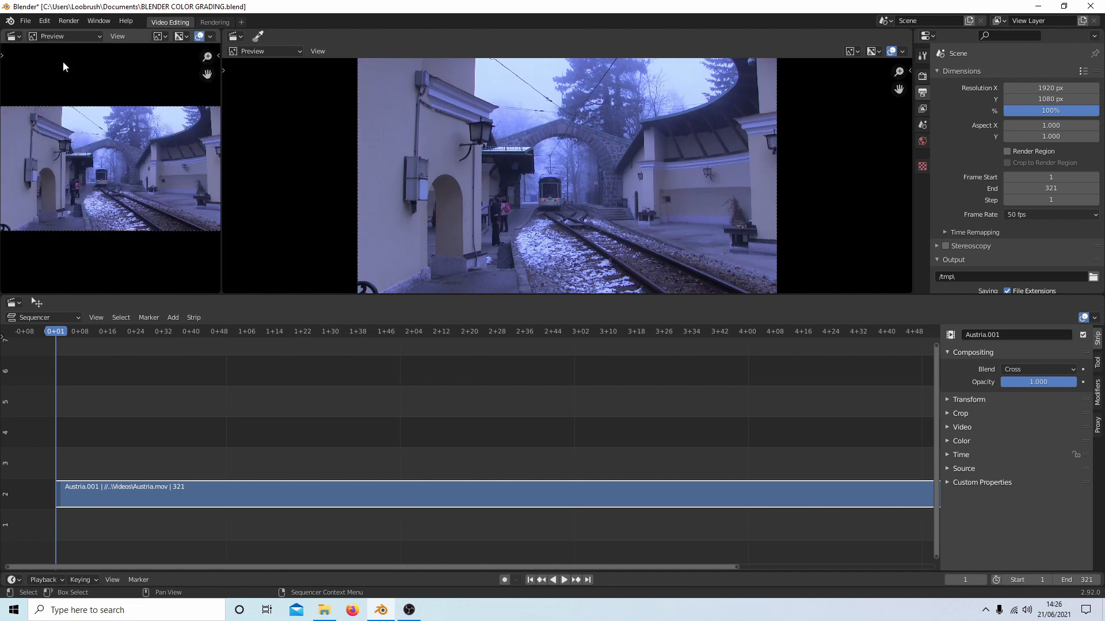
{"action": "mouse_move", "coordinate": [160, 36]}
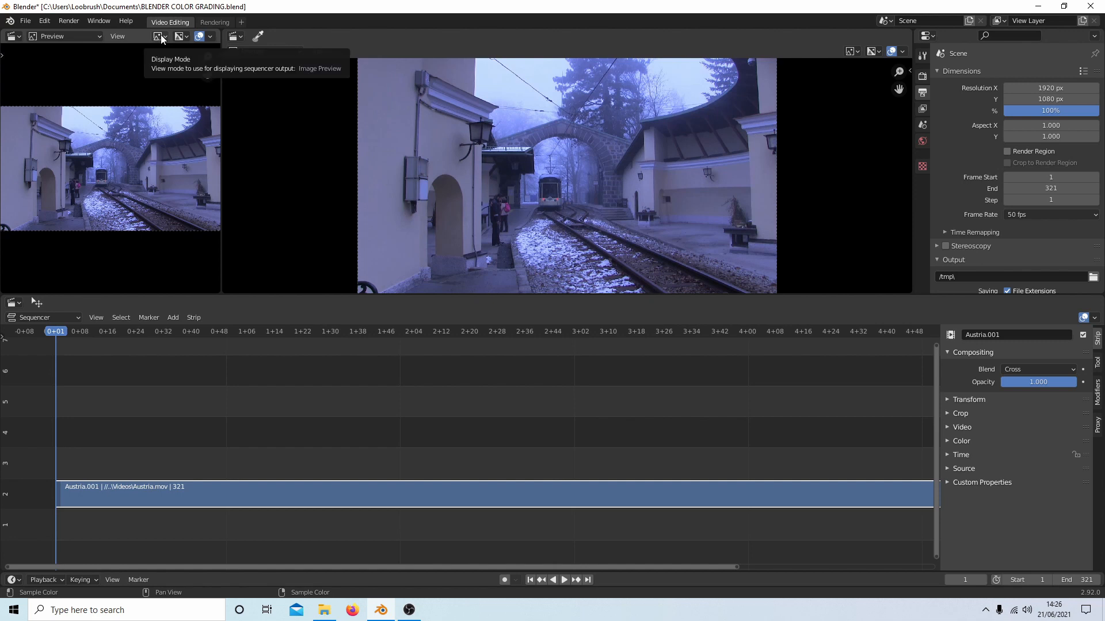
{"action": "left_click", "coordinate": [160, 36]}
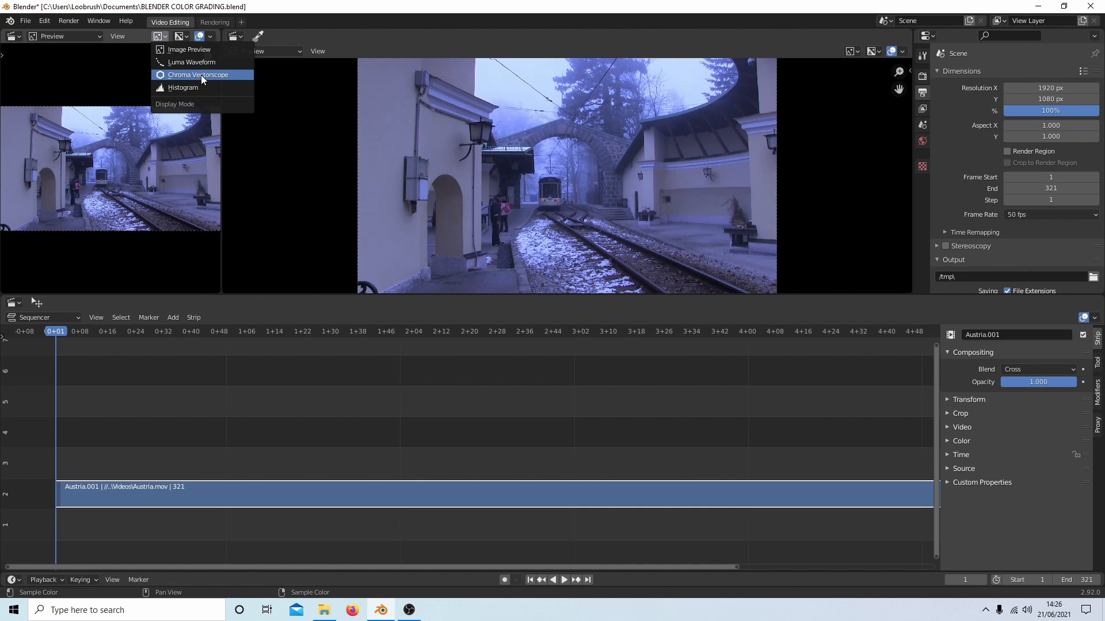
{"action": "left_click", "coordinate": [198, 74]}
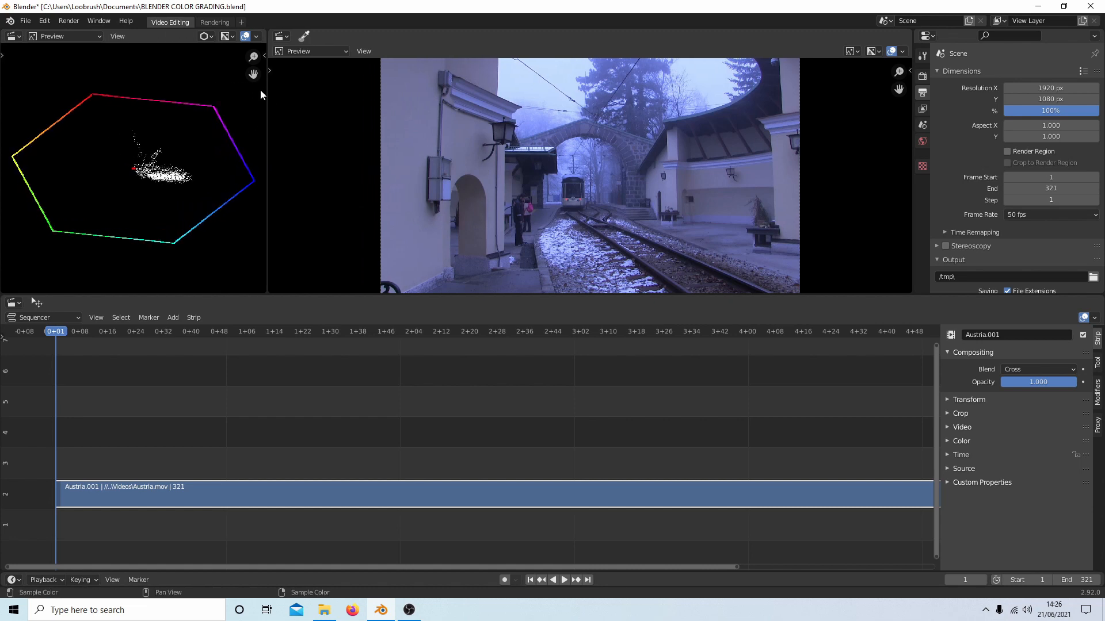
{"action": "mouse_move", "coordinate": [180, 176]}
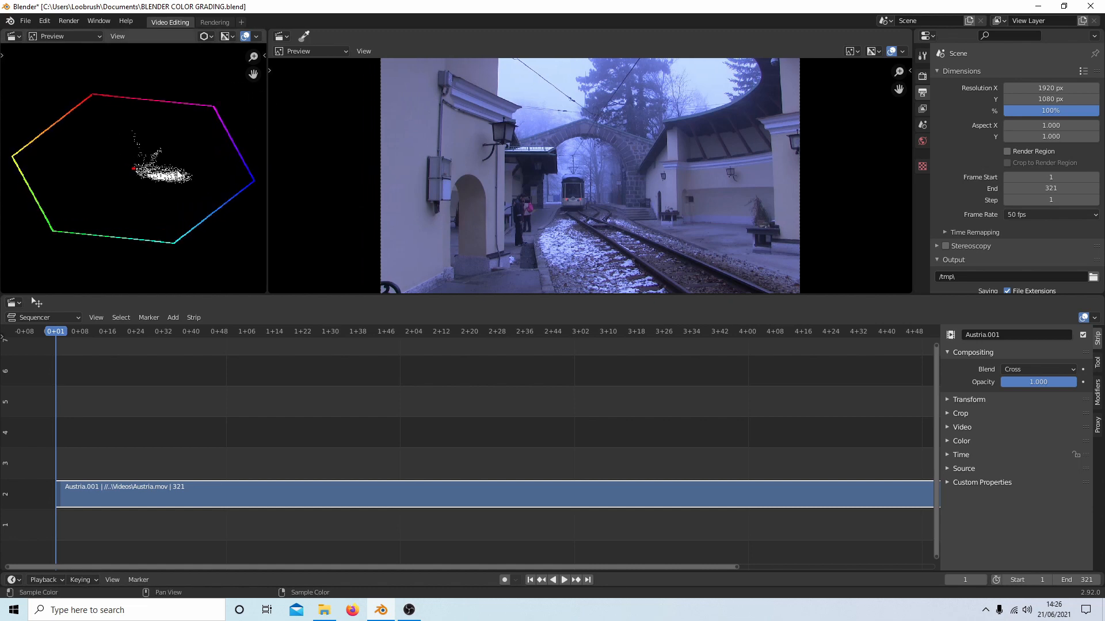
{"action": "mouse_move", "coordinate": [456, 175]}
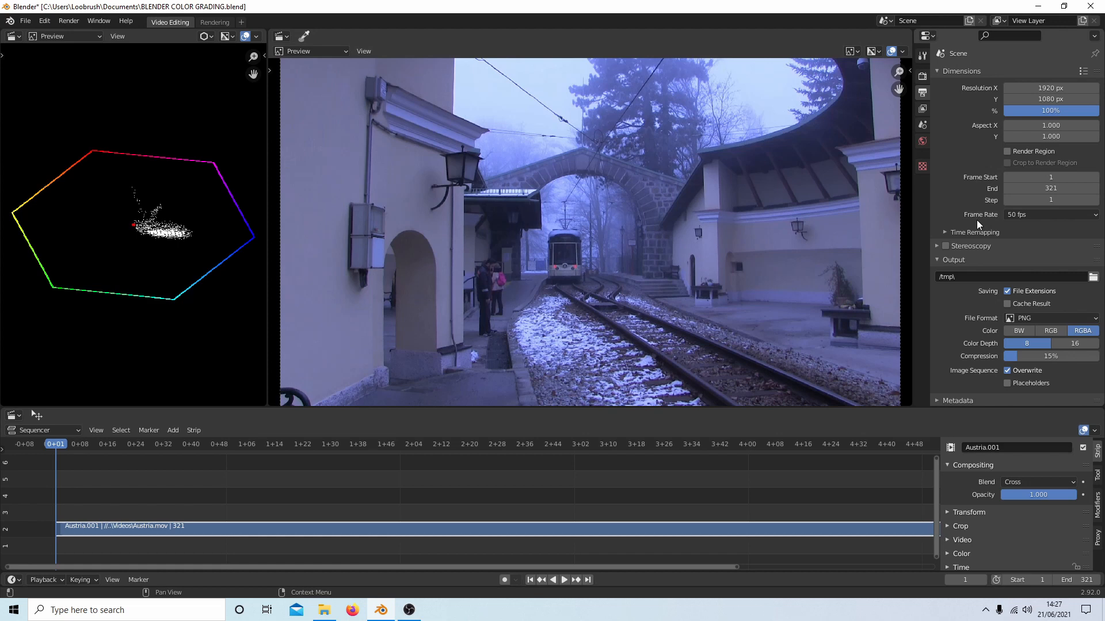
{"action": "mouse_move", "coordinate": [464, 279]}
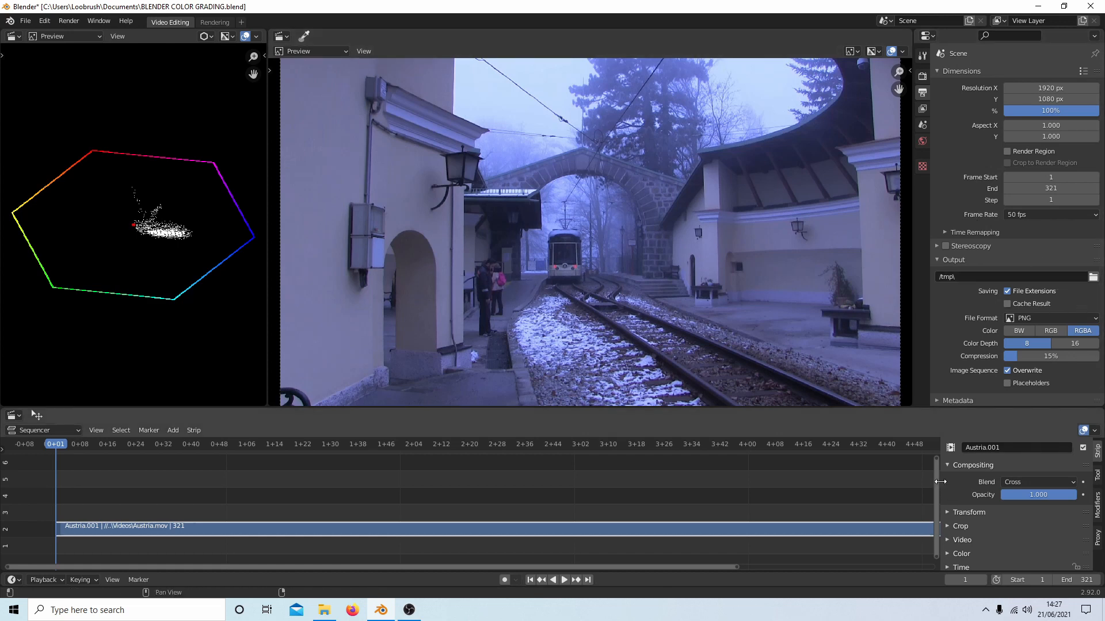
- Drag the sidebar edge left to widen the strip properties sidebar
{"action": "left_click_drag", "start_coordinate": [941, 482], "coordinate": [691, 482]}
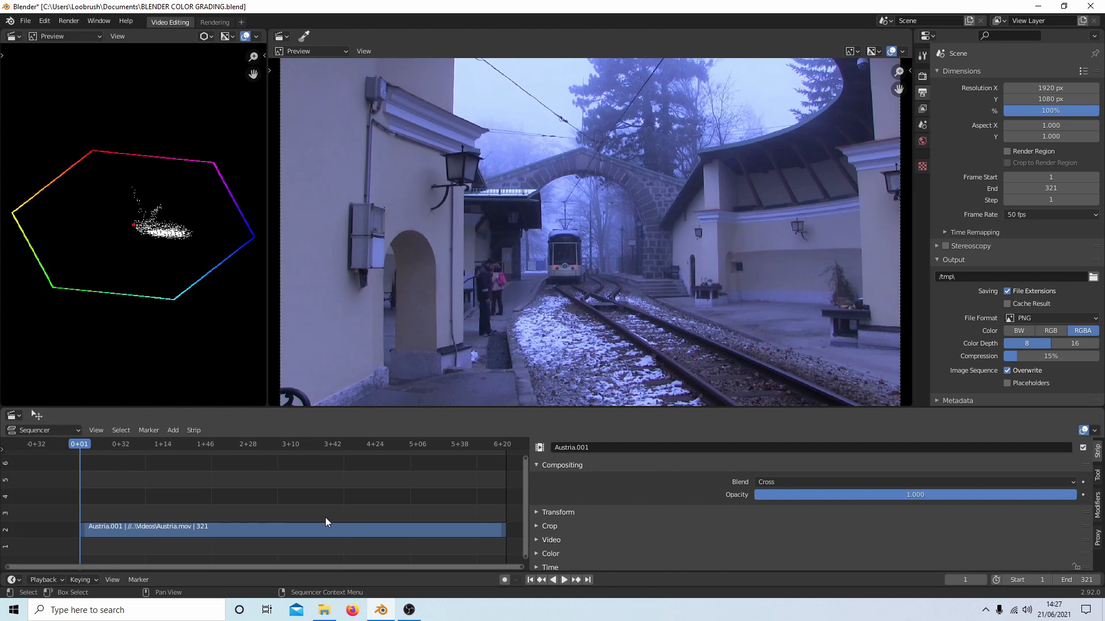
{"action": "mouse_move", "coordinate": [334, 534]}
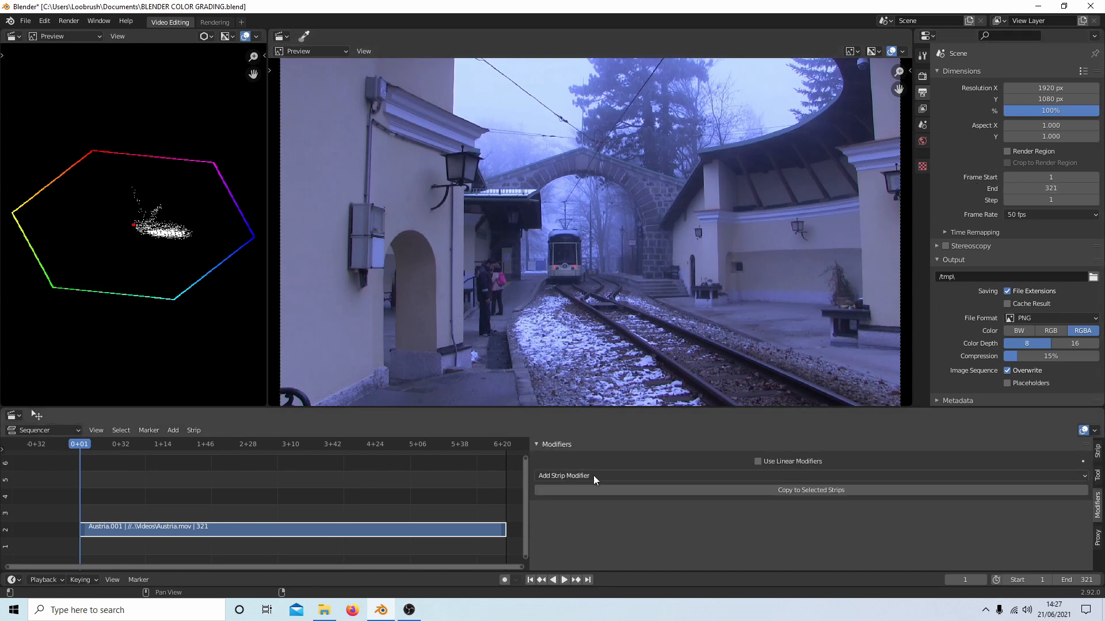
{"action": "mouse_move", "coordinate": [592, 480]}
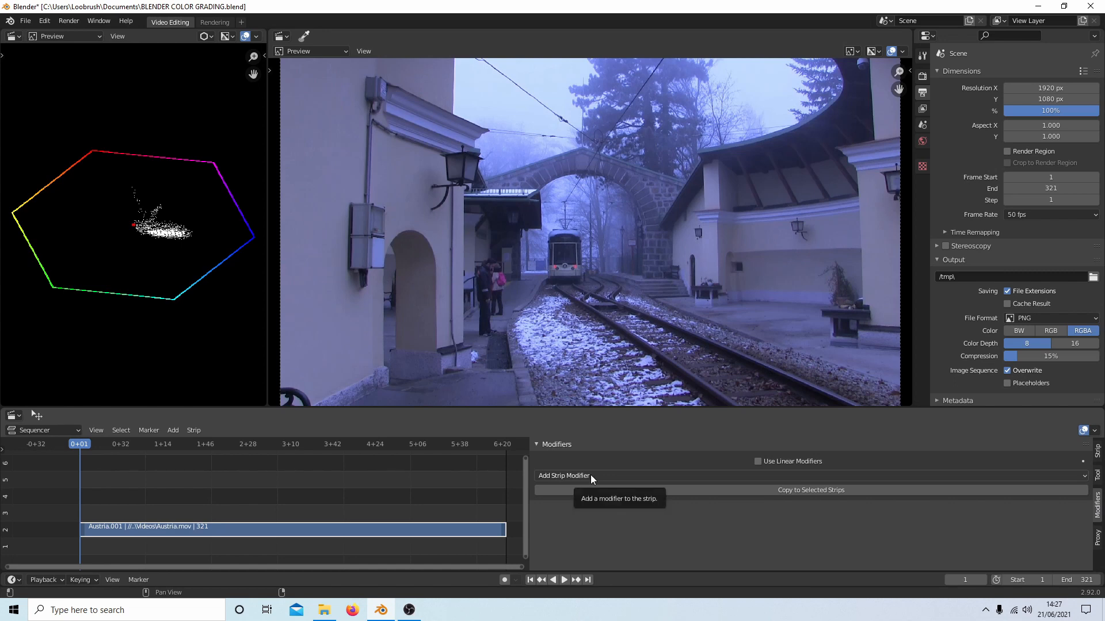
- Add a White Balance strip modifier to Austria.001 from the modifier list
{"action": "left_click", "coordinate": [563, 476]}
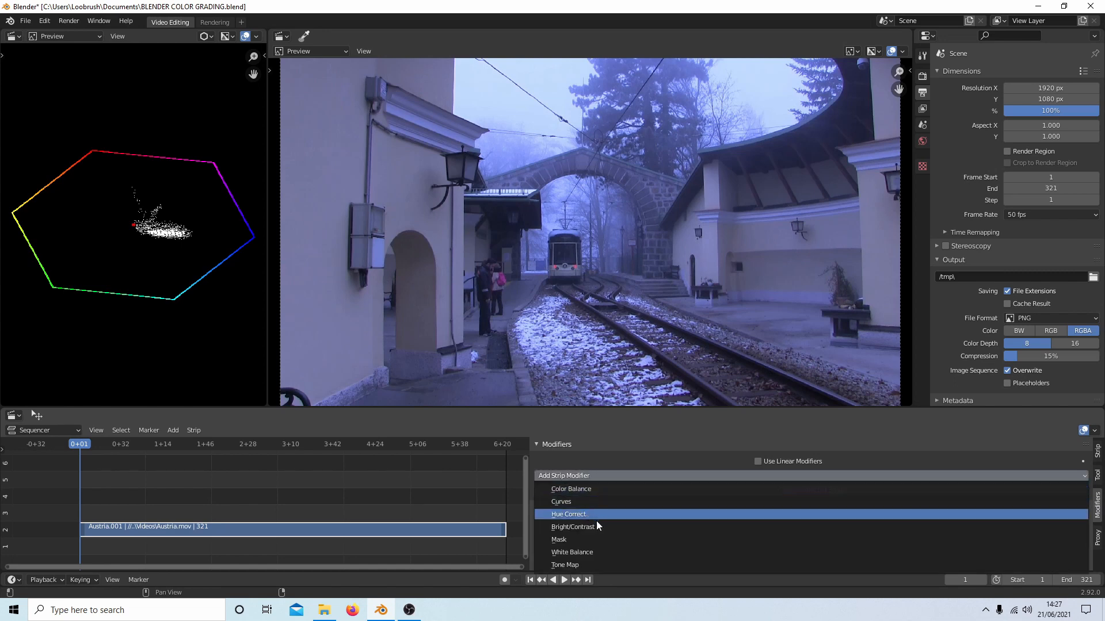
{"action": "left_click", "coordinate": [572, 552]}
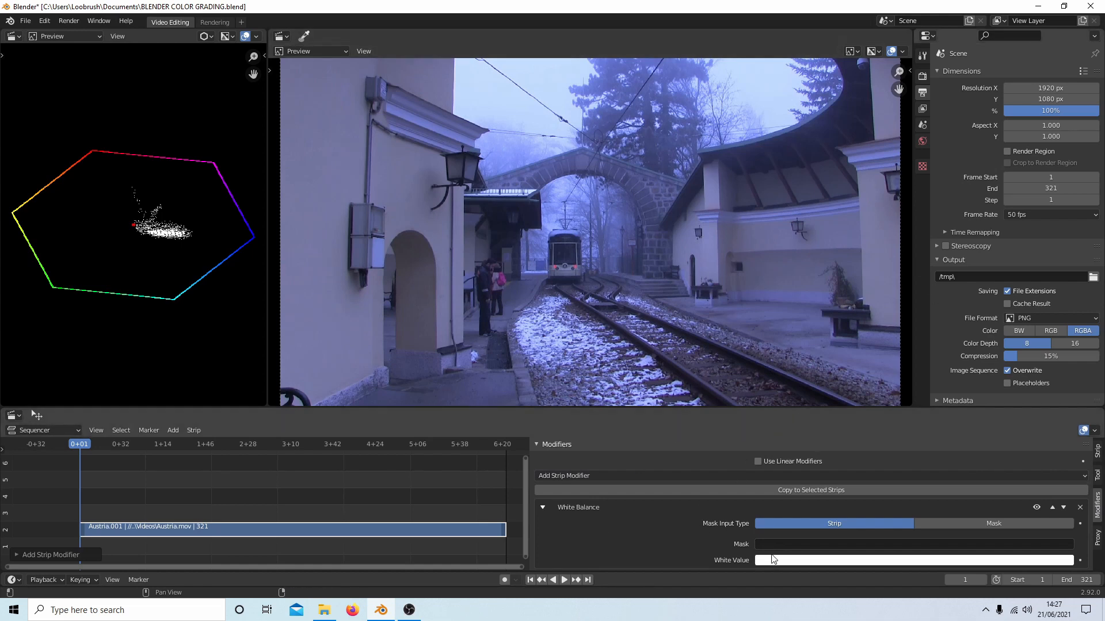
{"action": "mouse_move", "coordinate": [775, 559]}
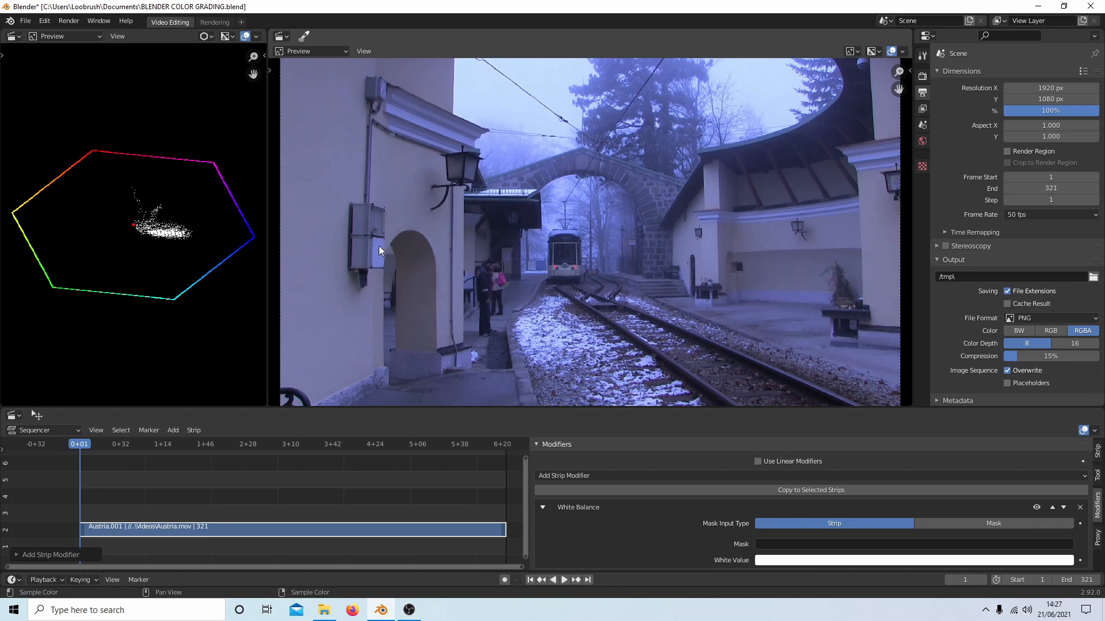
{"action": "mouse_move", "coordinate": [828, 521]}
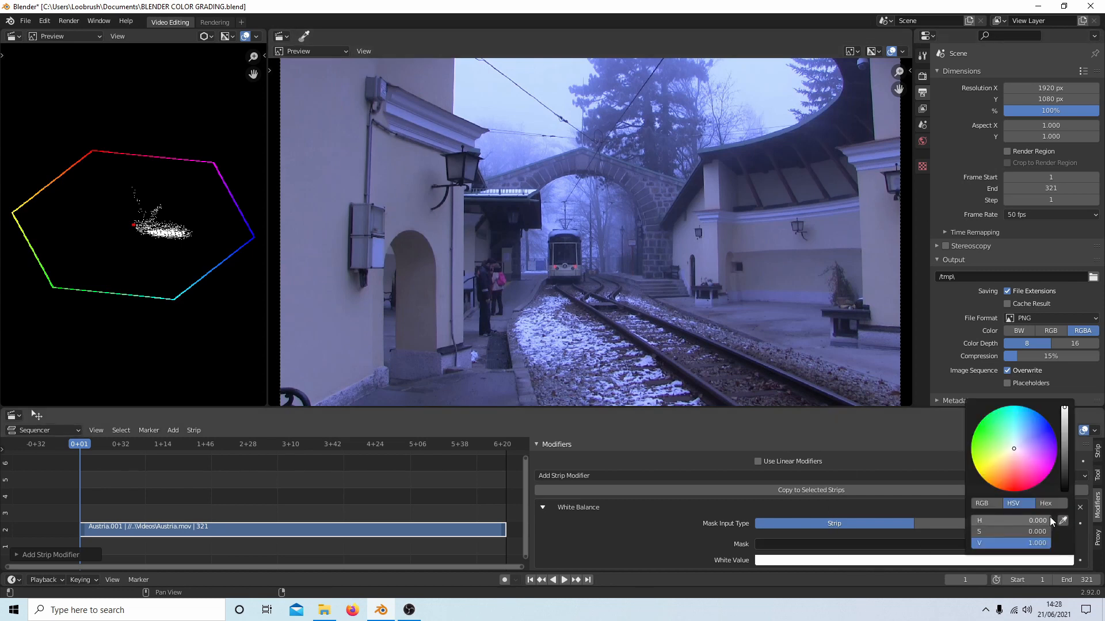
{"action": "mouse_move", "coordinate": [1064, 522]}
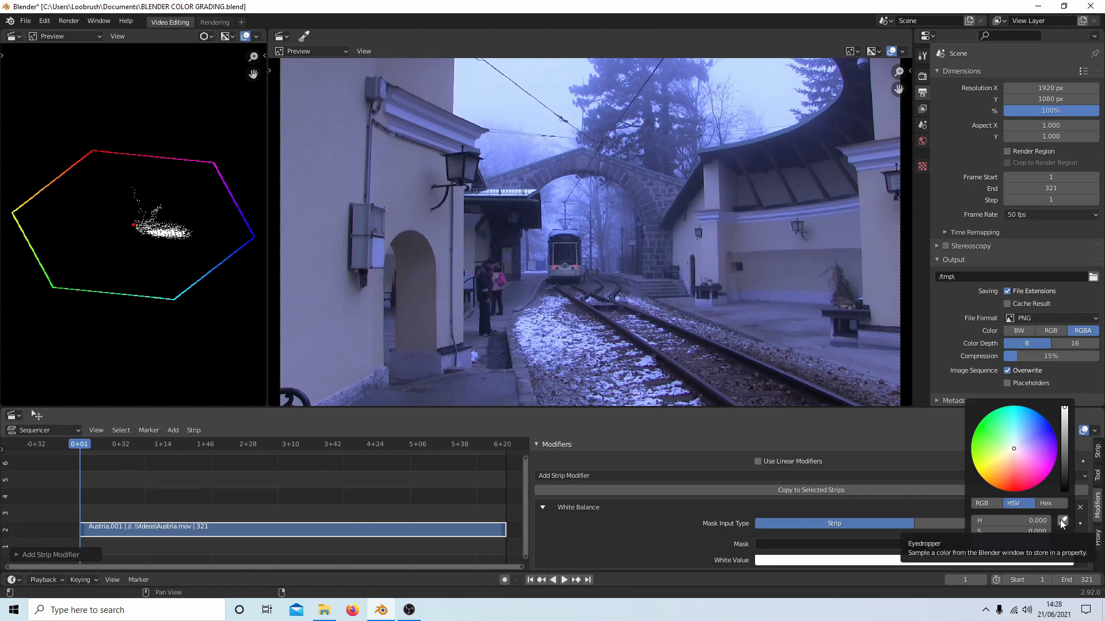
- Sample the White Balance white value from the wall on frame 1
{"action": "left_click", "coordinate": [1063, 521]}
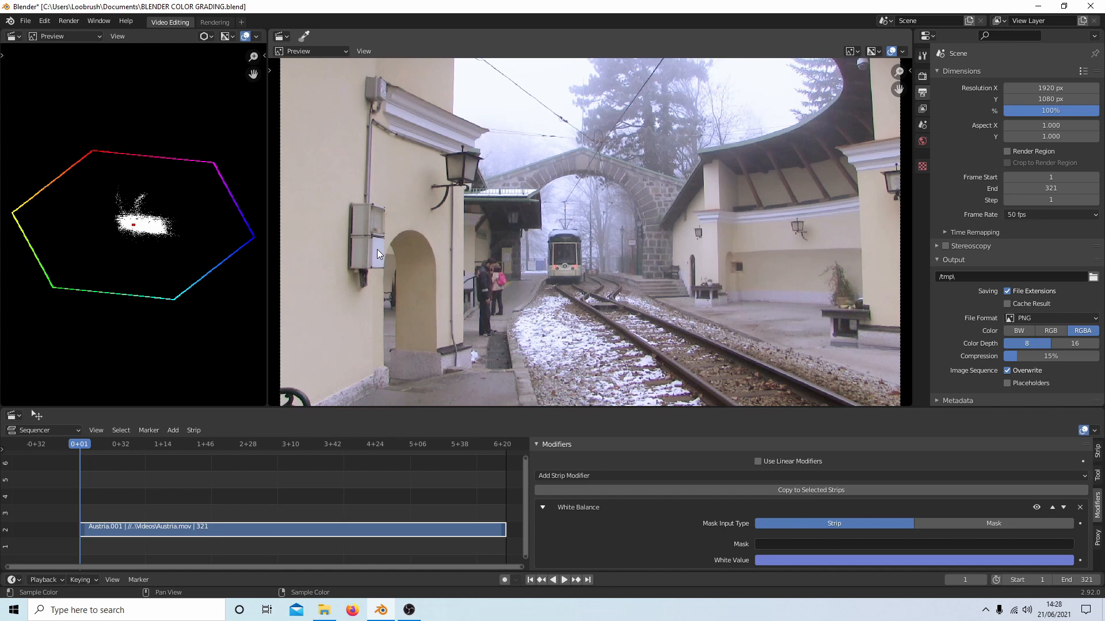
{"action": "mouse_move", "coordinate": [725, 160]}
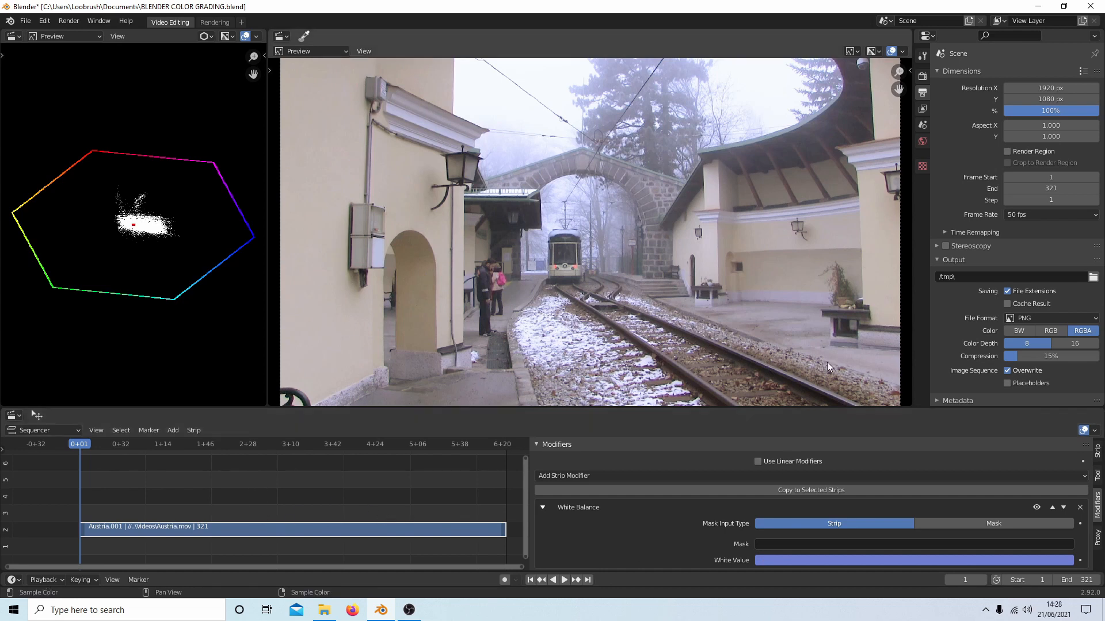
{"action": "mouse_move", "coordinate": [669, 293]}
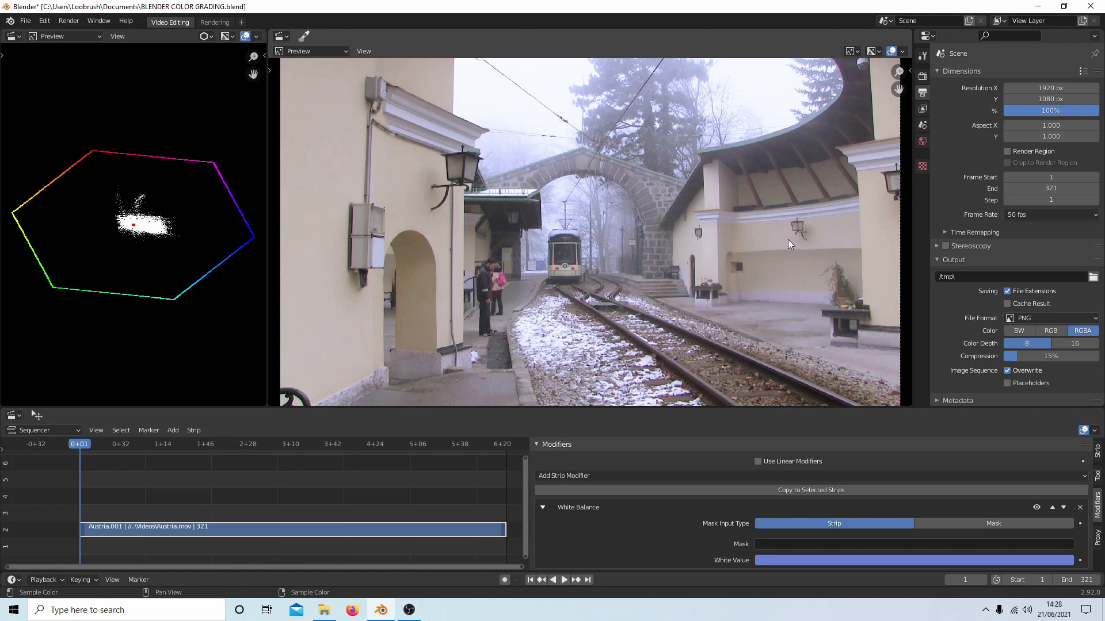
{"action": "mouse_move", "coordinate": [661, 540]}
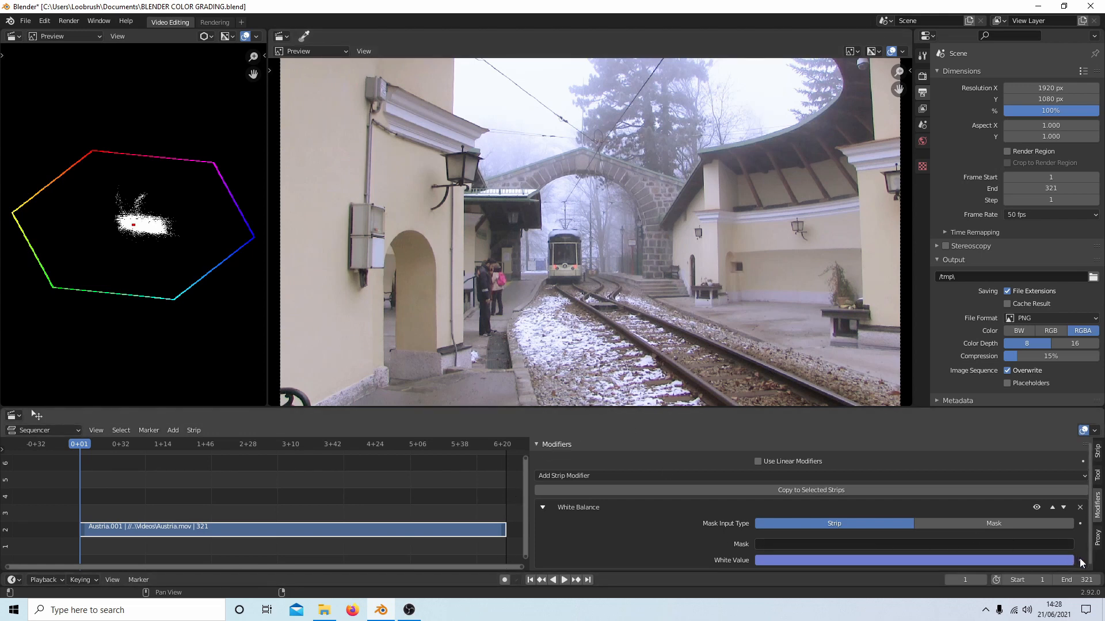
{"action": "mouse_move", "coordinate": [842, 572]}
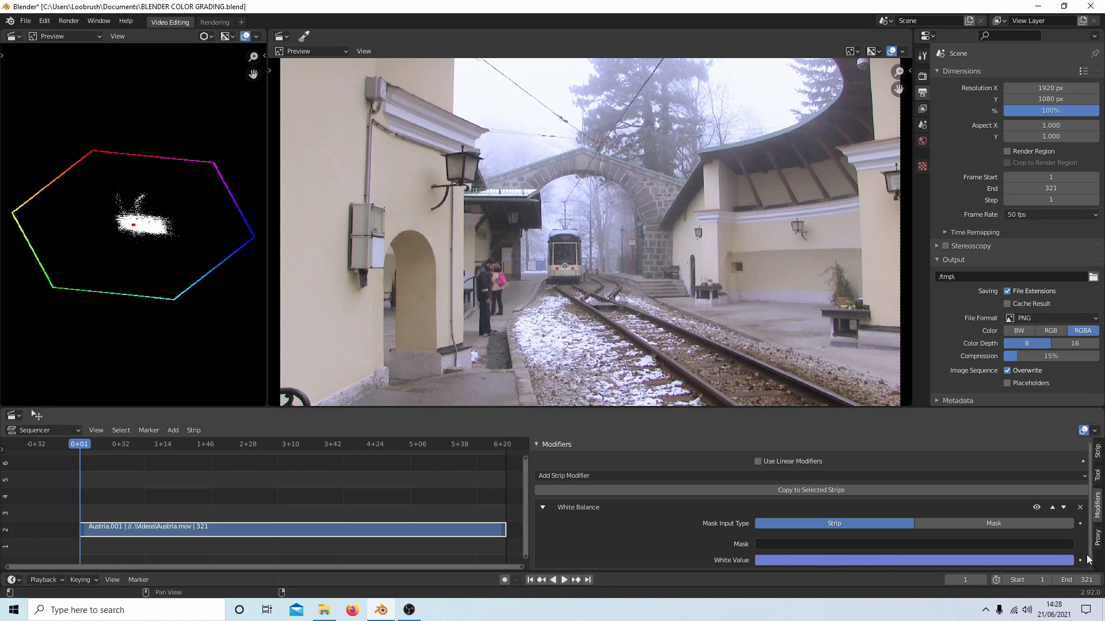
{"action": "mouse_move", "coordinate": [1079, 559]}
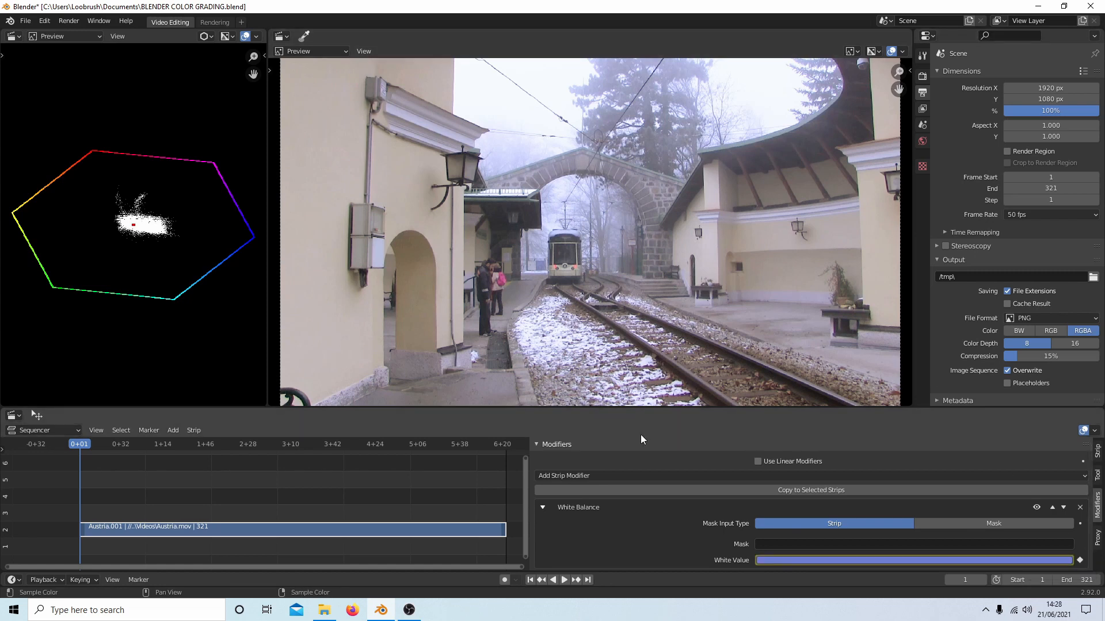
- On the last frame, sample and keyframe a new white value, then return to frame 1
{"action": "left_click", "coordinate": [587, 579]}
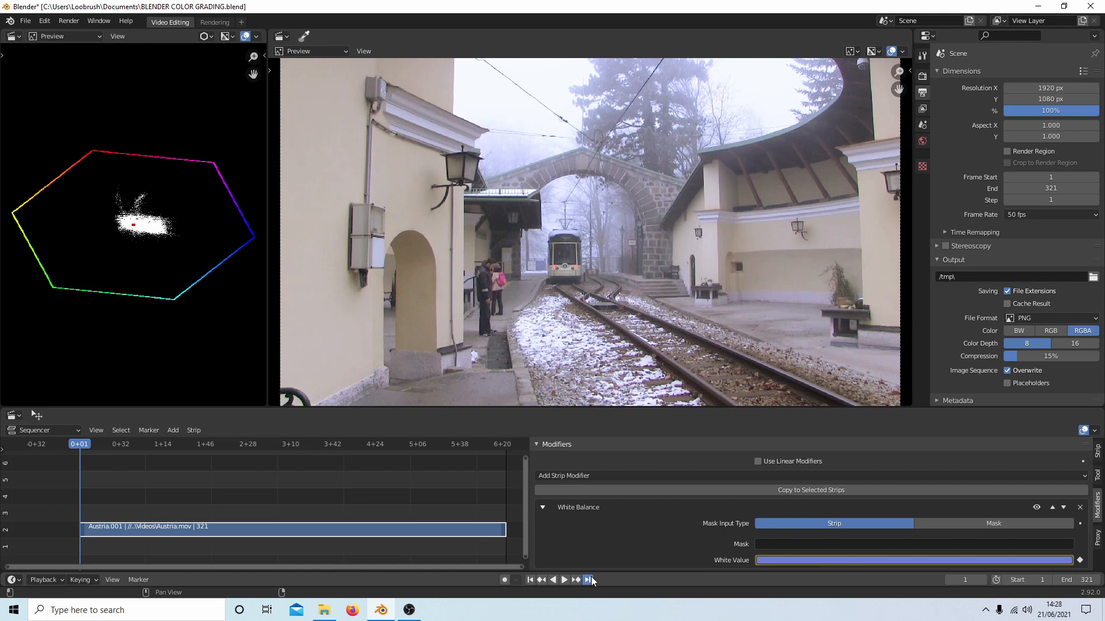
{"action": "left_click", "coordinate": [586, 579]}
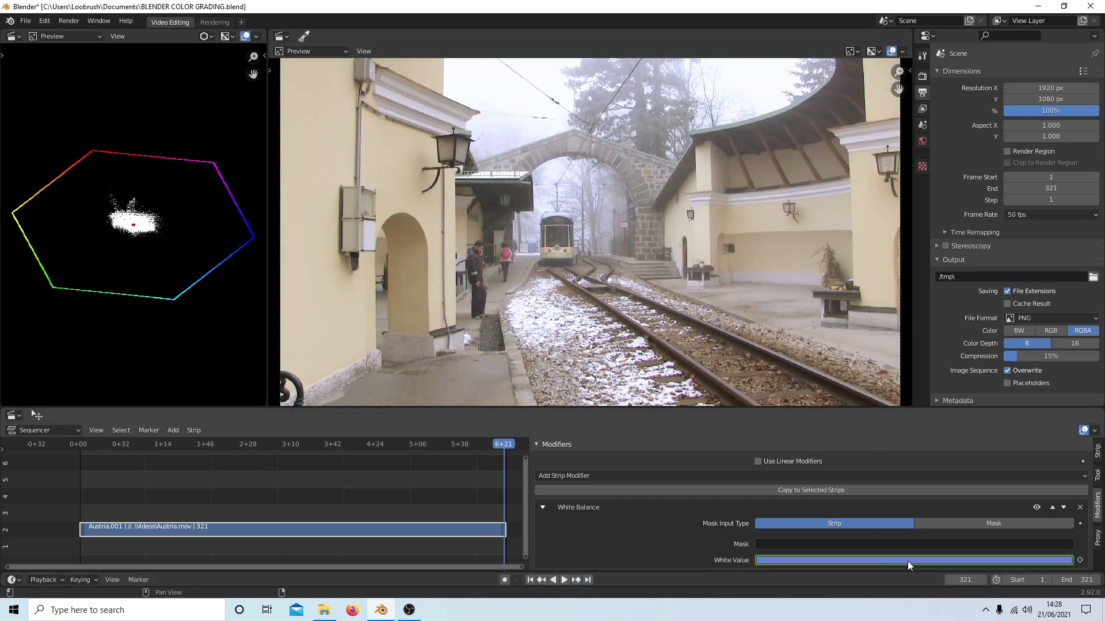
{"action": "left_click", "coordinate": [912, 560]}
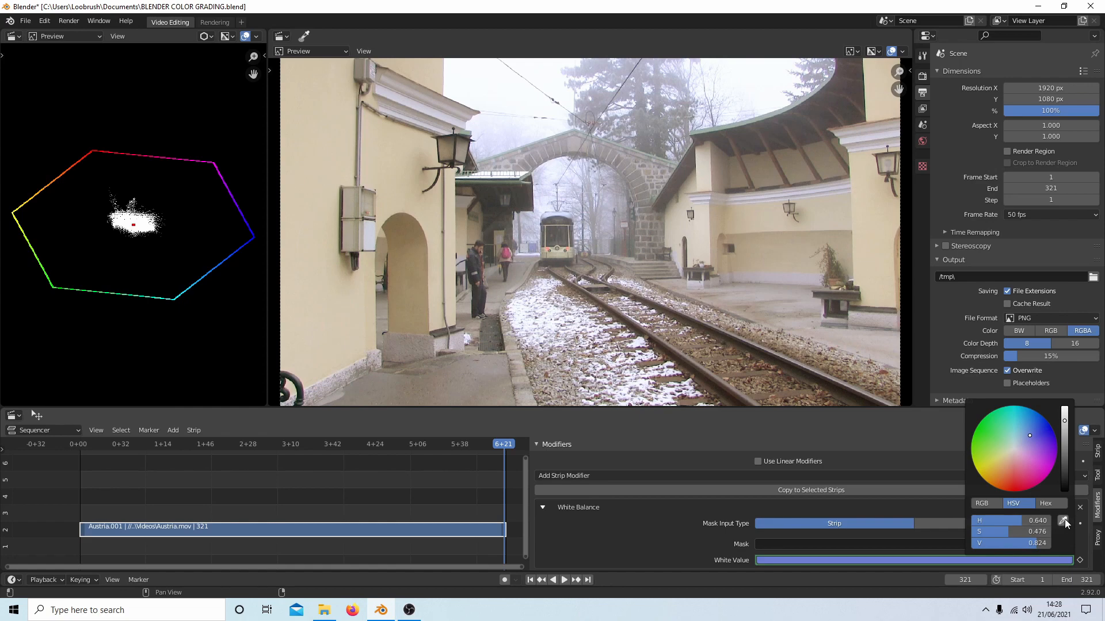
{"action": "left_click", "coordinate": [1064, 521]}
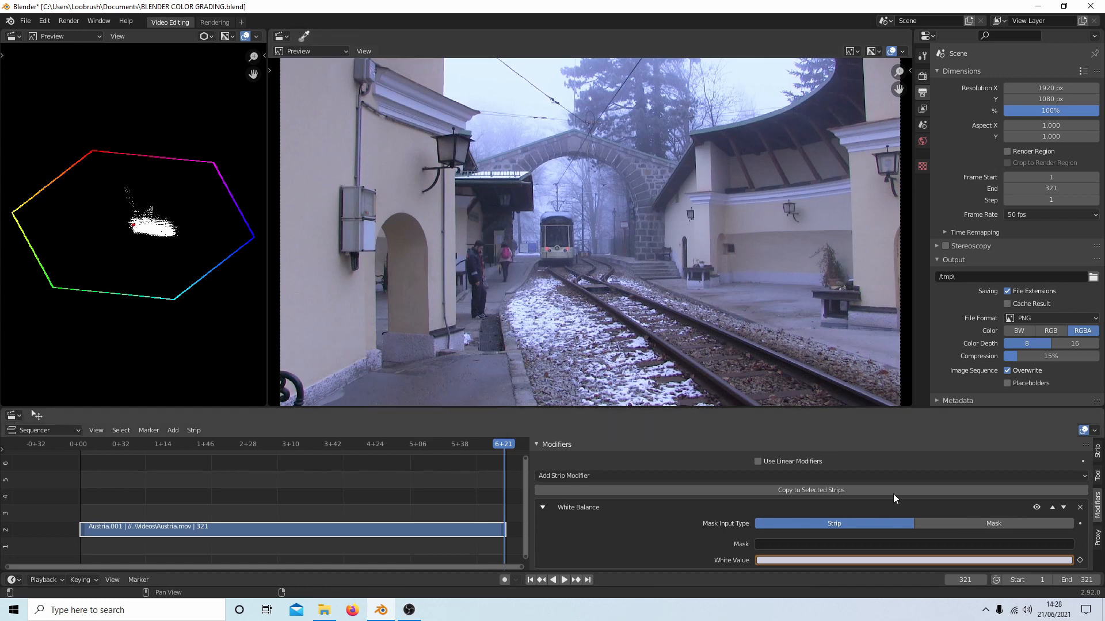
{"action": "left_click", "coordinate": [914, 560]}
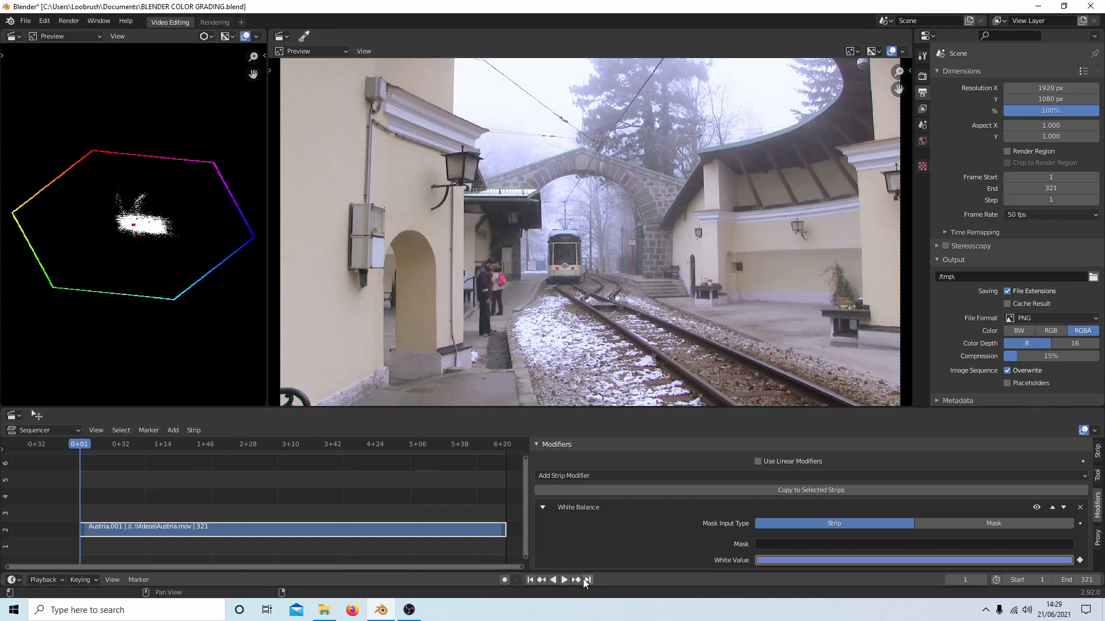
{"action": "left_click", "coordinate": [587, 580]}
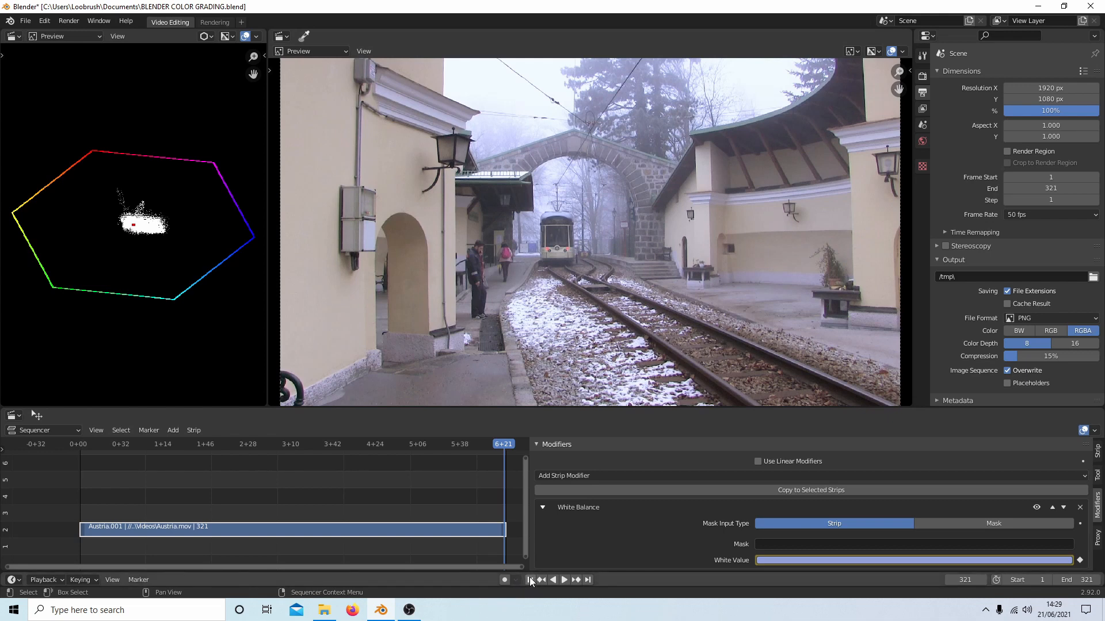
{"action": "left_click", "coordinate": [531, 580]}
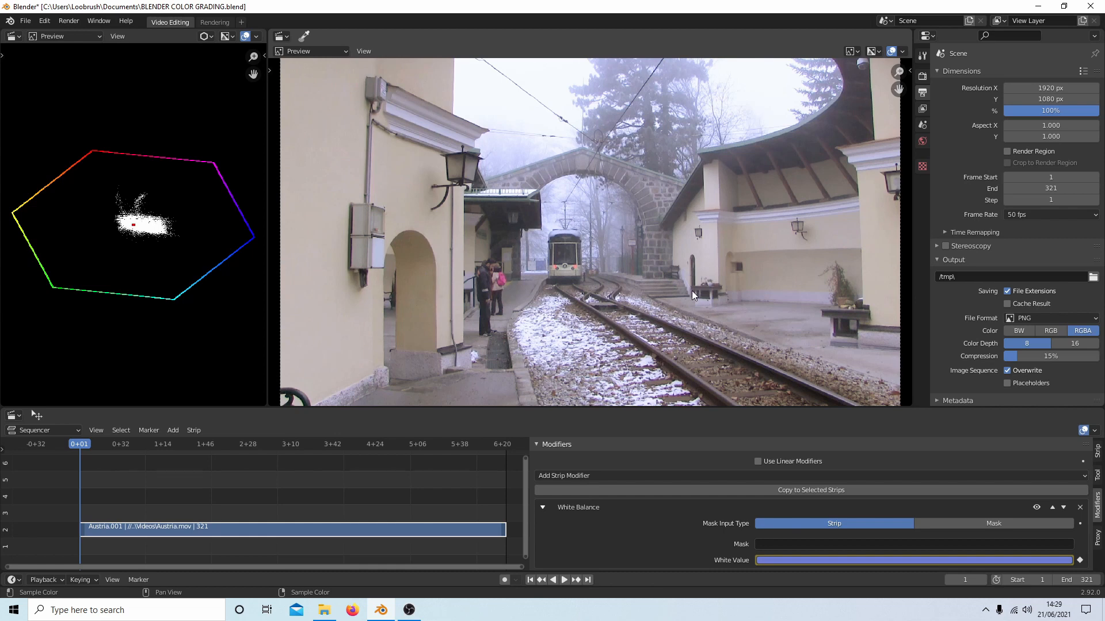
{"action": "mouse_move", "coordinate": [379, 265]}
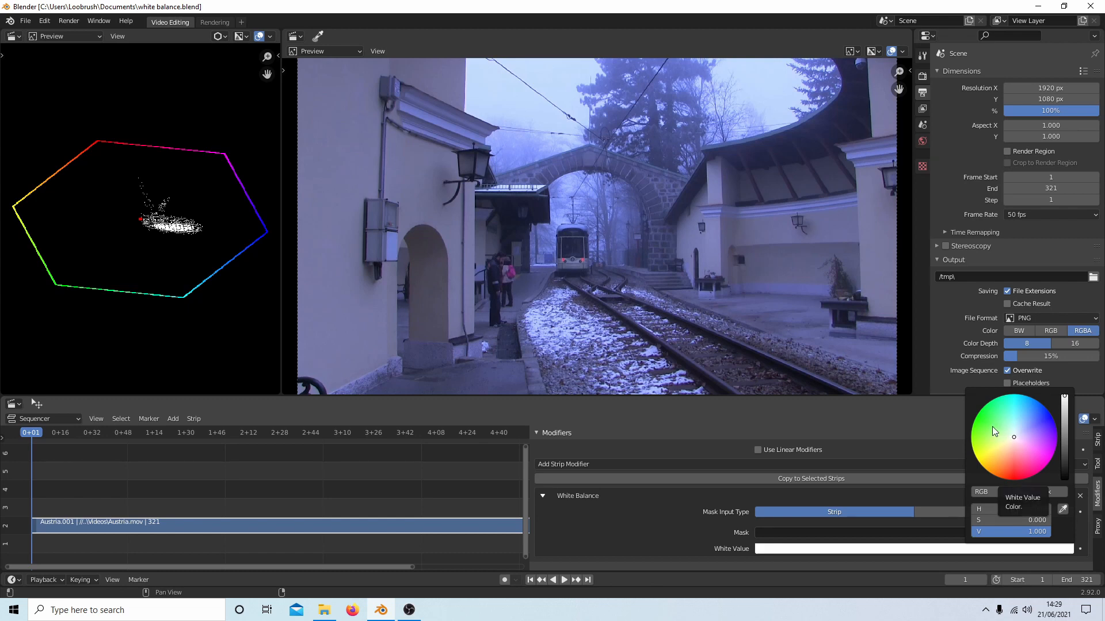
- Pick a pale blue White Value in the colour picker to neutralise the blue cast
{"action": "left_click", "coordinate": [883, 555]}
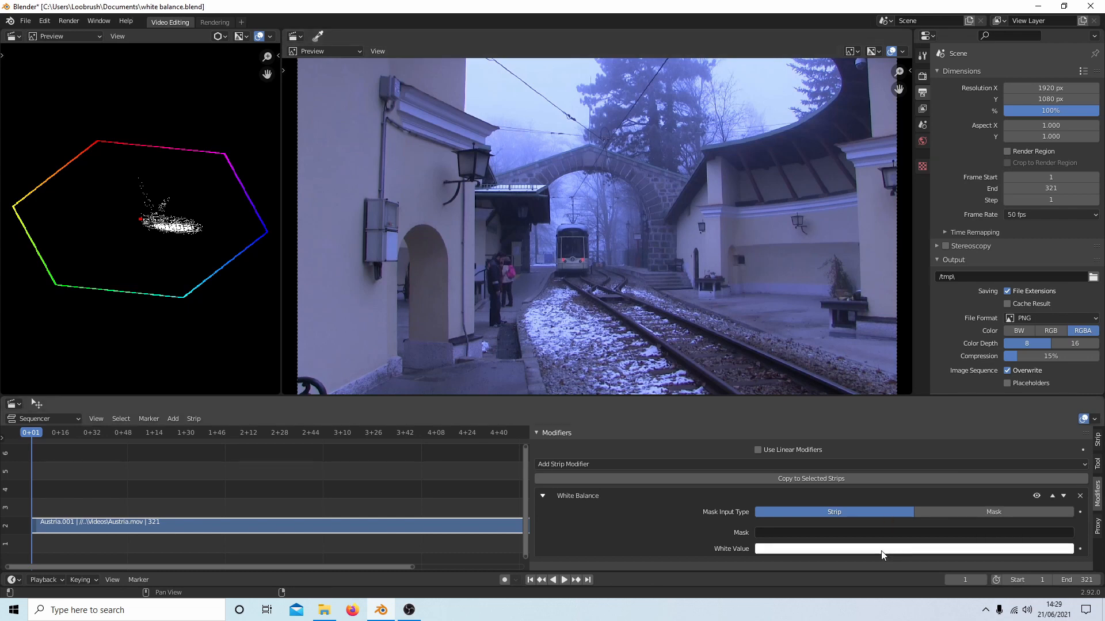
{"action": "left_click", "coordinate": [913, 549]}
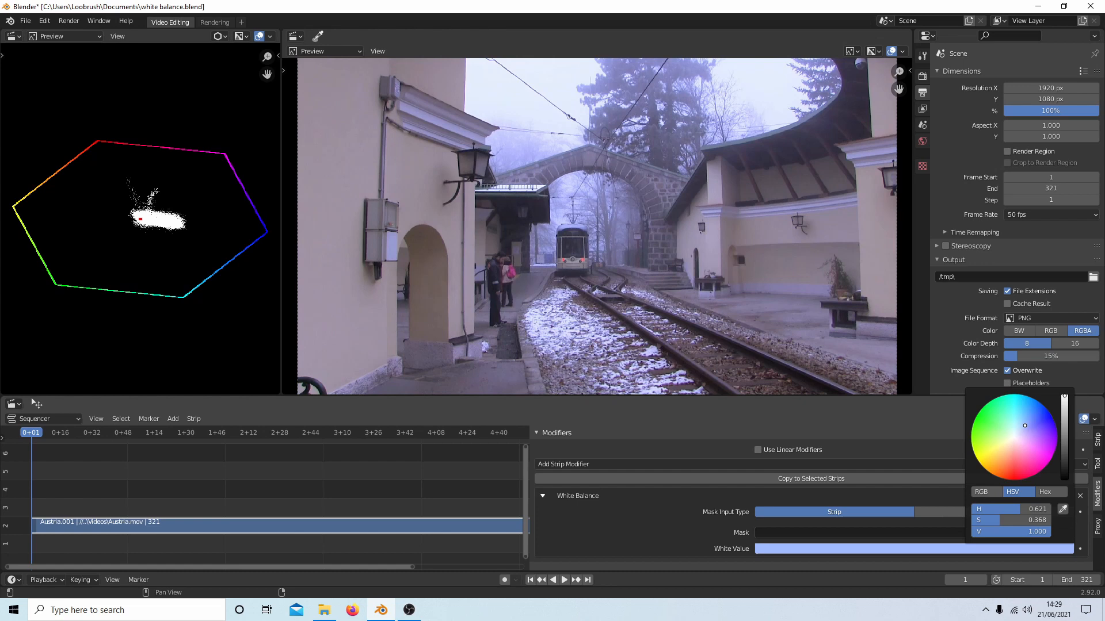
{"action": "left_click", "coordinate": [1032, 424]}
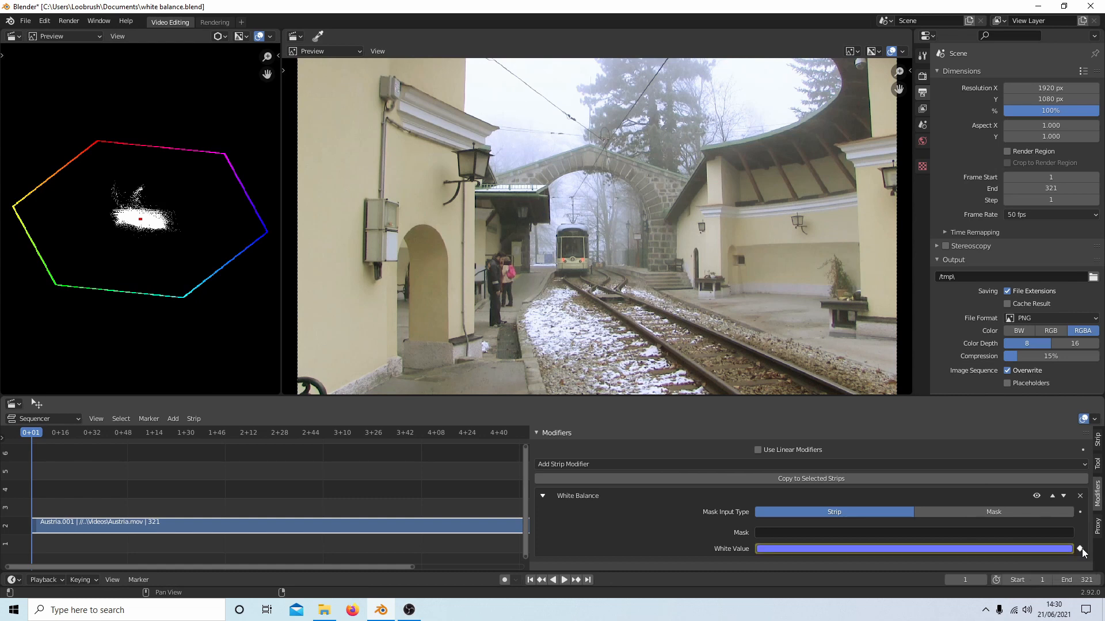
{"action": "mouse_move", "coordinate": [1081, 549]}
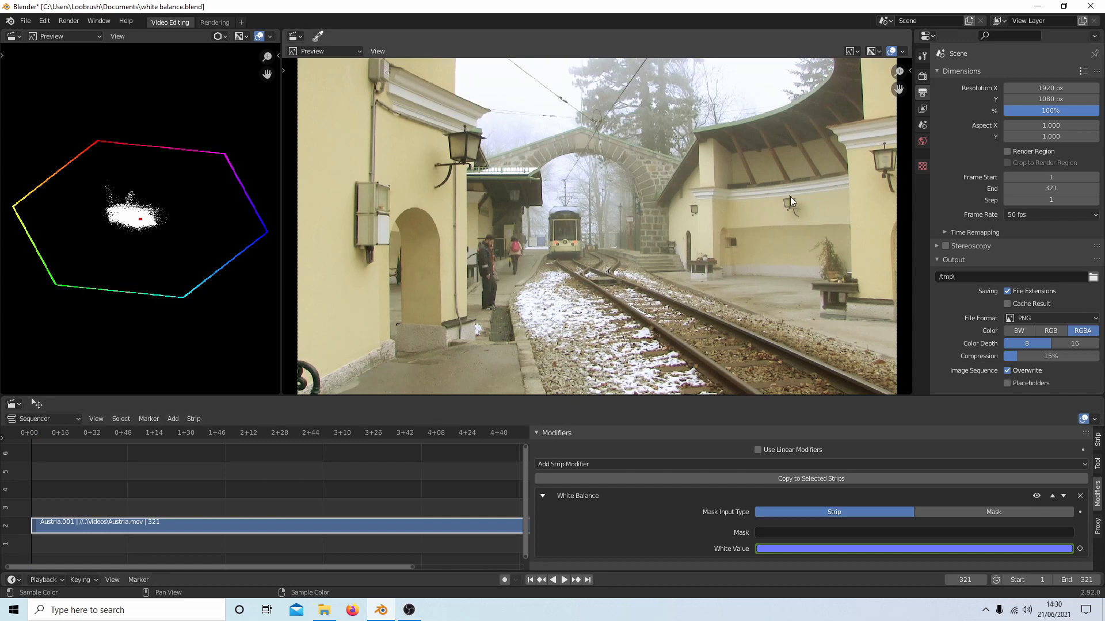
{"action": "mouse_move", "coordinate": [123, 239]}
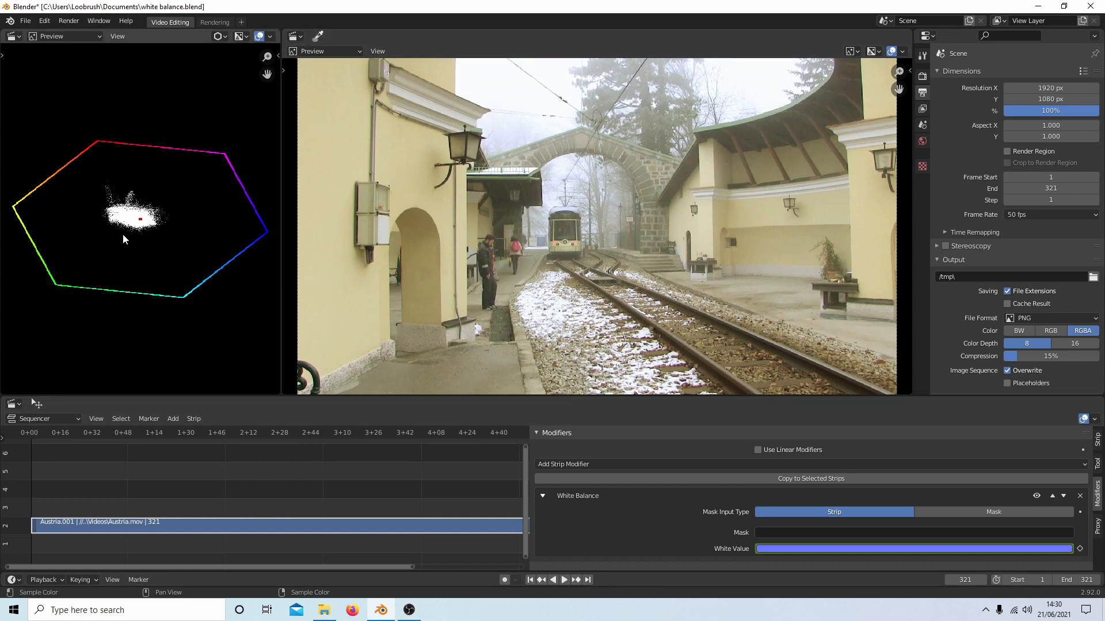
{"action": "mouse_move", "coordinate": [20, 211]}
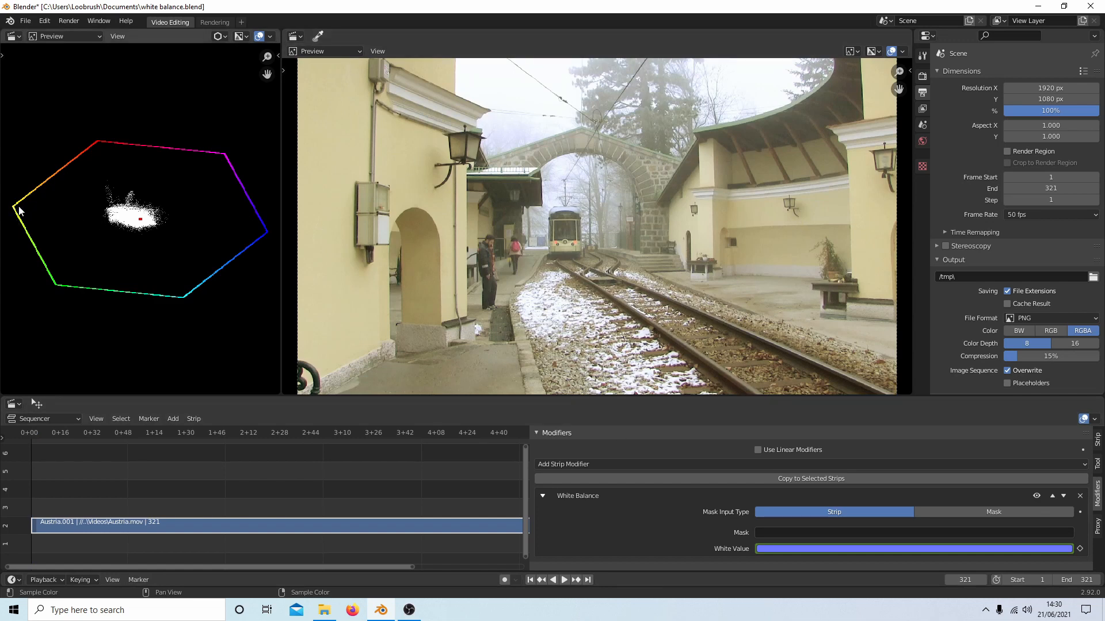
{"action": "mouse_move", "coordinate": [30, 226]}
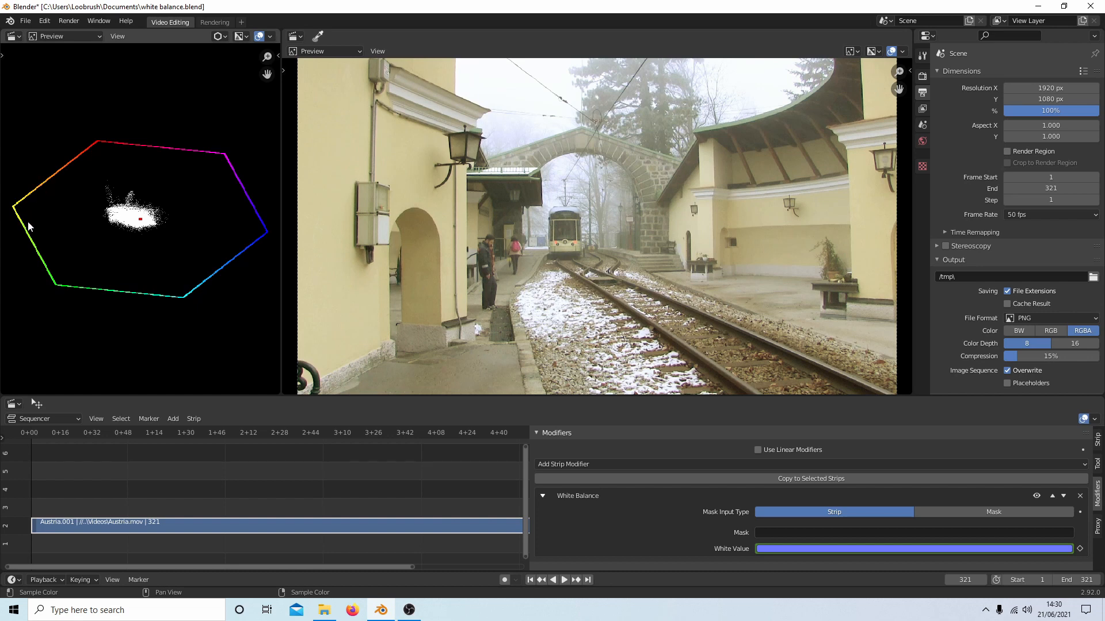
{"action": "mouse_move", "coordinate": [139, 183]}
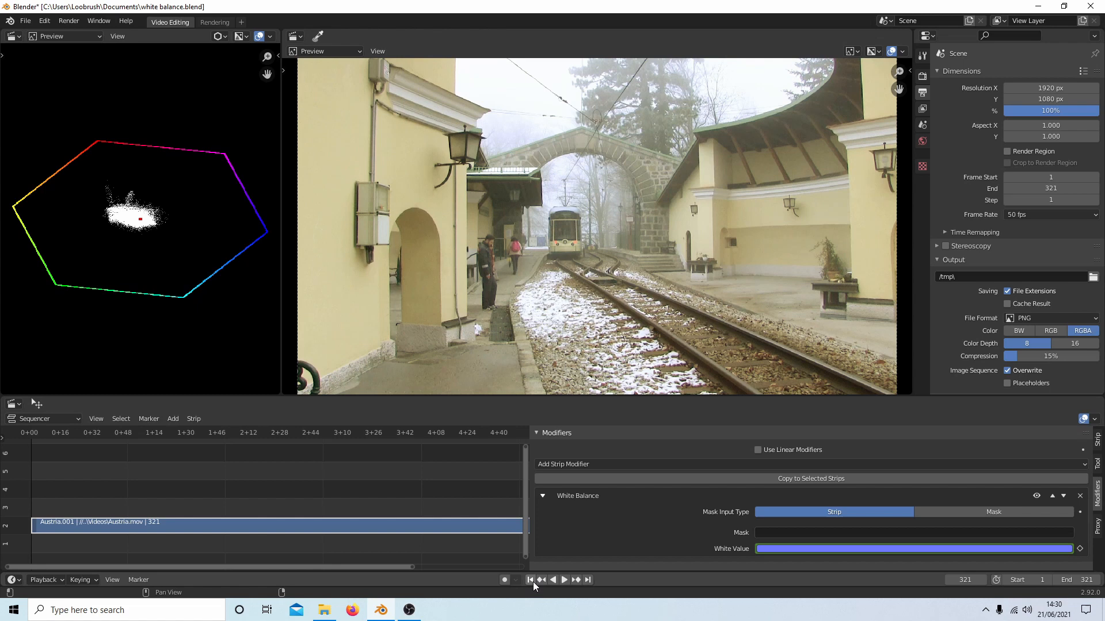
- Render frame 1 as an image and open Save As in the render window
{"action": "left_click", "coordinate": [529, 579]}
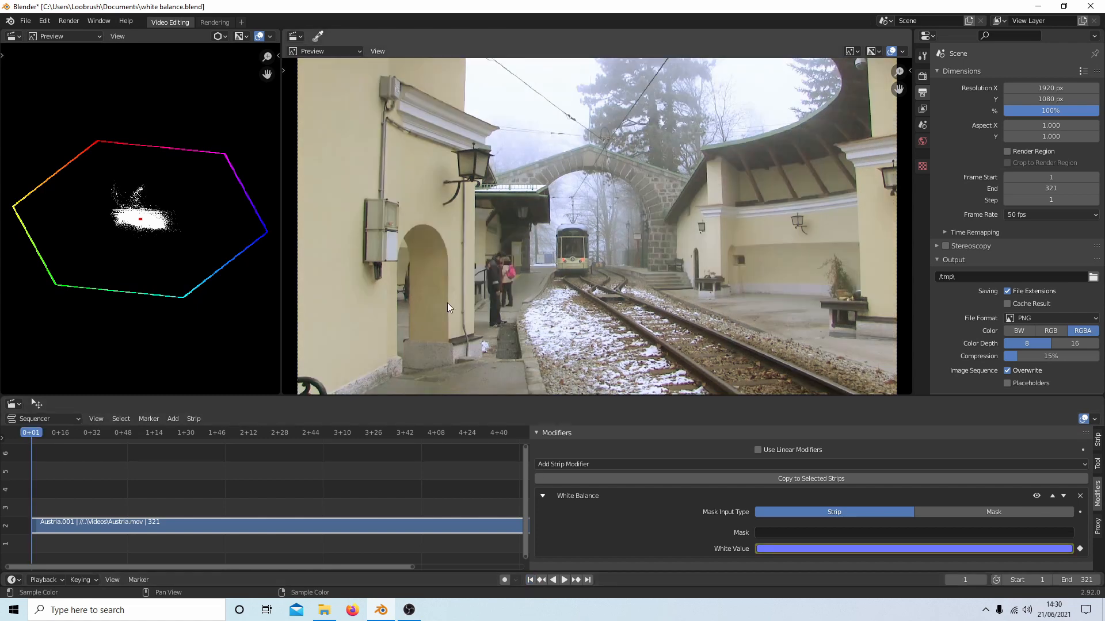
{"action": "mouse_move", "coordinate": [505, 329]}
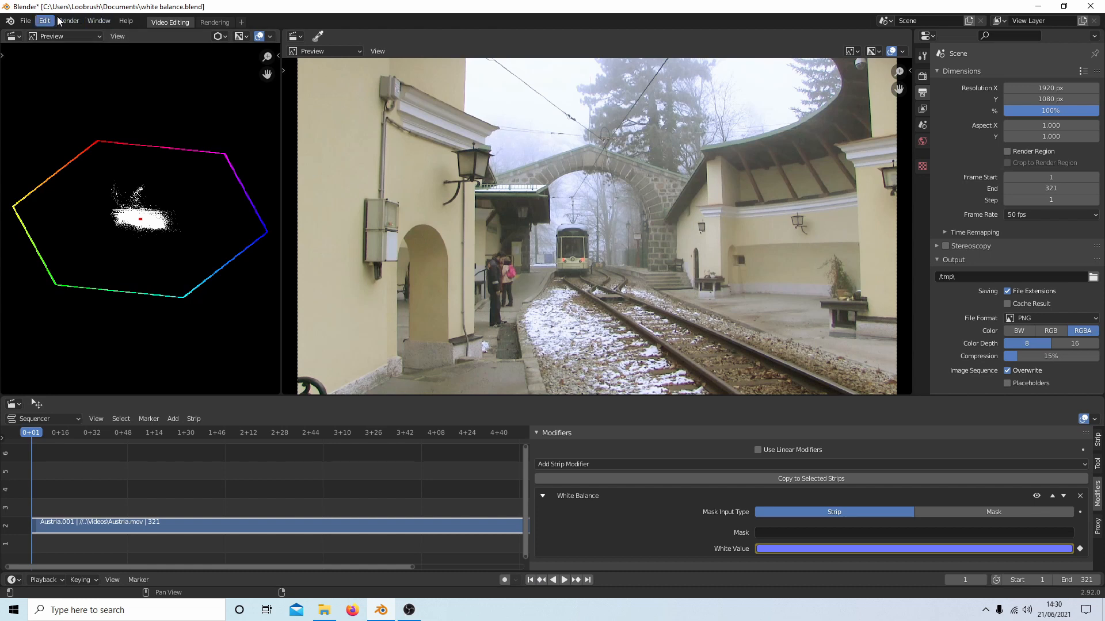
{"action": "left_click", "coordinate": [69, 21]}
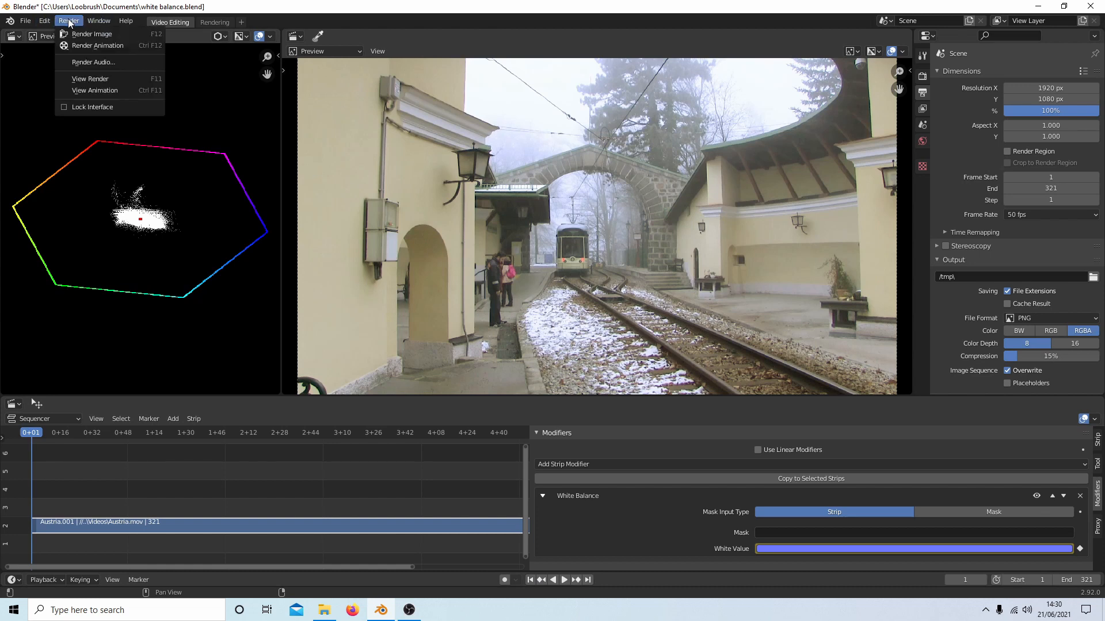
{"action": "mouse_move", "coordinate": [97, 45]}
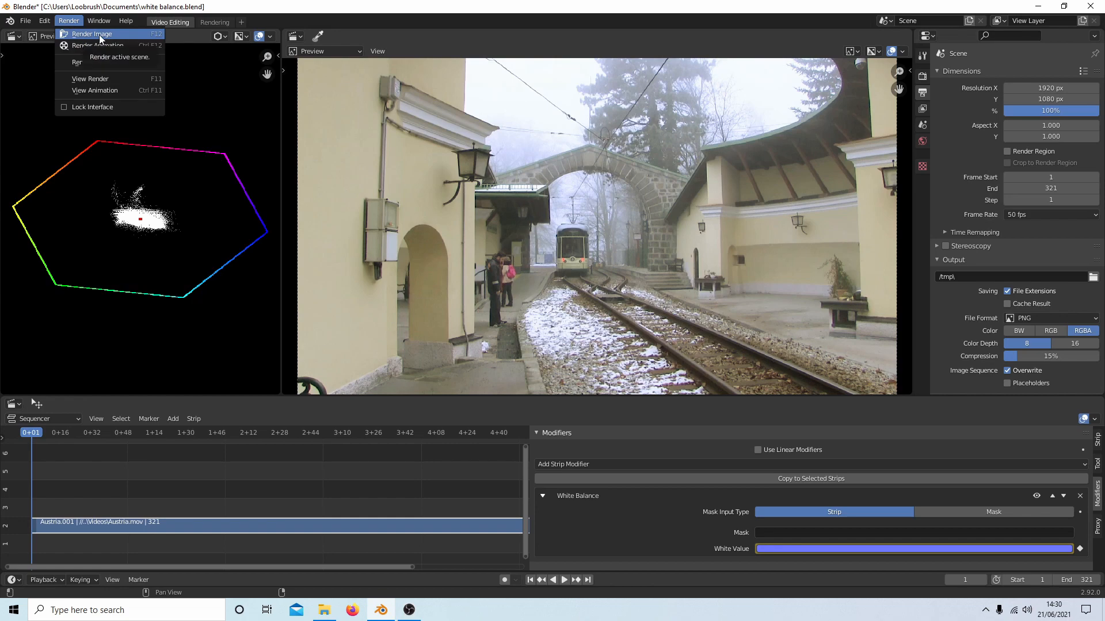
{"action": "left_click", "coordinate": [92, 34]}
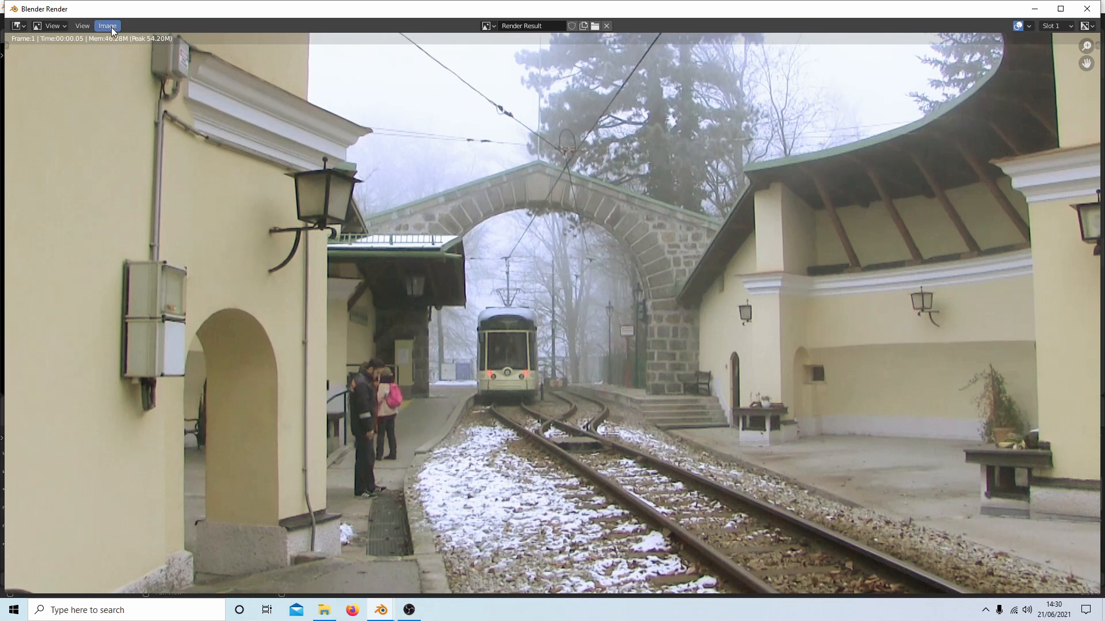
{"action": "left_click", "coordinate": [106, 25]}
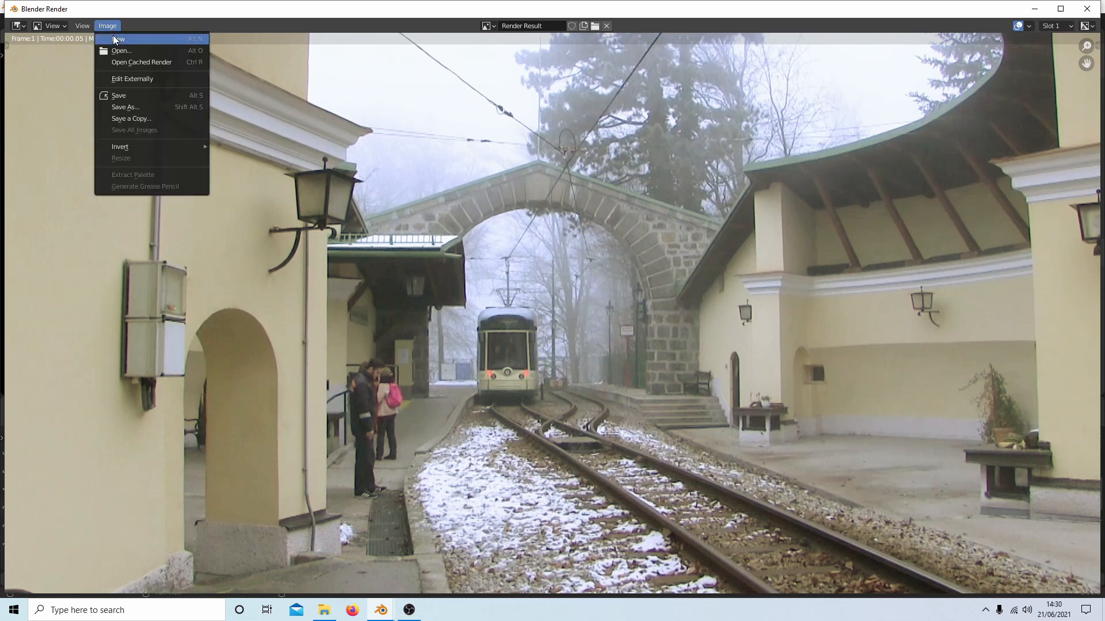
{"action": "mouse_move", "coordinate": [125, 107]}
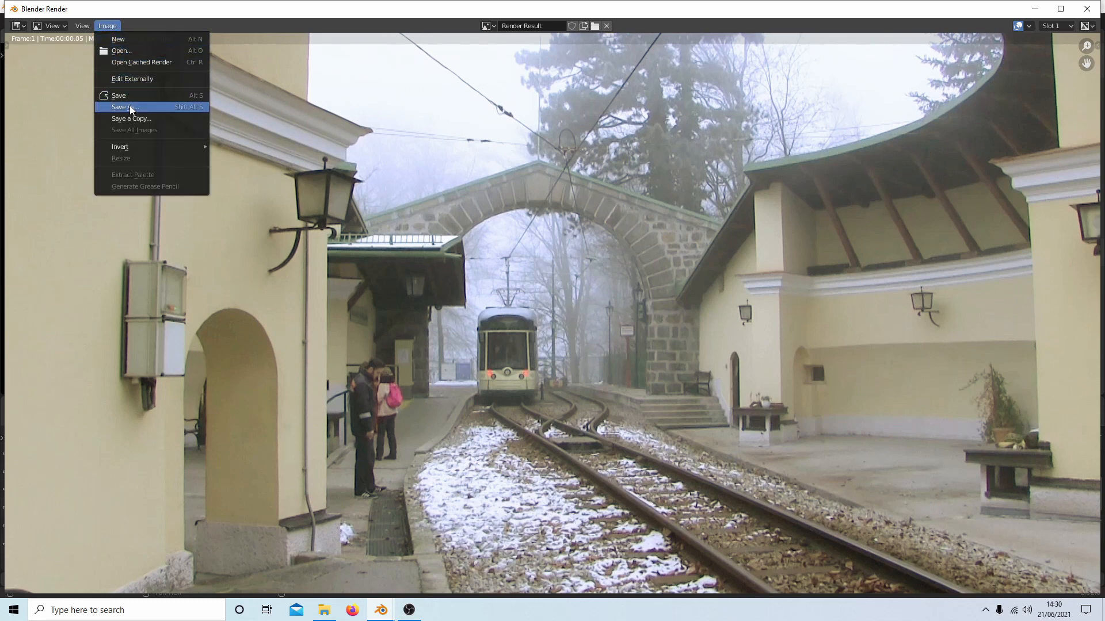
{"action": "left_click", "coordinate": [125, 107]}
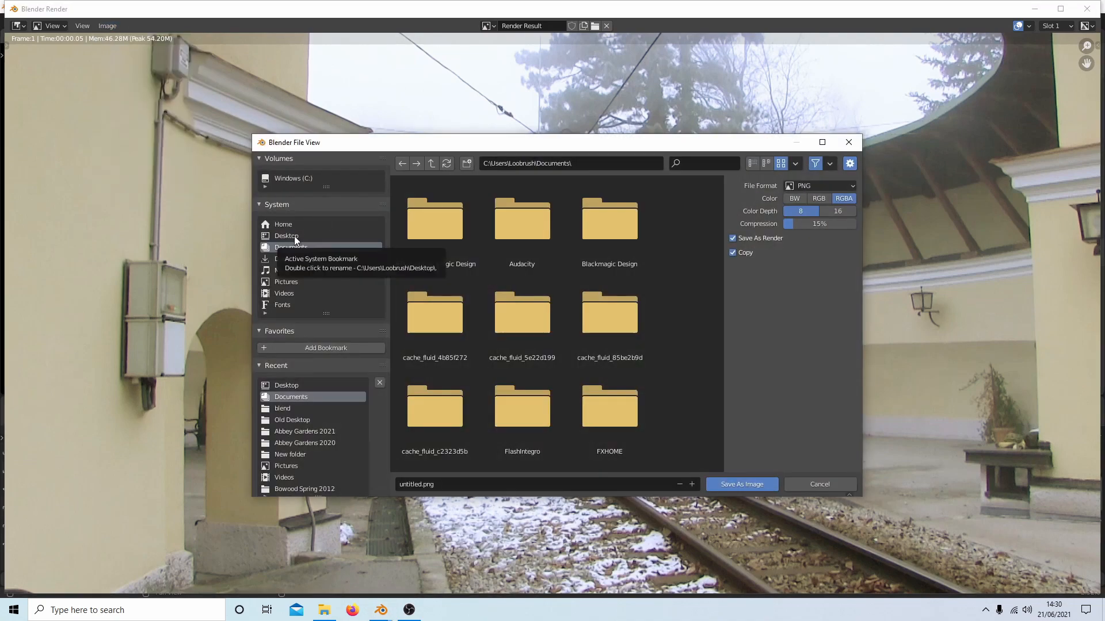
- Choose the Desktop folder, name the file F1A.png and save the image
{"action": "left_click", "coordinate": [286, 236]}
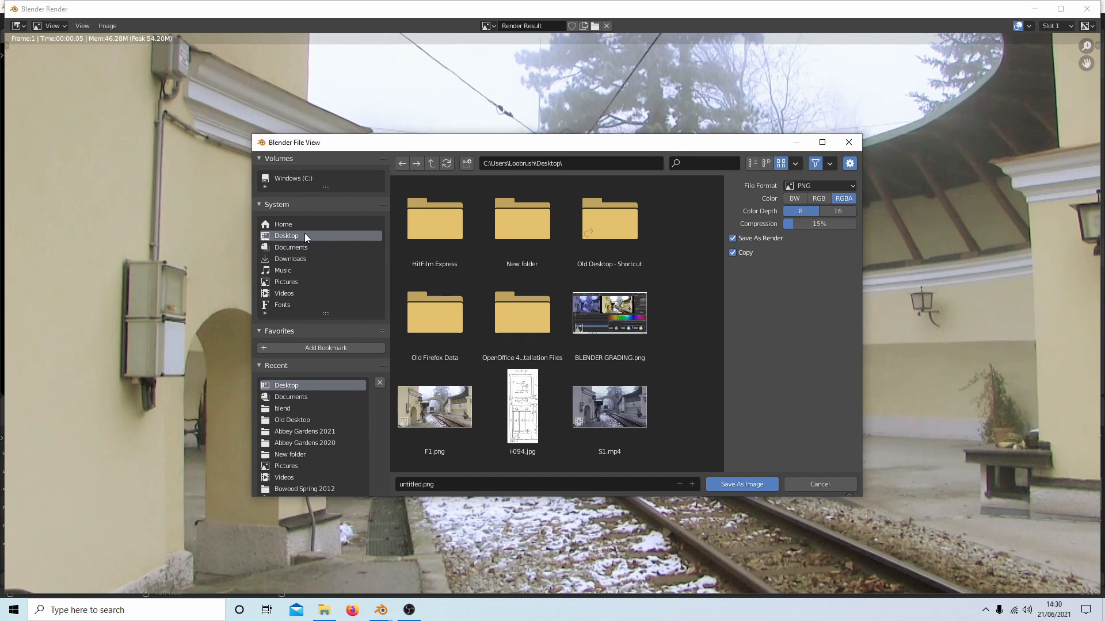
{"action": "mouse_move", "coordinate": [273, 247]}
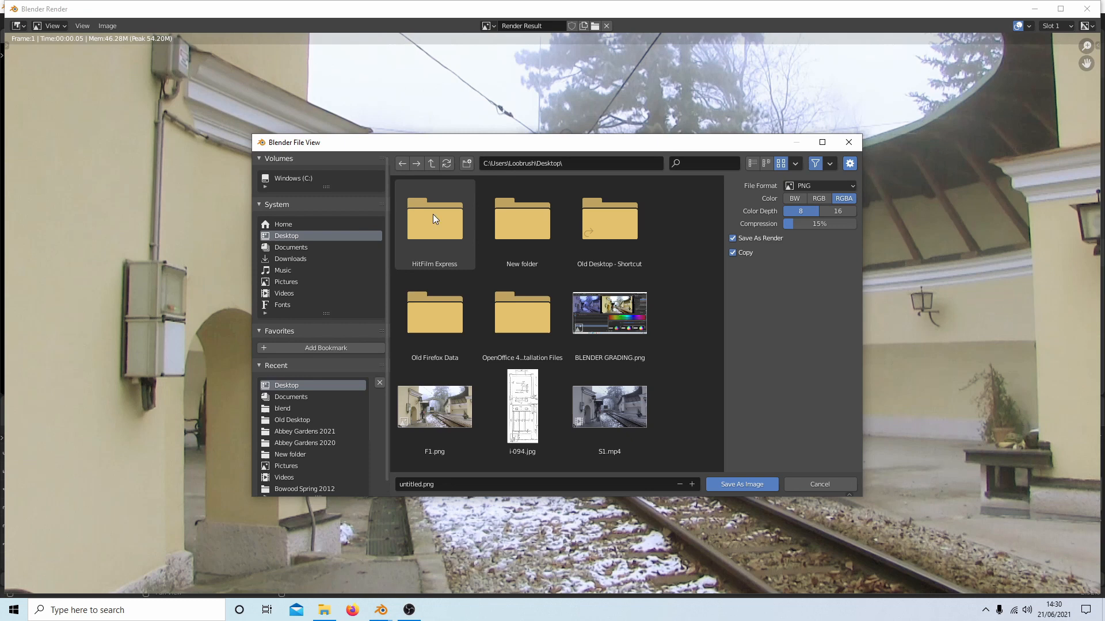
{"action": "left_click", "coordinate": [434, 407]}
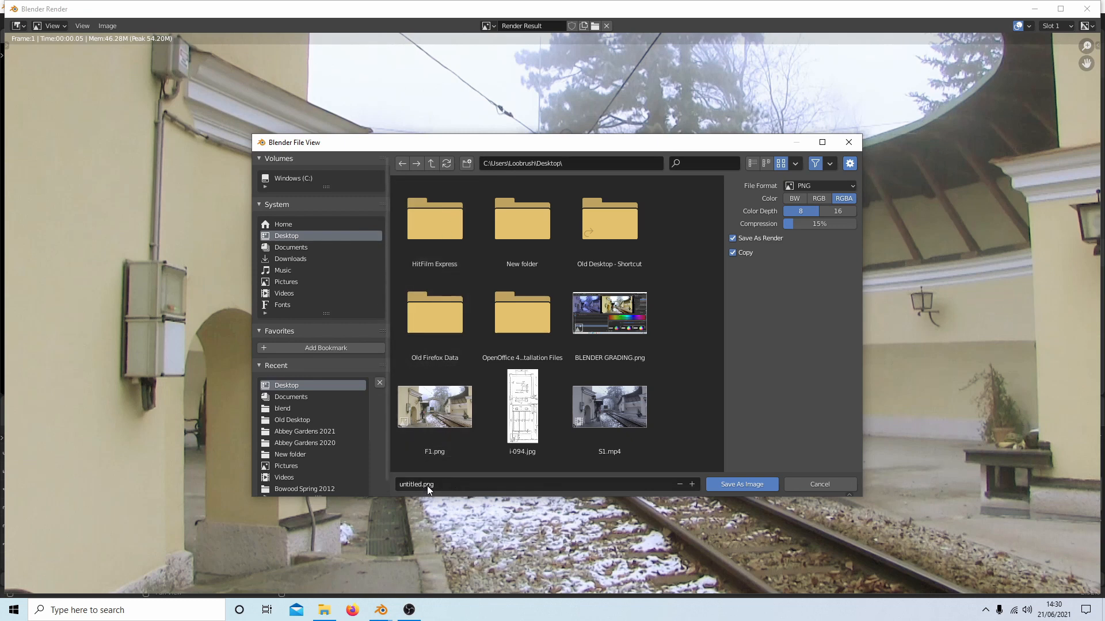
{"action": "left_click", "coordinate": [423, 485]}
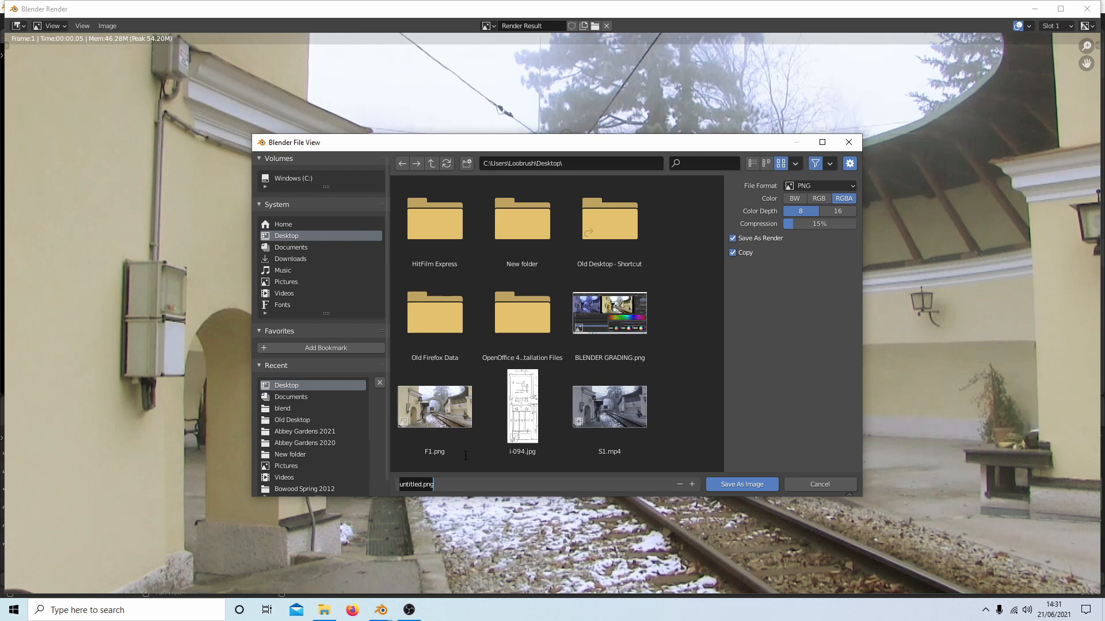
{"action": "type", "text": "F1A.png"}
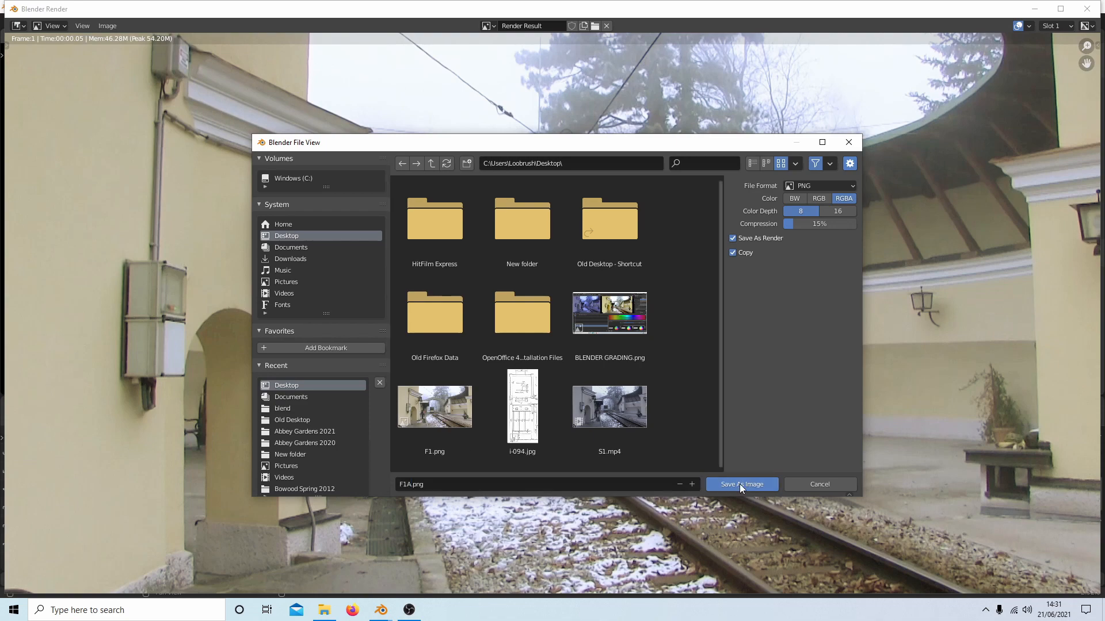
{"action": "left_click", "coordinate": [740, 484]}
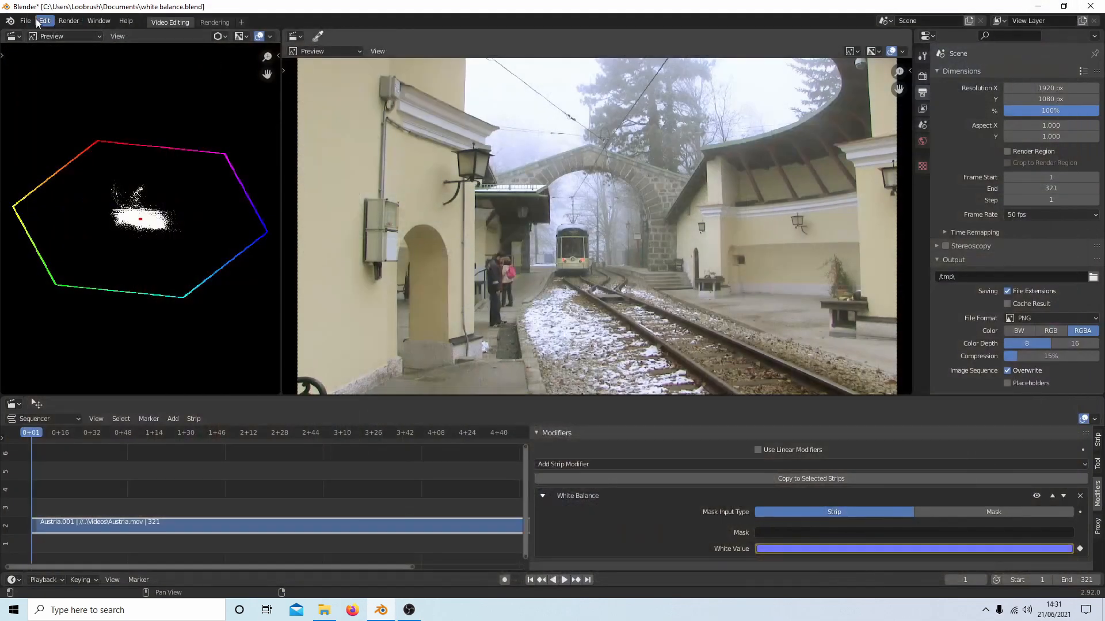
{"action": "mouse_move", "coordinate": [11, 36]}
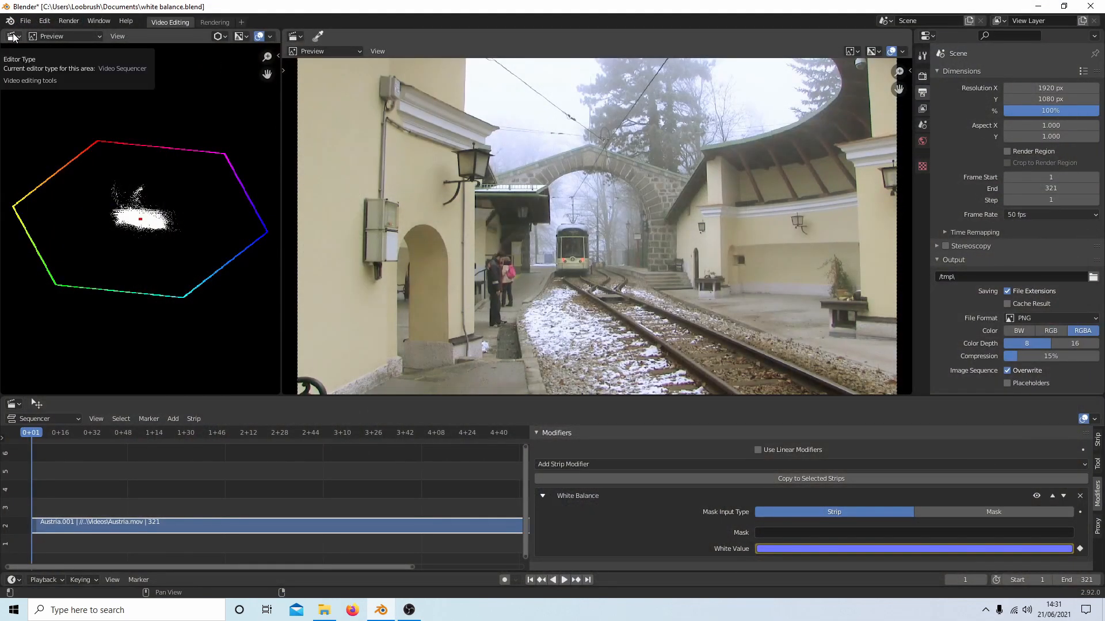
- Switch the vectorscope area to an Image Editor showing F1A.png from the Desktop
{"action": "left_click", "coordinate": [13, 36]}
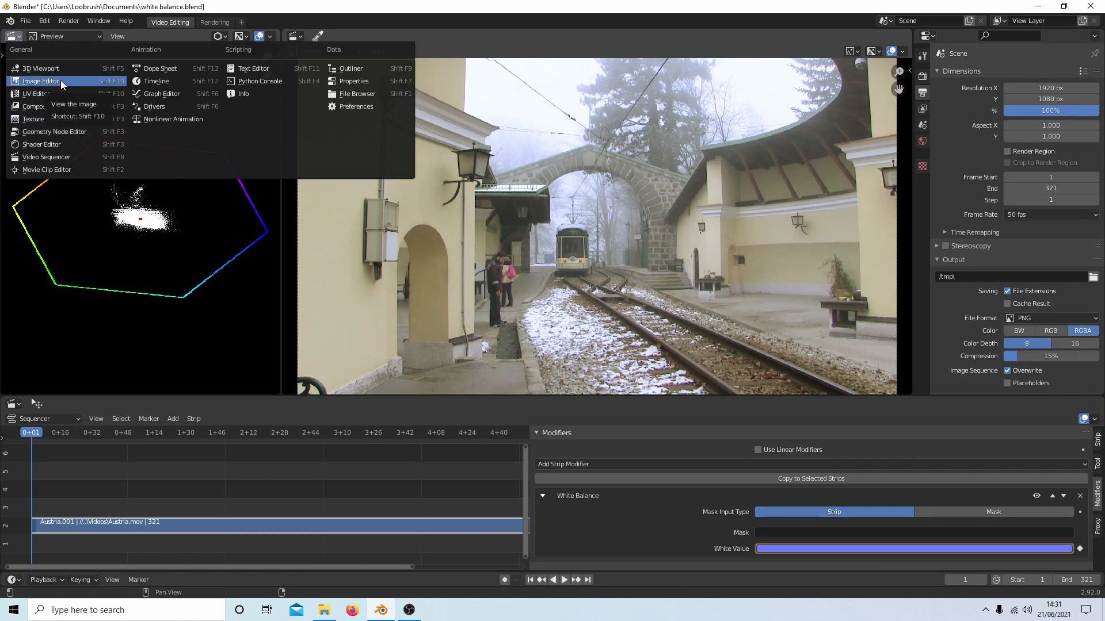
{"action": "left_click", "coordinate": [40, 80]}
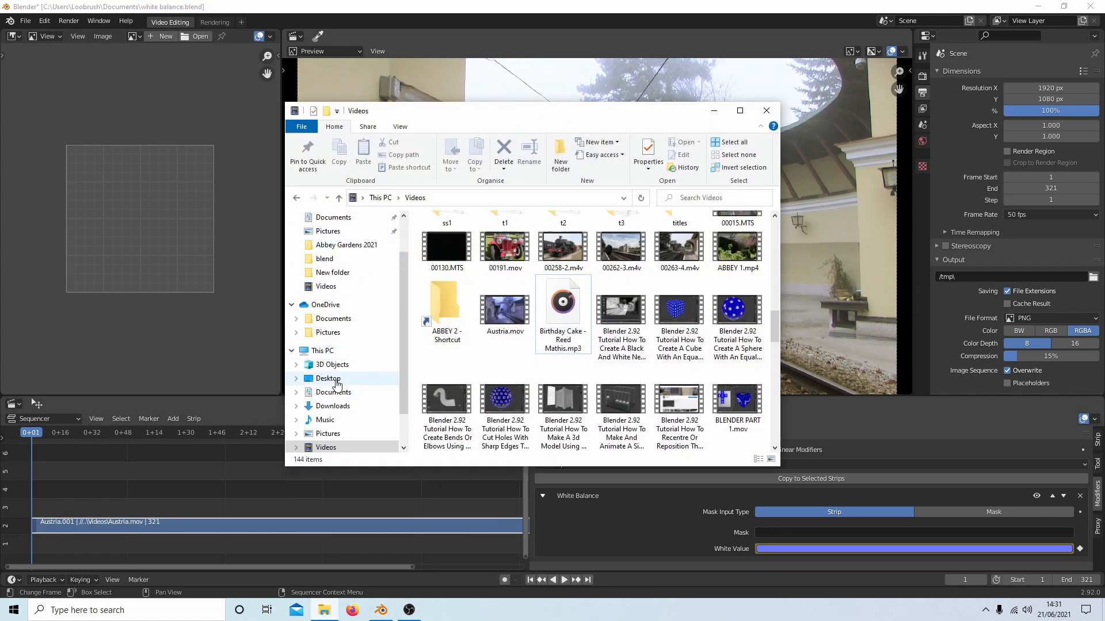
{"action": "left_click", "coordinate": [328, 379]}
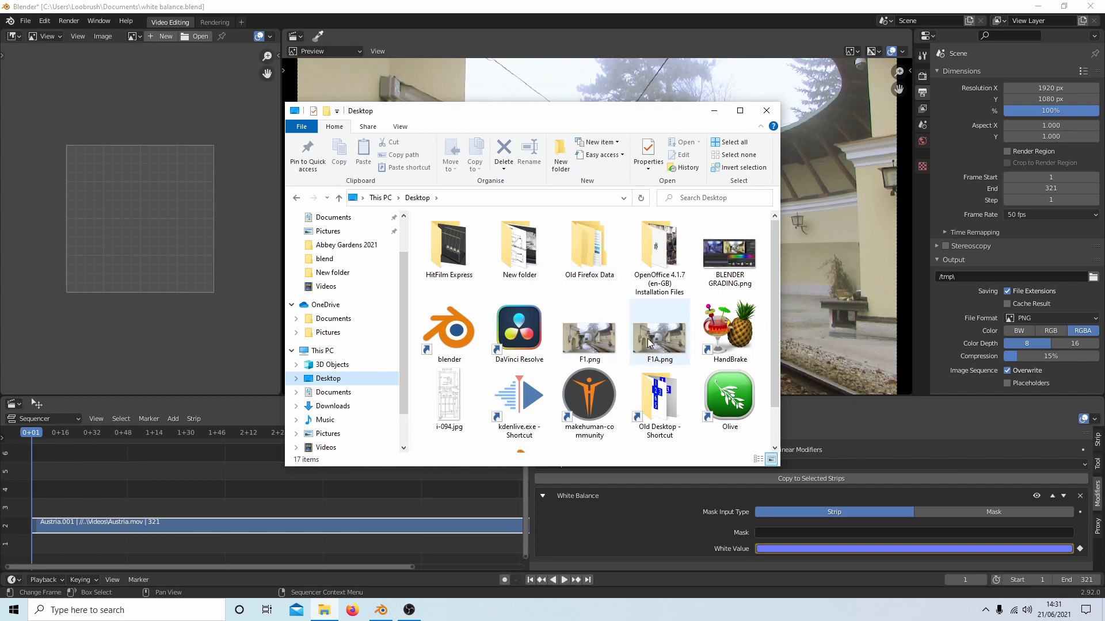
{"action": "left_click", "coordinate": [659, 332]}
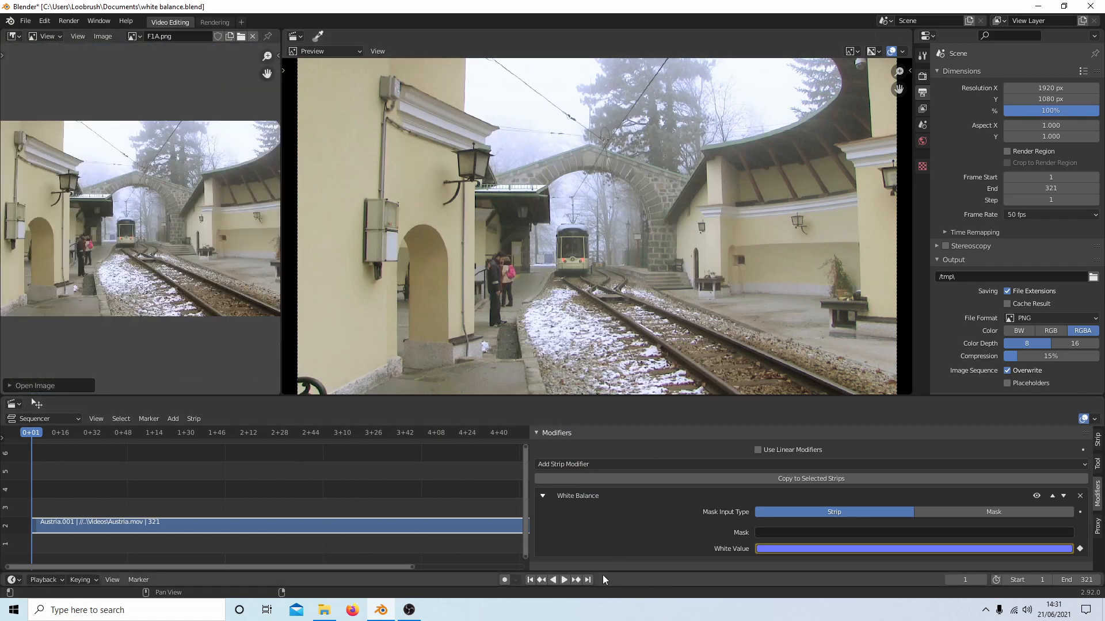
- On the last frame, resample the White Balance white value from the preview, then return to frame 1
{"action": "left_click", "coordinate": [587, 579]}
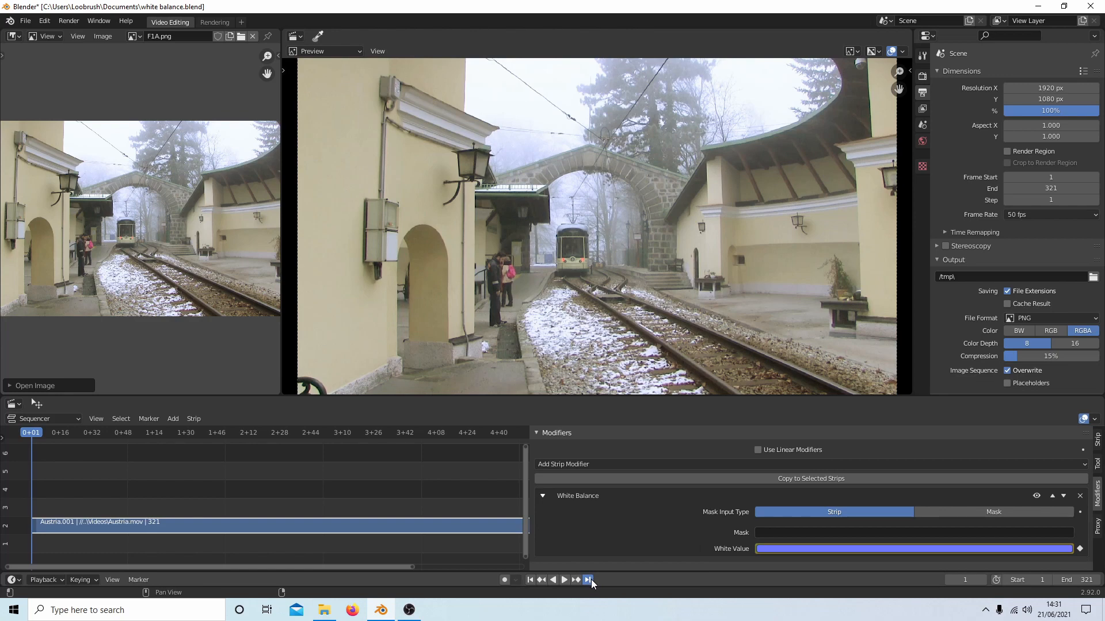
{"action": "left_click", "coordinate": [586, 580]}
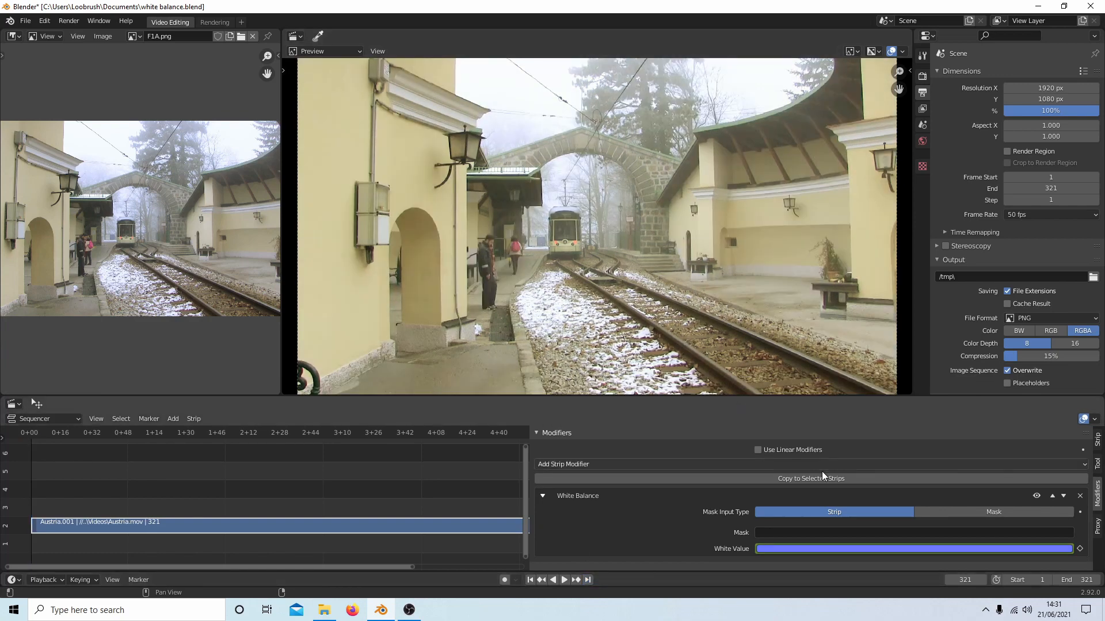
{"action": "left_click", "coordinate": [914, 548]}
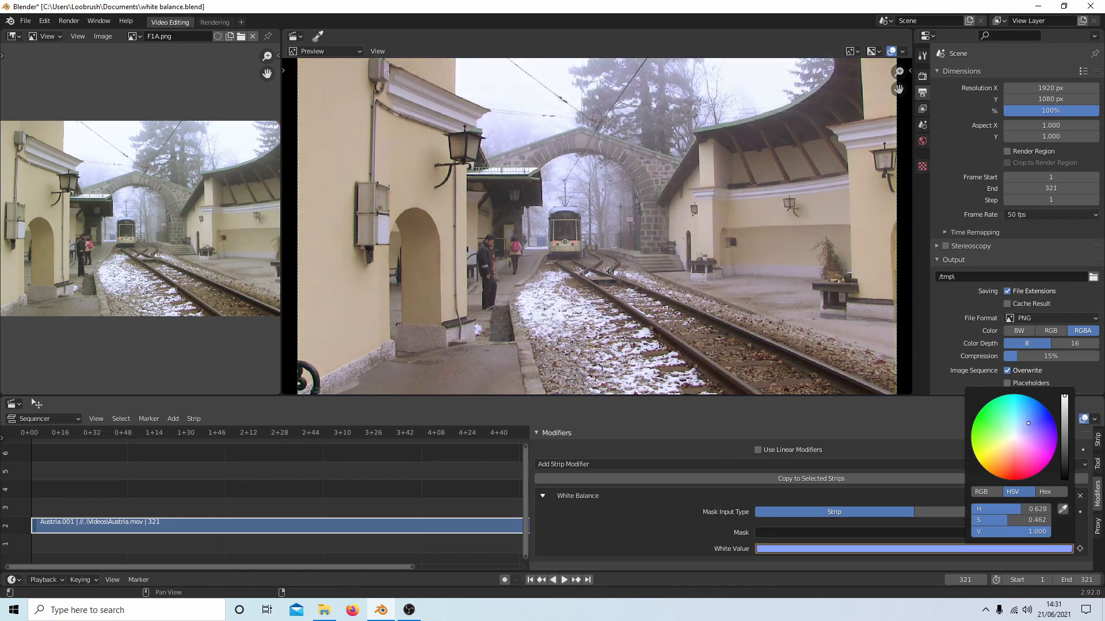
{"action": "left_click_drag", "start_coordinate": [1027, 423], "coordinate": [1029, 427]}
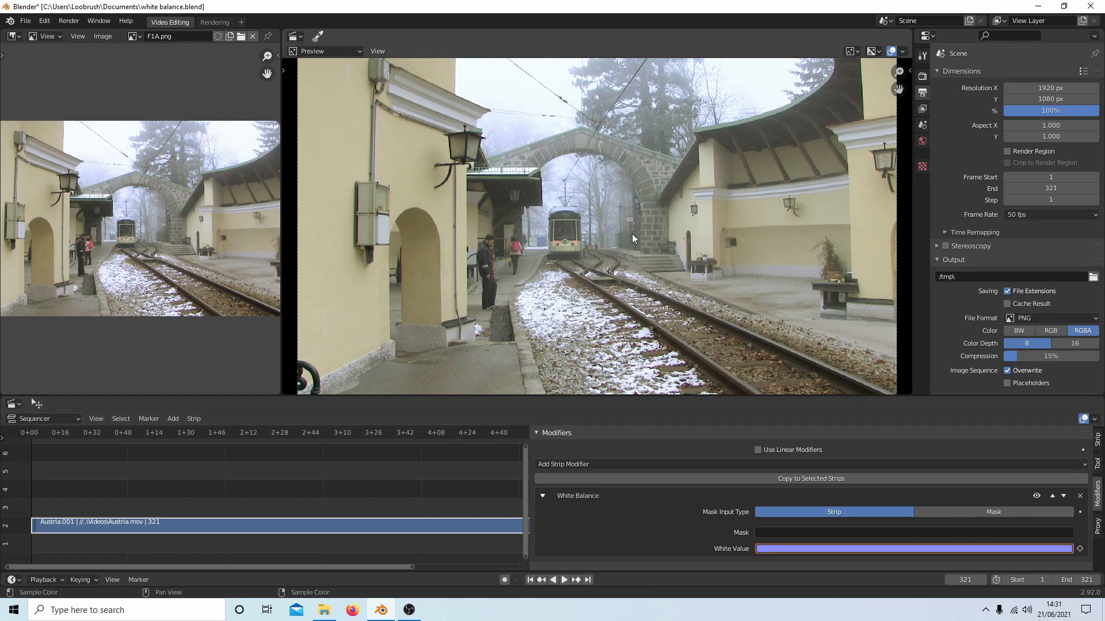
{"action": "mouse_move", "coordinate": [461, 158]}
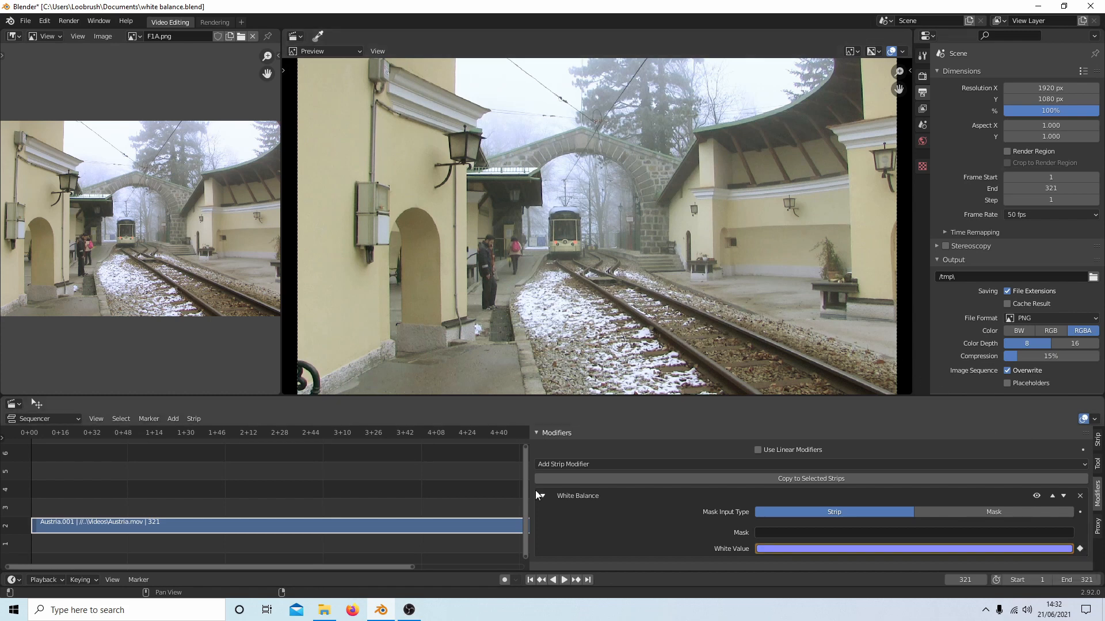
{"action": "left_click", "coordinate": [530, 580]}
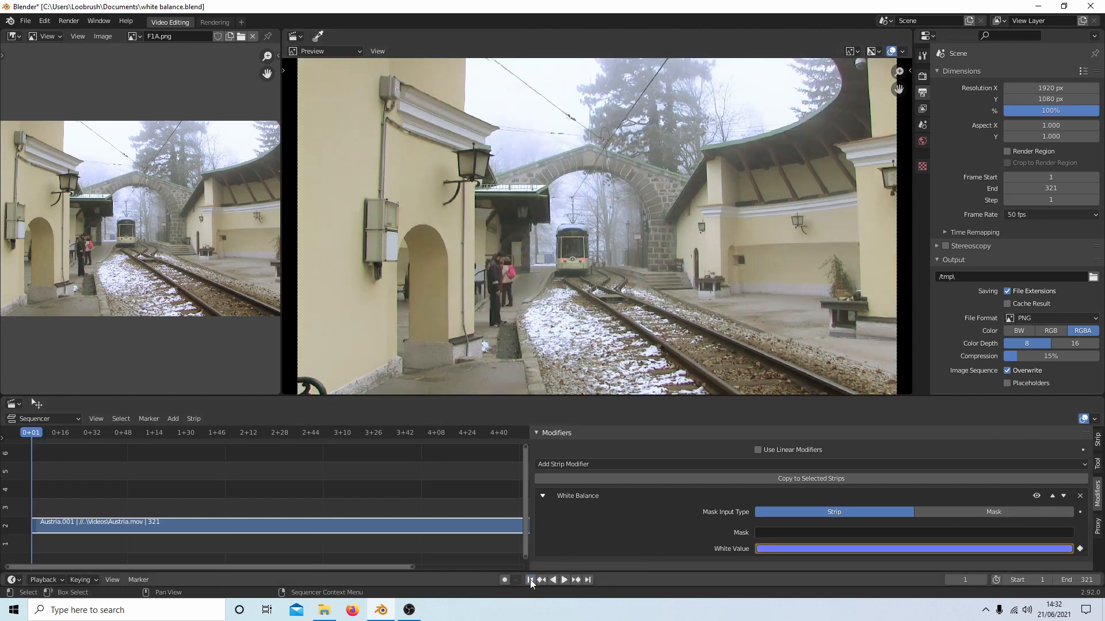
{"action": "left_click", "coordinate": [587, 579]}
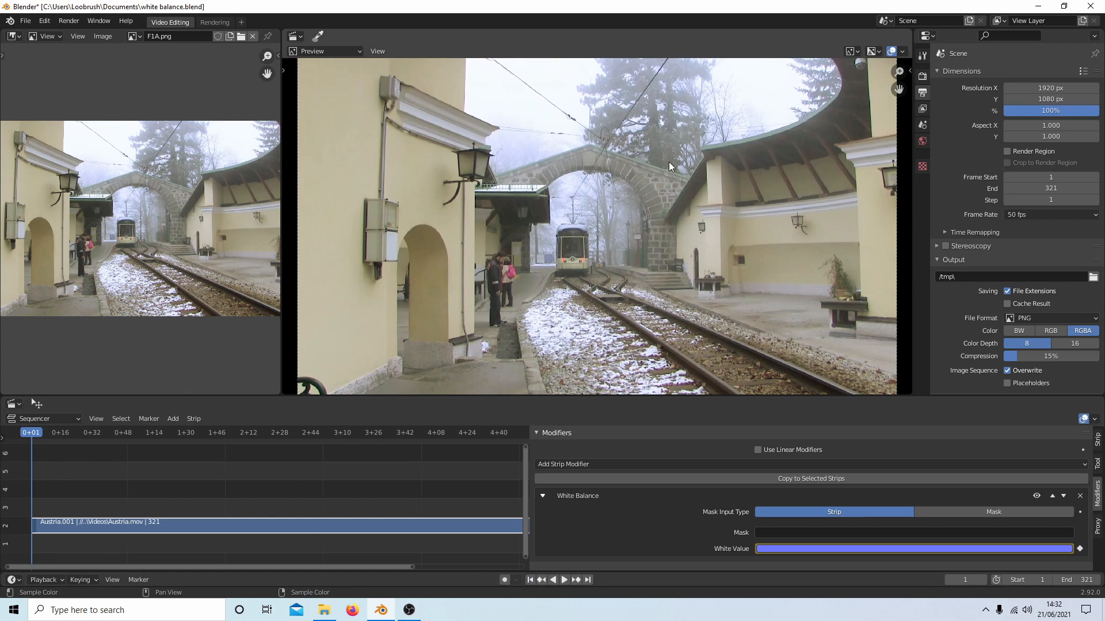
- Bring up the Editor Type list for the area showing the F1A.png still
{"action": "left_click", "coordinate": [10, 36]}
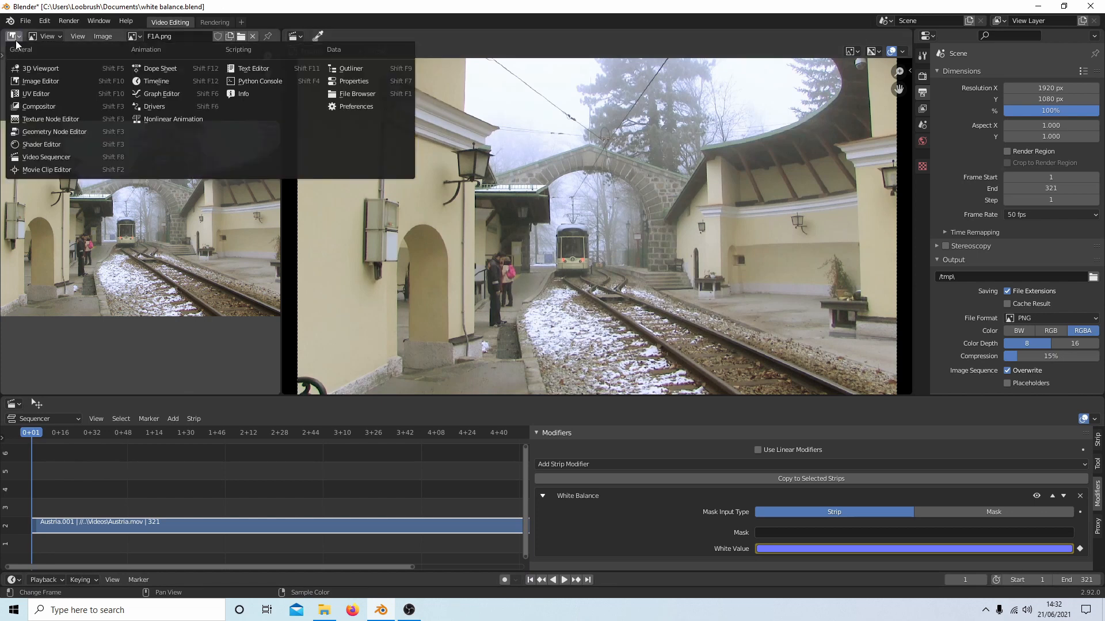
{"action": "mouse_move", "coordinate": [47, 170]}
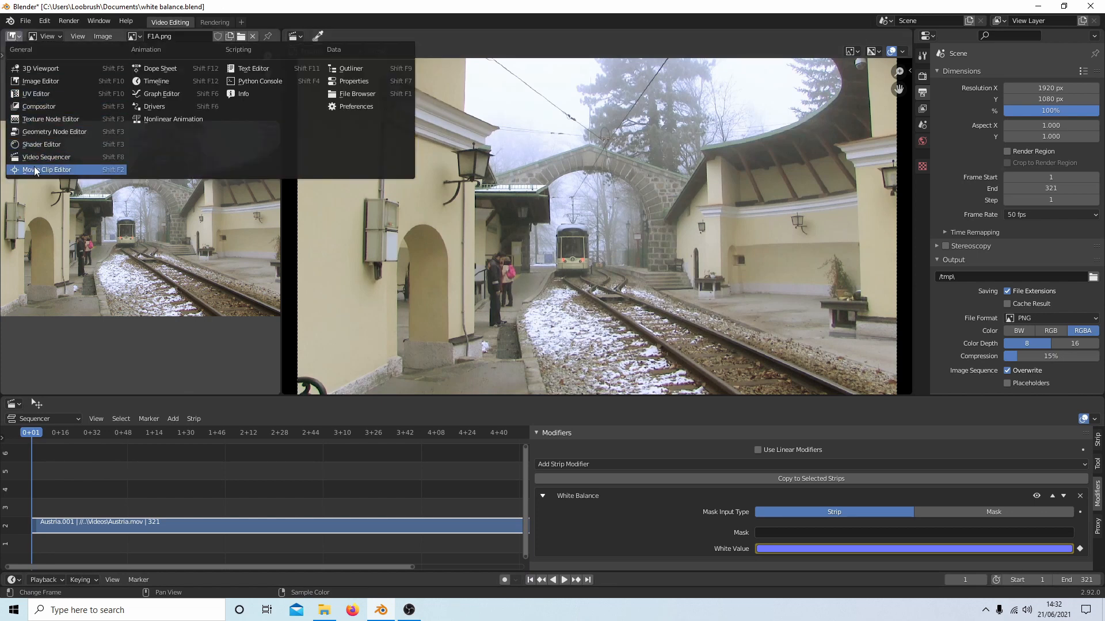
{"action": "mouse_move", "coordinate": [47, 156]}
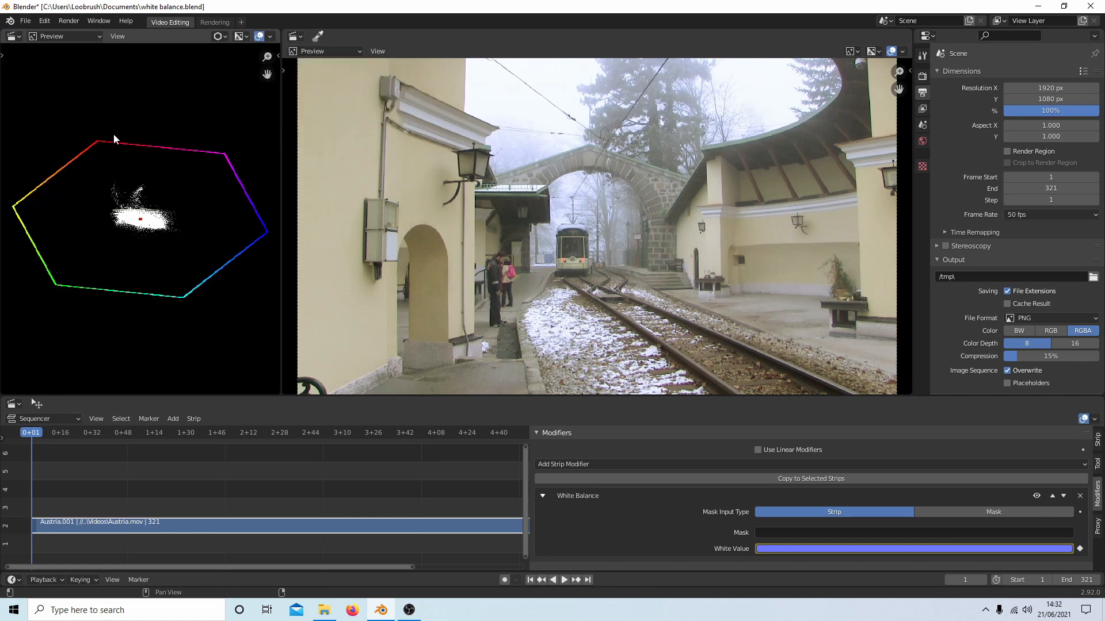
{"action": "mouse_move", "coordinate": [144, 207]}
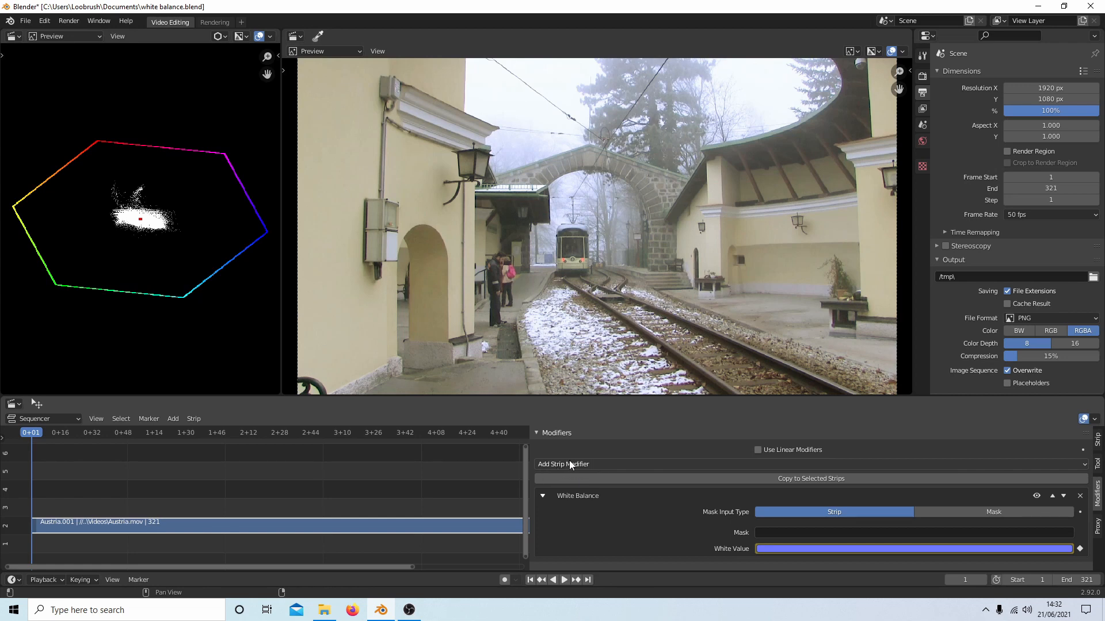
- Add a Hue Correct modifier to the railway clip strip
{"action": "left_click", "coordinate": [563, 464]}
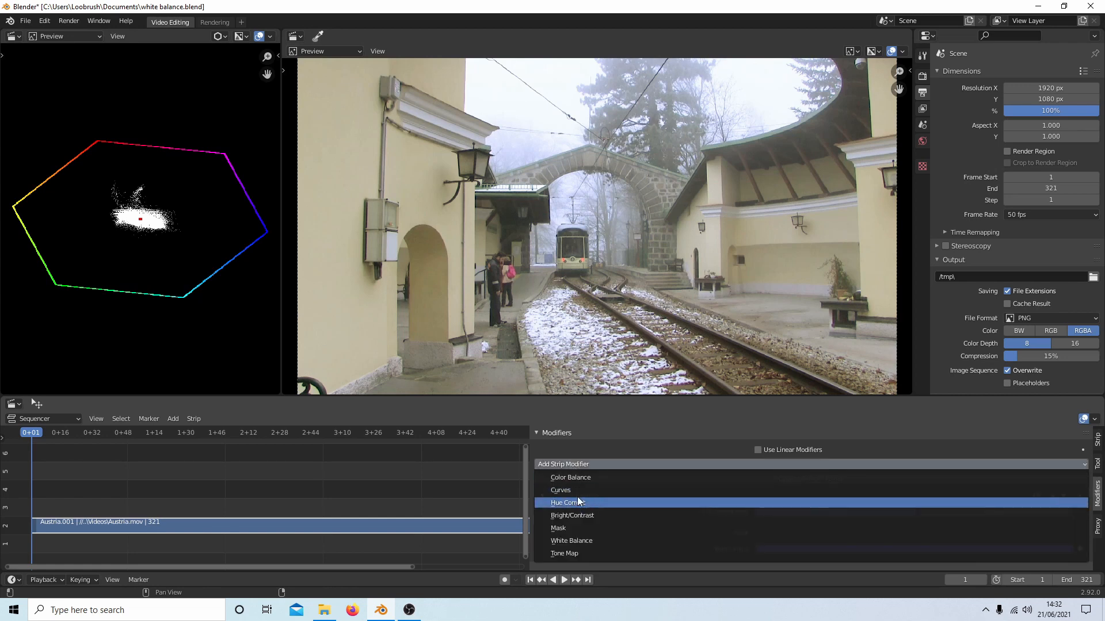
{"action": "mouse_move", "coordinate": [585, 486]}
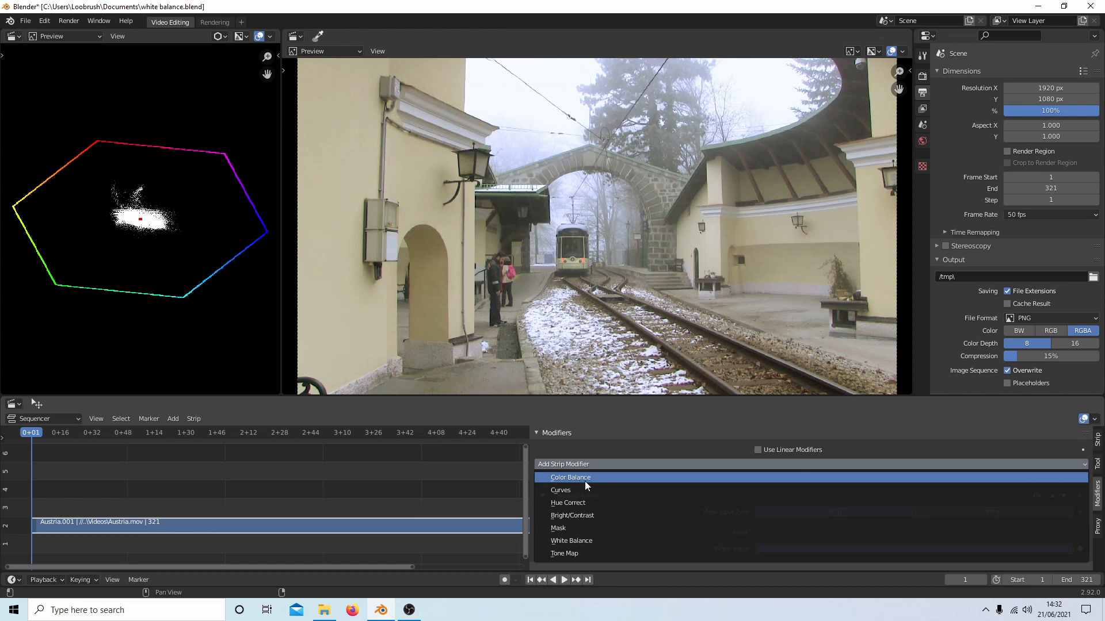
{"action": "mouse_move", "coordinate": [568, 503]}
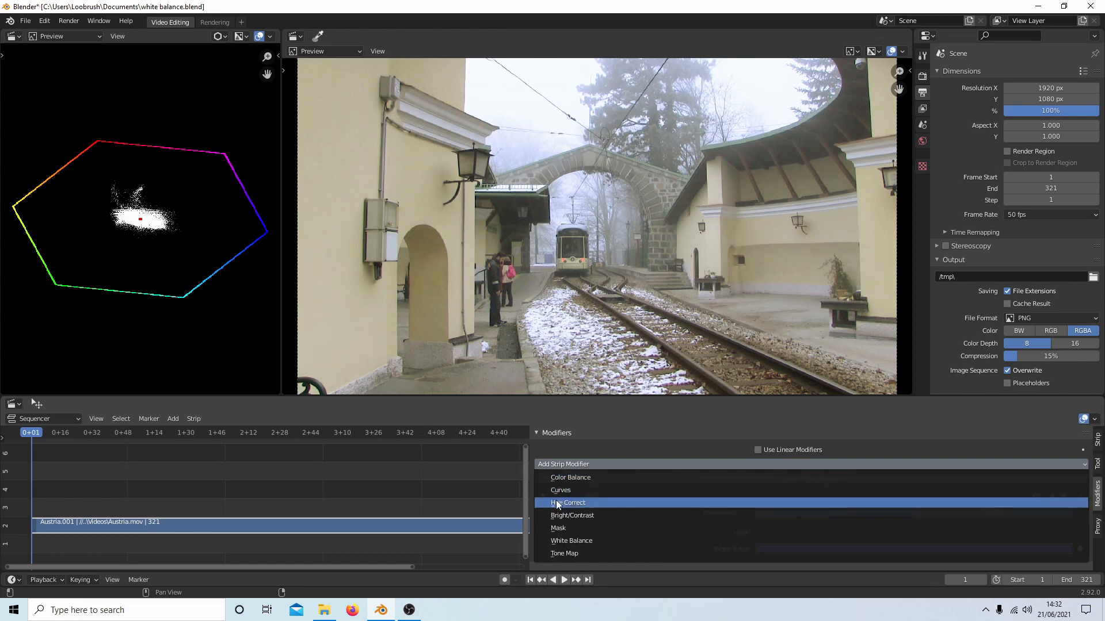
{"action": "left_click", "coordinate": [571, 541]}
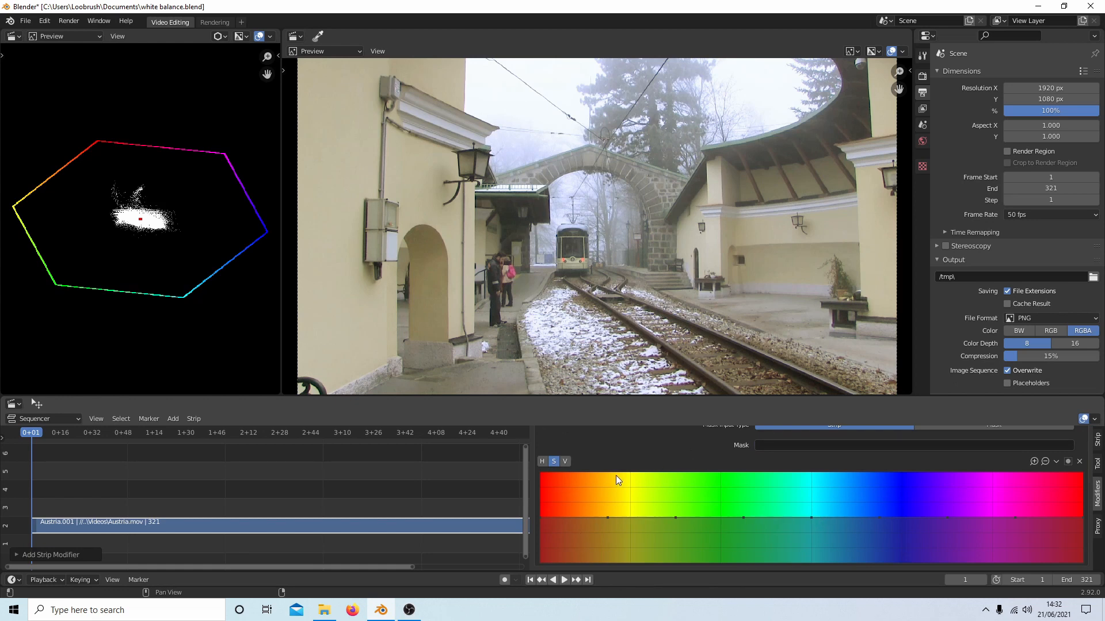
{"action": "mouse_move", "coordinate": [806, 468]}
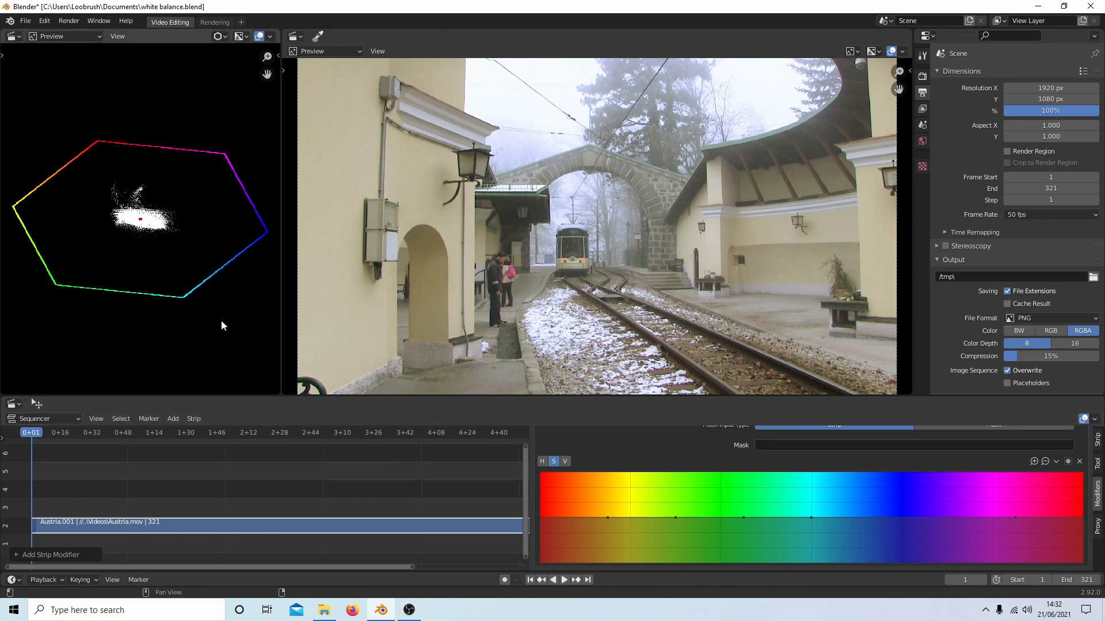
{"action": "mouse_move", "coordinate": [150, 210]}
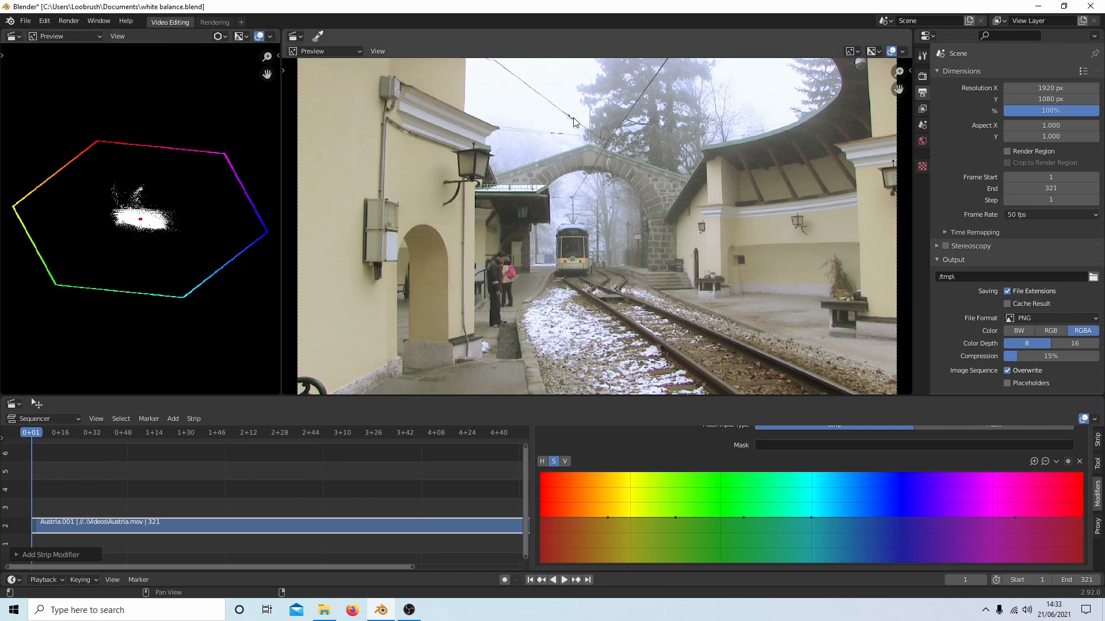
{"action": "mouse_move", "coordinate": [722, 91]}
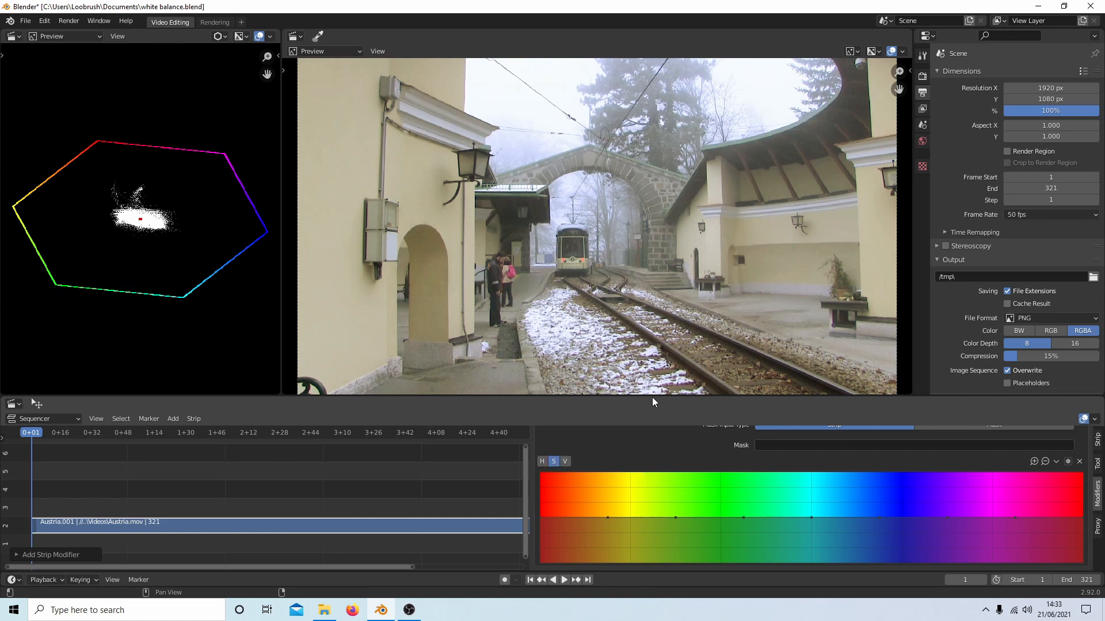
{"action": "mouse_move", "coordinate": [648, 429]}
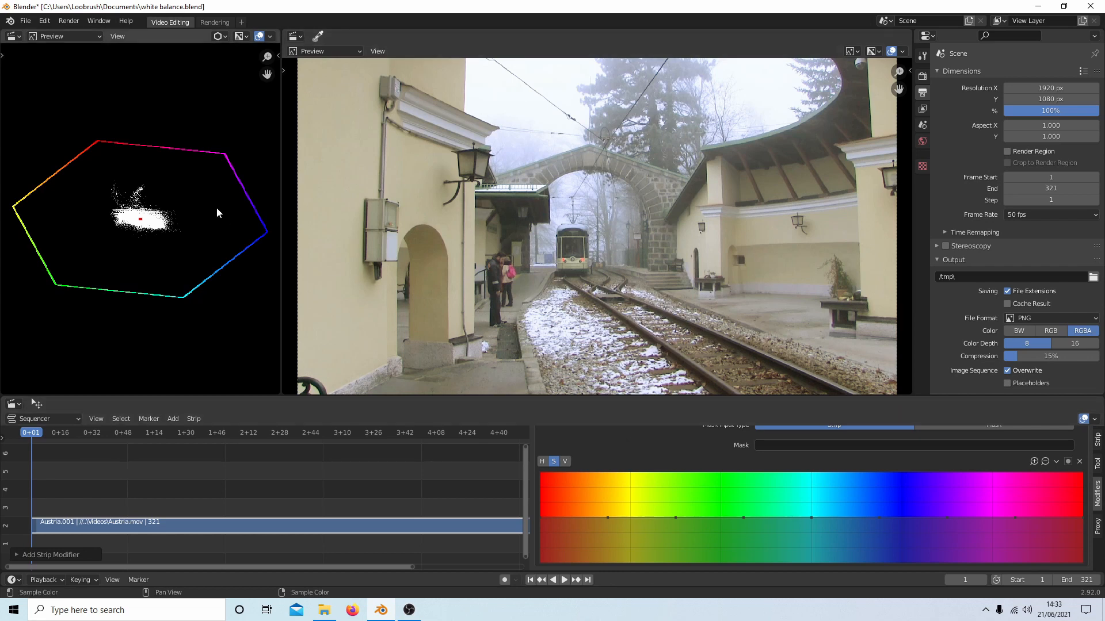
{"action": "mouse_move", "coordinate": [875, 471]}
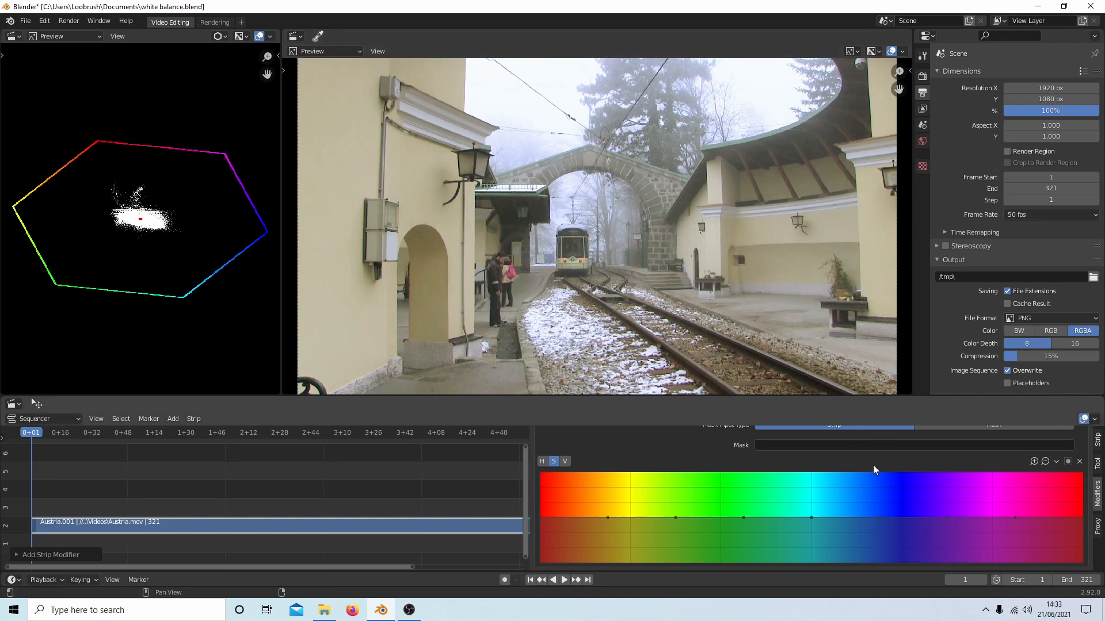
{"action": "mouse_move", "coordinate": [592, 542]}
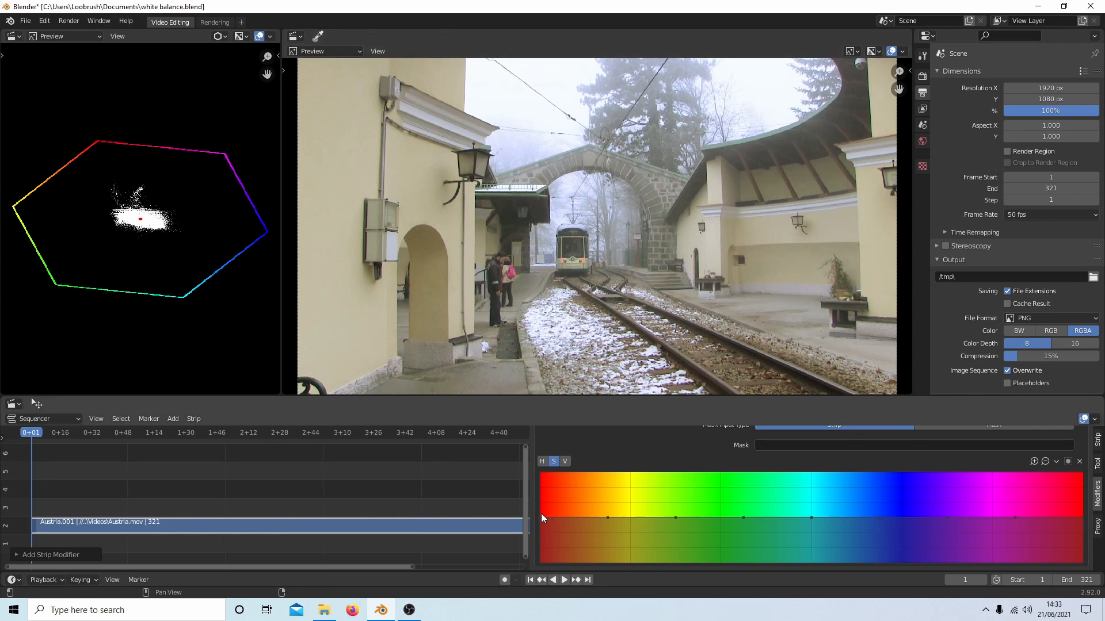
{"action": "mouse_move", "coordinate": [690, 506]}
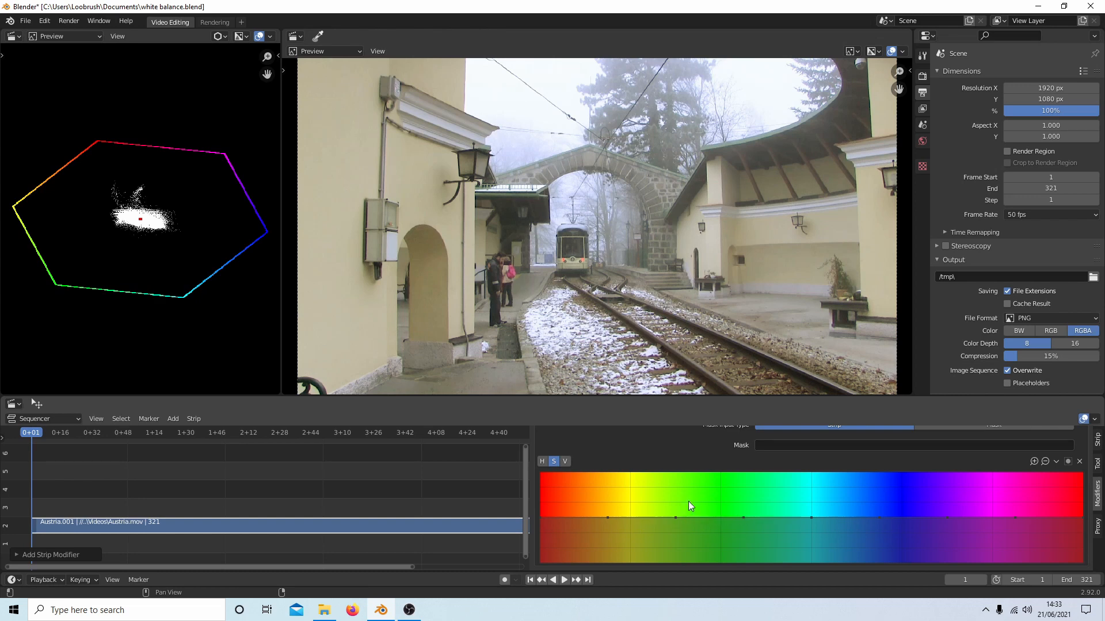
{"action": "mouse_move", "coordinate": [540, 521]}
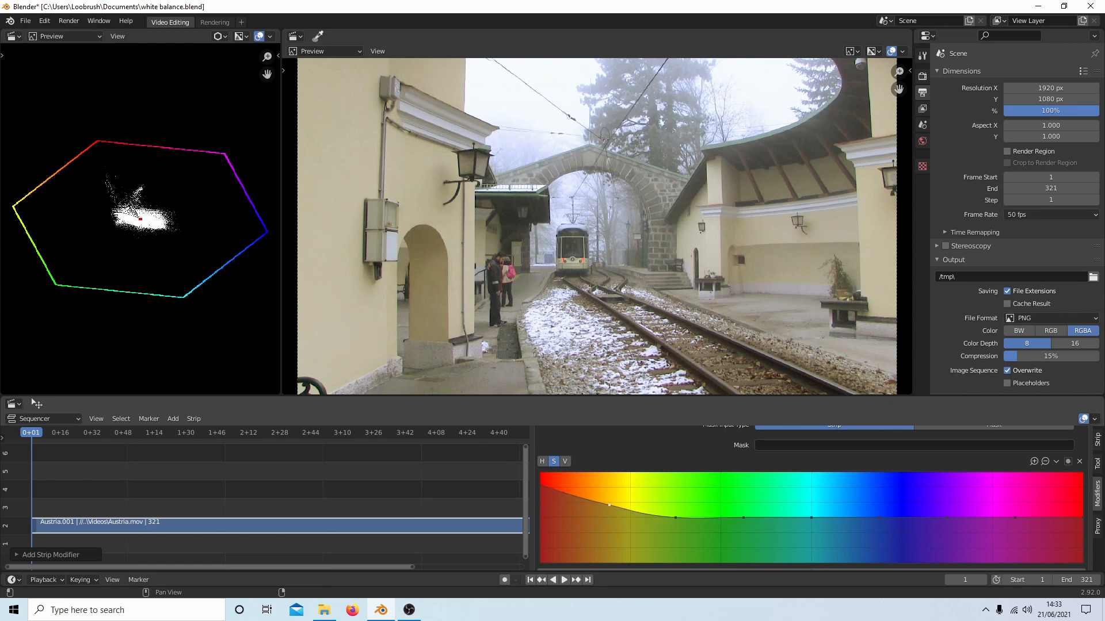
- Reshape the Hue Correct S curve: adjust yellows, lower greens, raise magentas
{"action": "left_click_drag", "start_coordinate": [608, 506], "coordinate": [609, 497]}
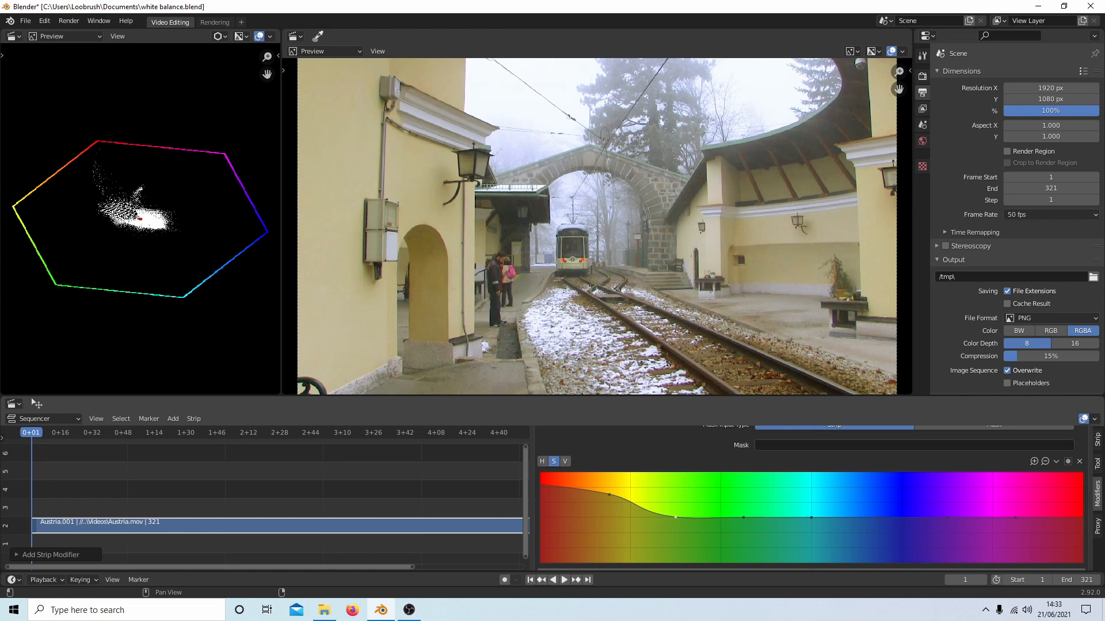
{"action": "left_click_drag", "start_coordinate": [673, 516], "coordinate": [672, 496]}
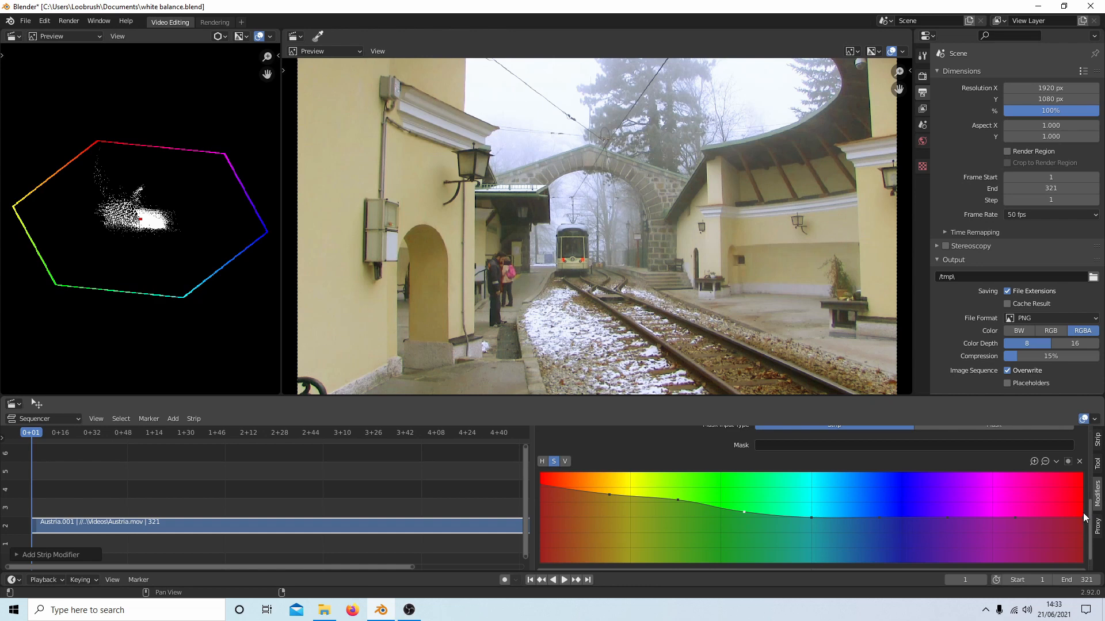
{"action": "left_click_drag", "start_coordinate": [1088, 514], "coordinate": [1085, 511]}
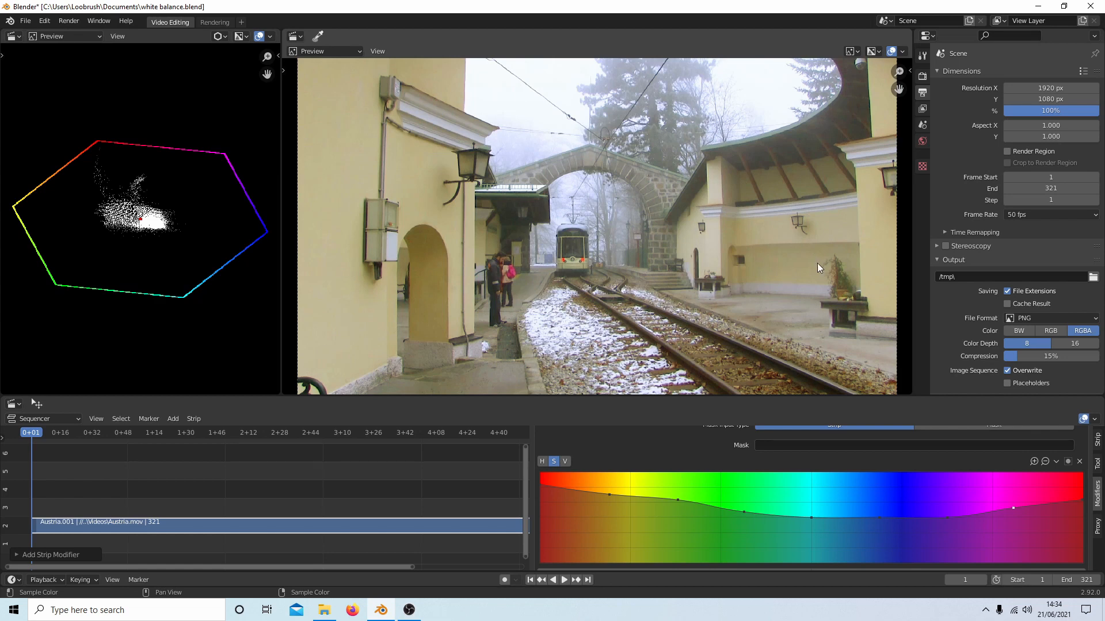
{"action": "mouse_move", "coordinate": [775, 201]}
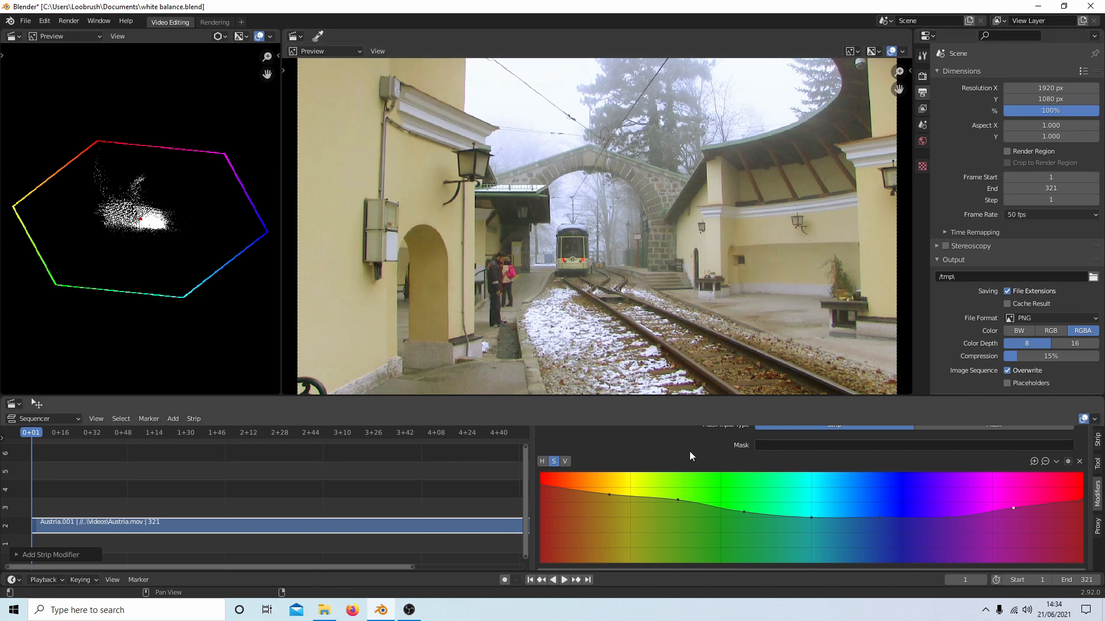
{"action": "mouse_move", "coordinate": [668, 454]}
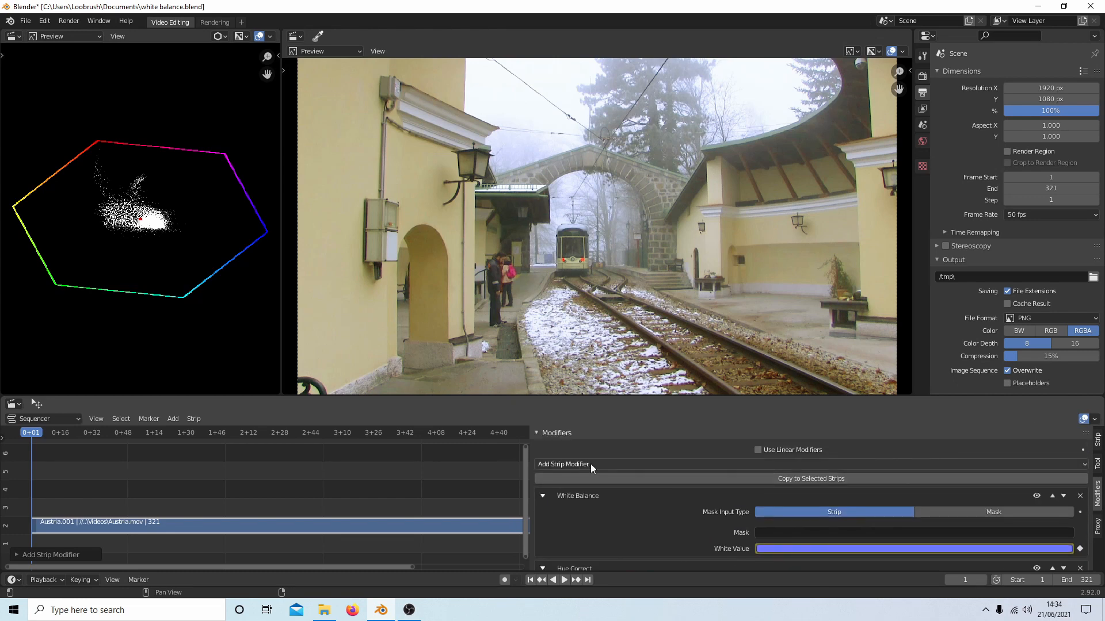
- Add a Color Balance modifier to Austria.001 and push its Lift wheel toward yellow
{"action": "left_click", "coordinate": [563, 464]}
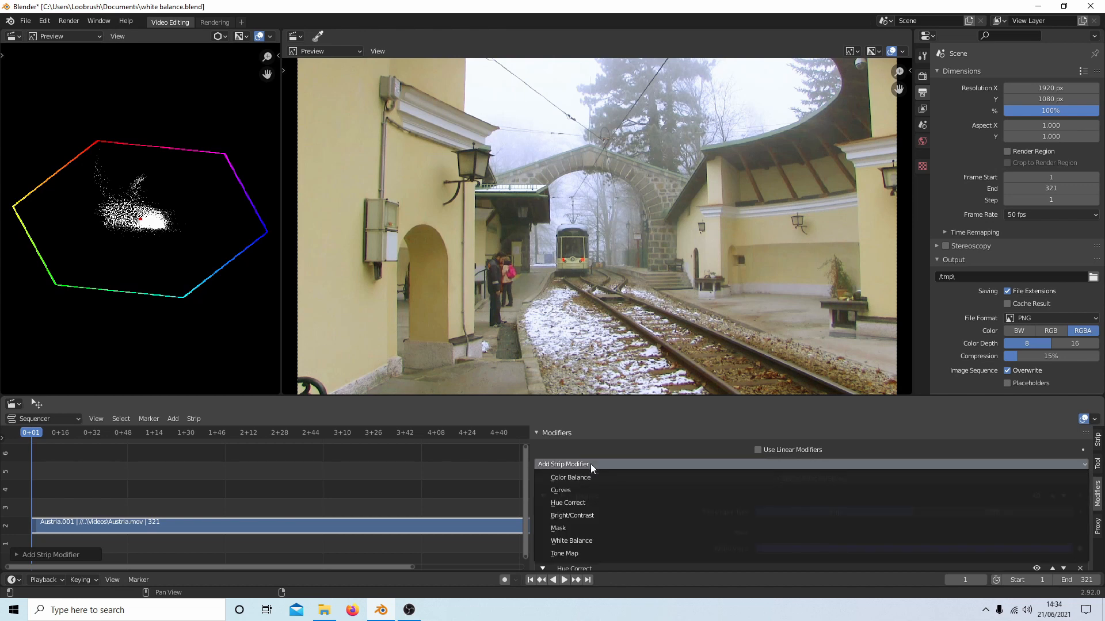
{"action": "left_click", "coordinate": [571, 540]}
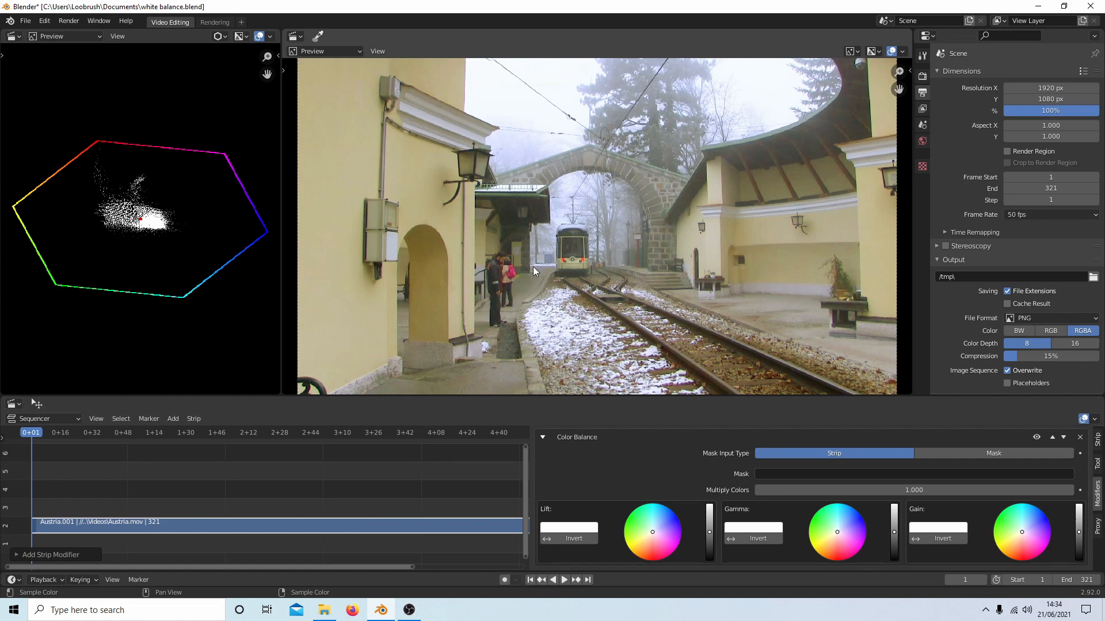
{"action": "mouse_move", "coordinate": [297, 297]}
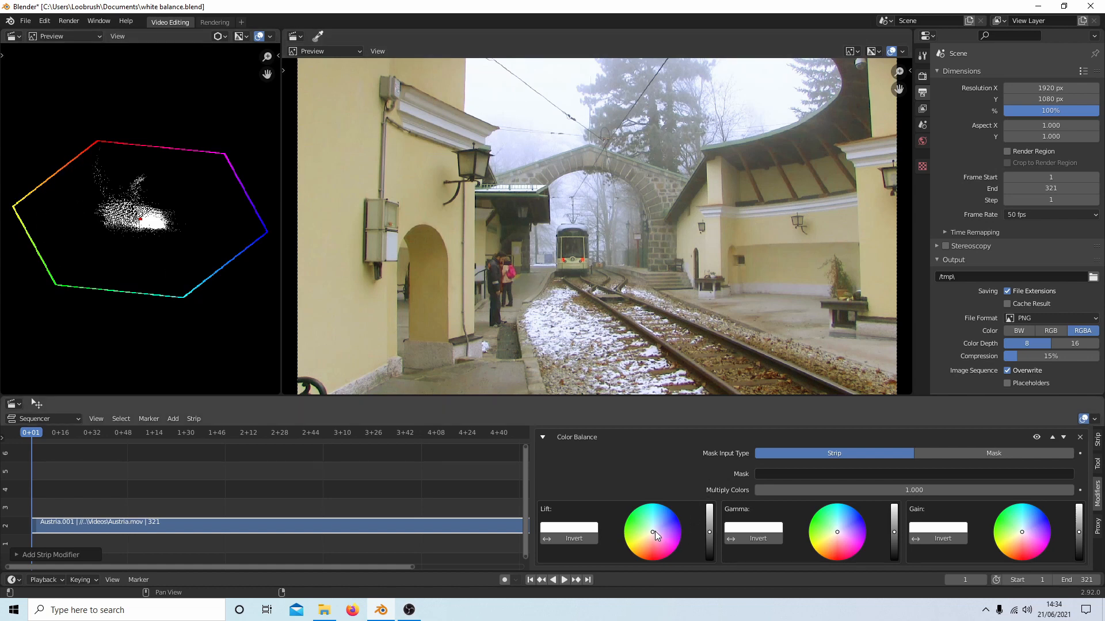
{"action": "left_click_drag", "start_coordinate": [654, 533], "coordinate": [644, 535]}
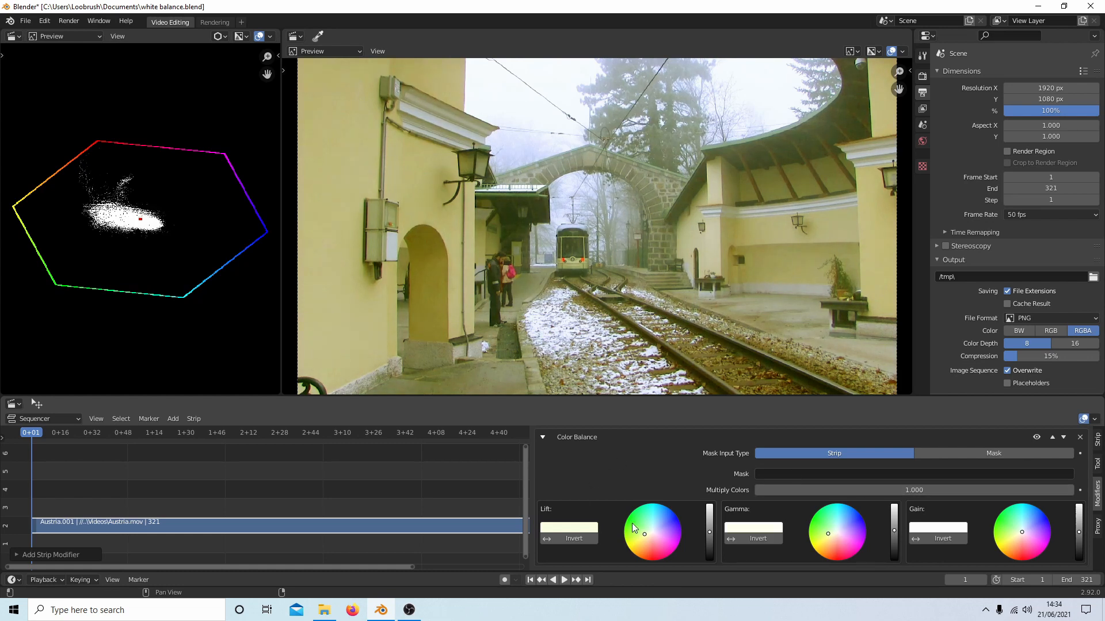
- Reset the Color Balance Lift and Gamma colours to their default values
{"action": "right_click", "coordinate": [568, 529]}
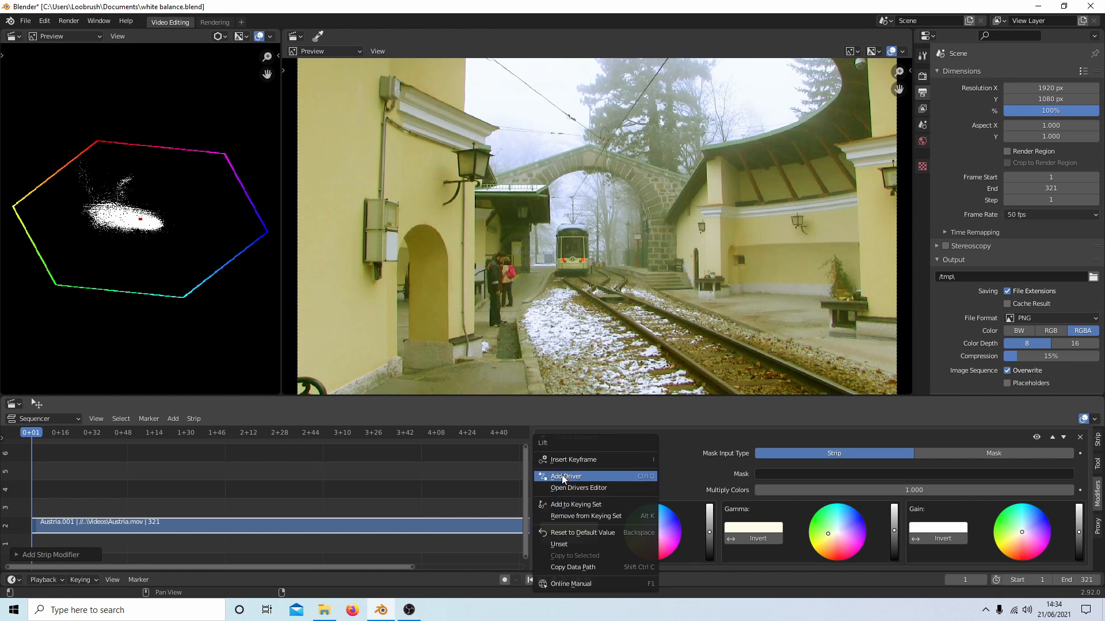
{"action": "mouse_move", "coordinate": [581, 531]}
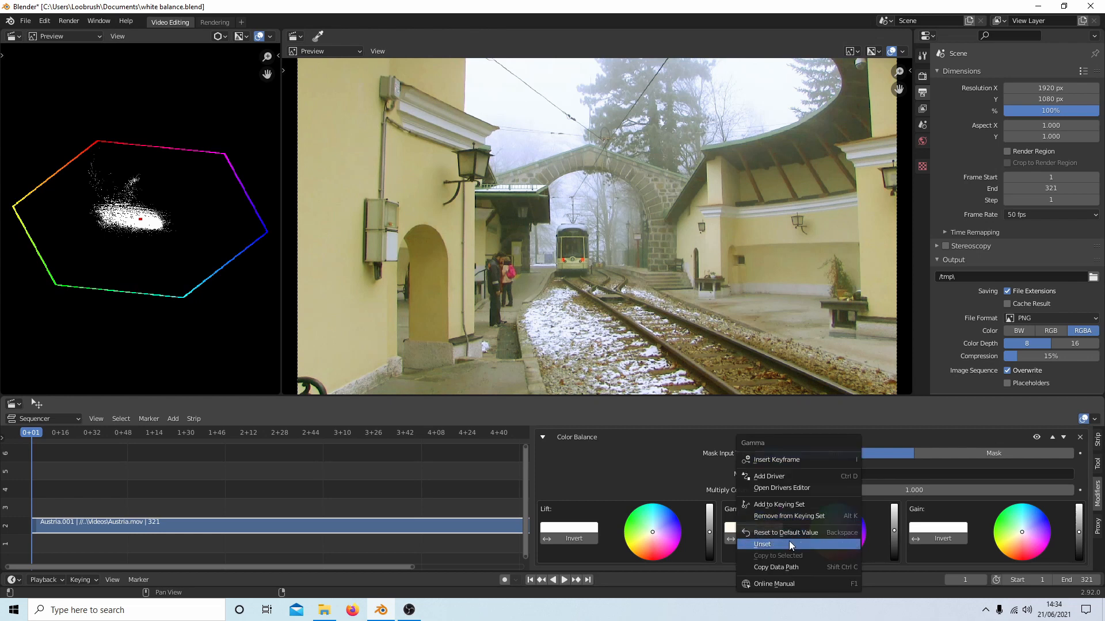
{"action": "mouse_move", "coordinate": [785, 532]}
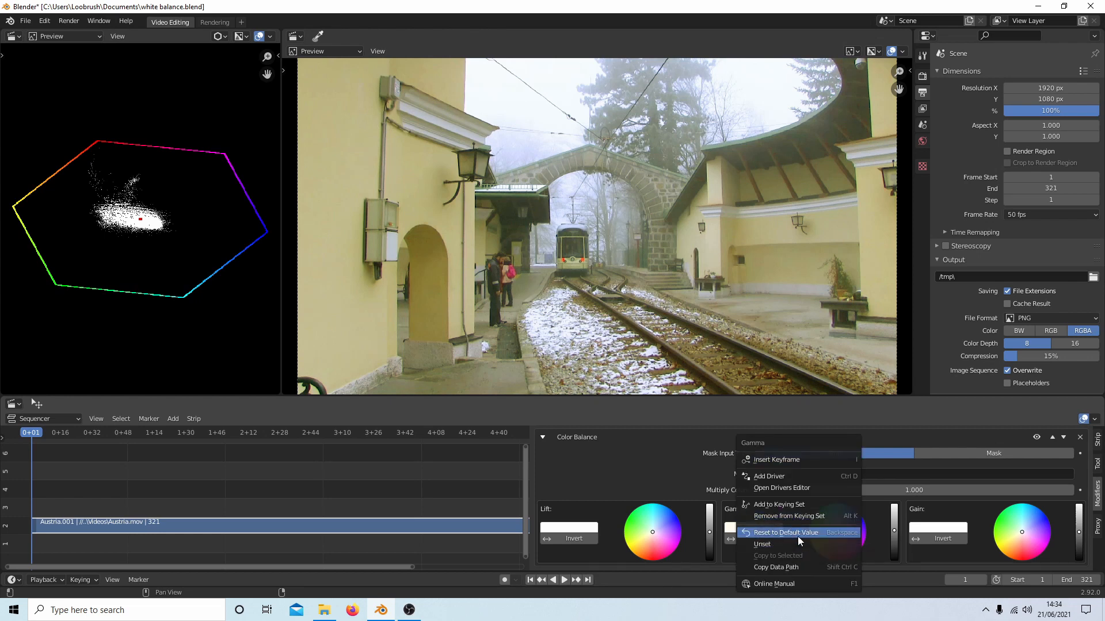
{"action": "left_click", "coordinate": [785, 532]}
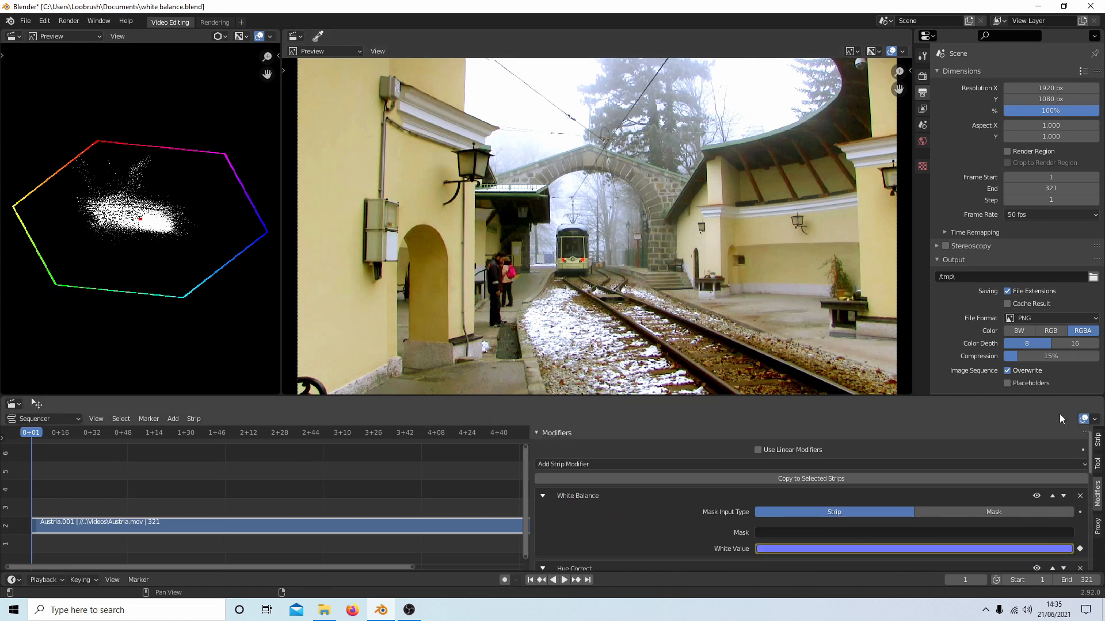
- Add a Bright/Contrast modifier to the railway clip strip
{"action": "left_click", "coordinate": [563, 465]}
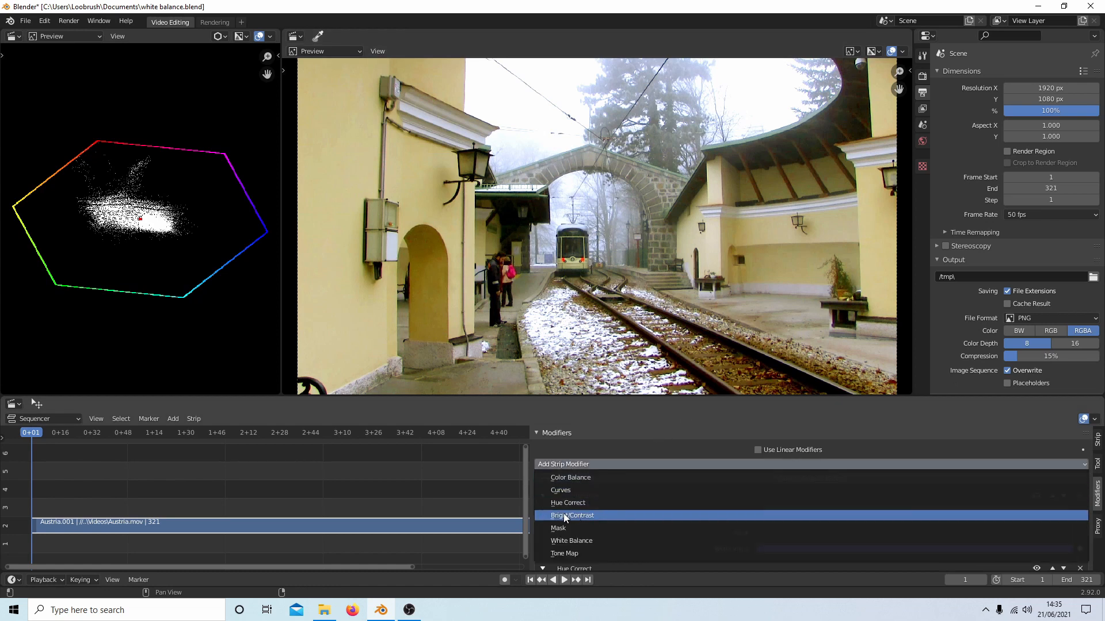
{"action": "mouse_move", "coordinate": [588, 521]}
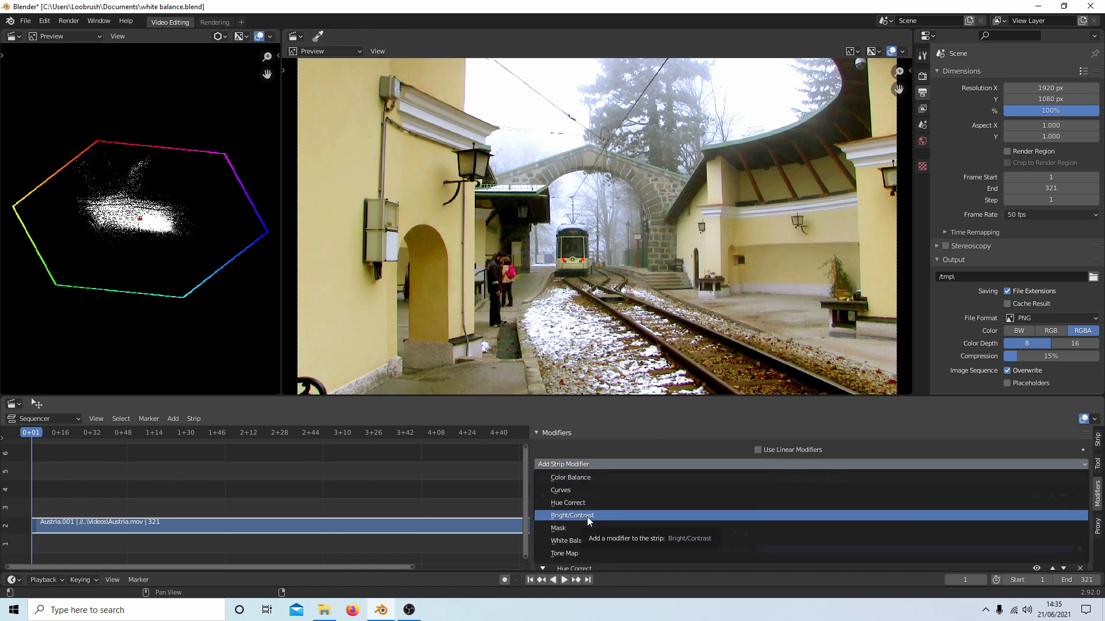
{"action": "left_click", "coordinate": [566, 540]}
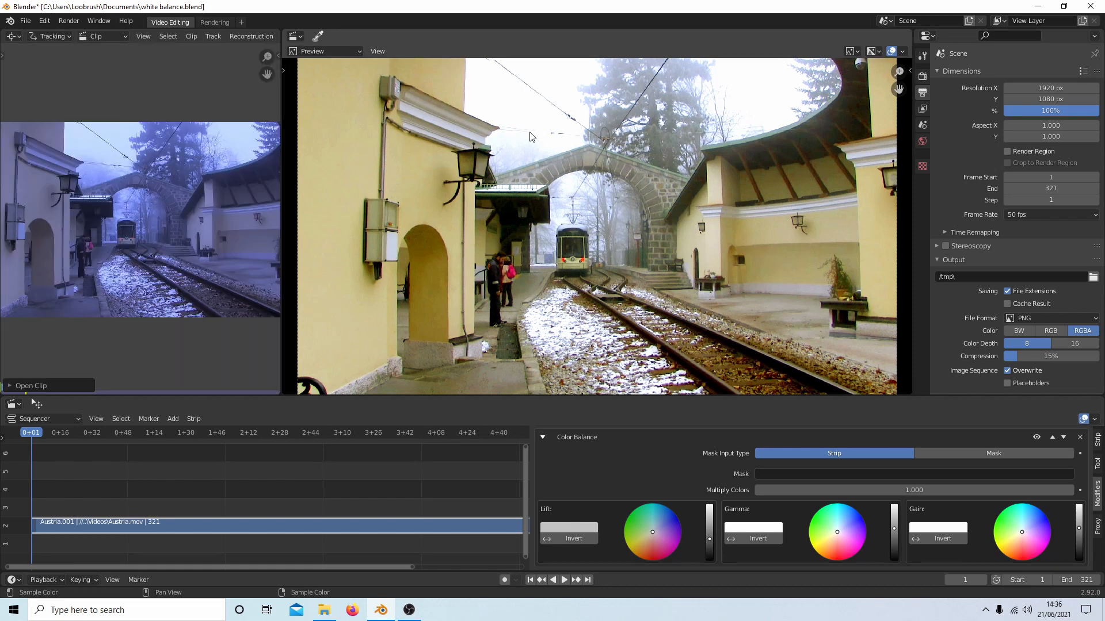
{"action": "mouse_move", "coordinate": [618, 150]}
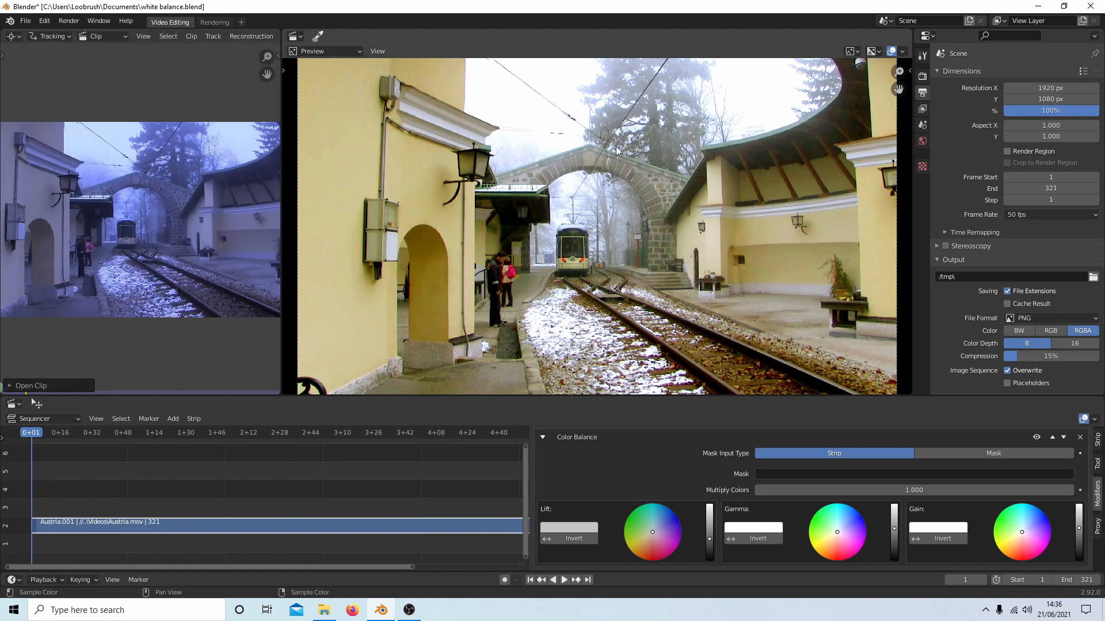
{"action": "mouse_move", "coordinate": [119, 126]}
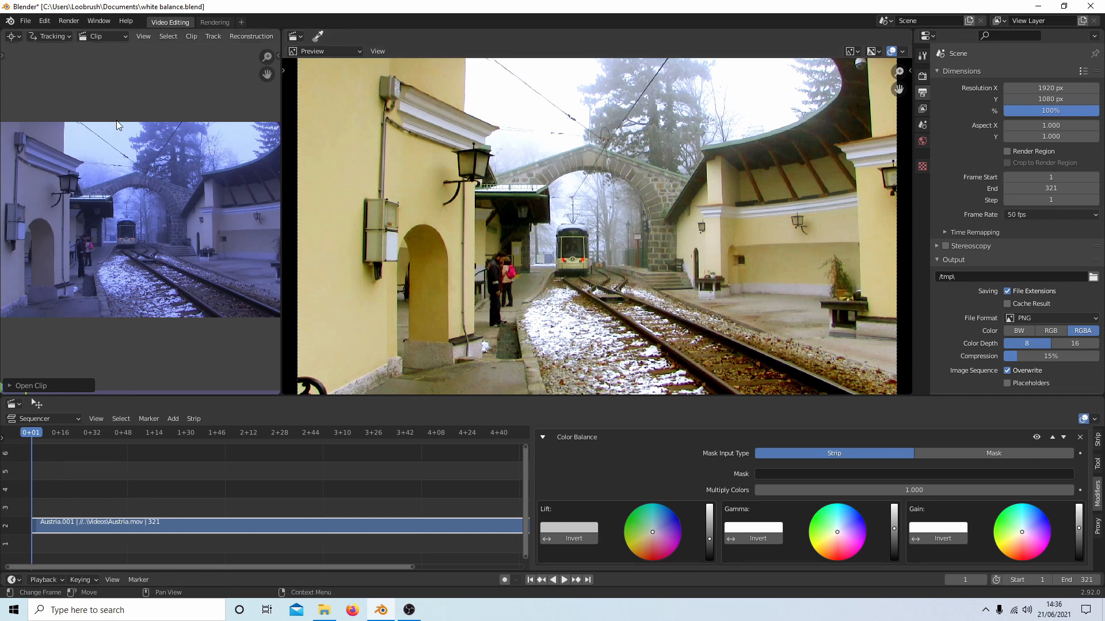
{"action": "mouse_move", "coordinate": [197, 254]}
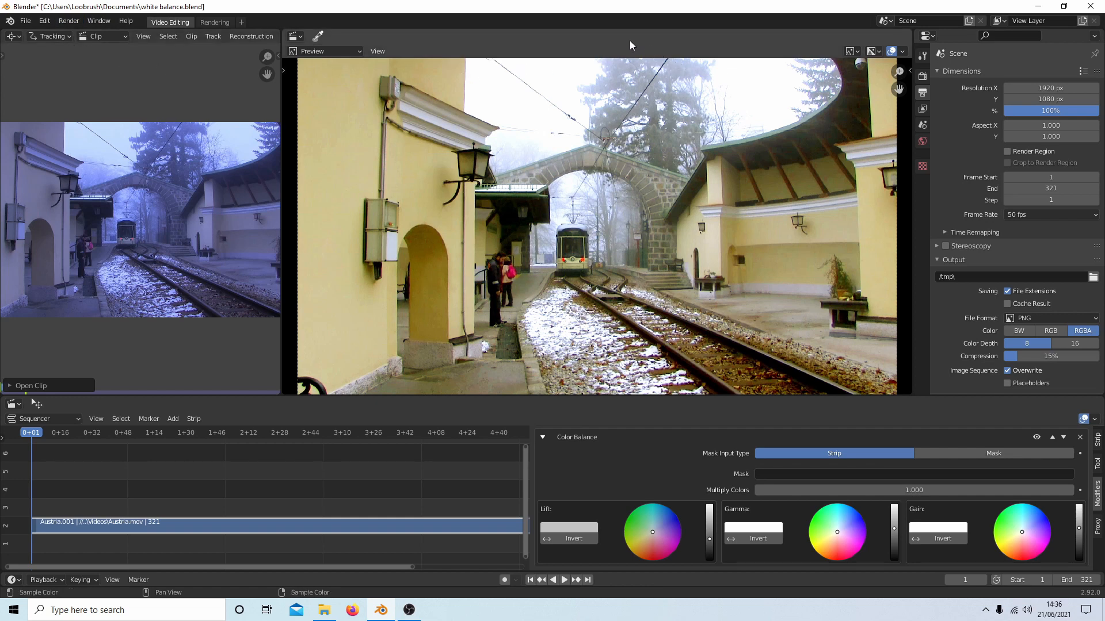
{"action": "mouse_move", "coordinate": [543, 232]}
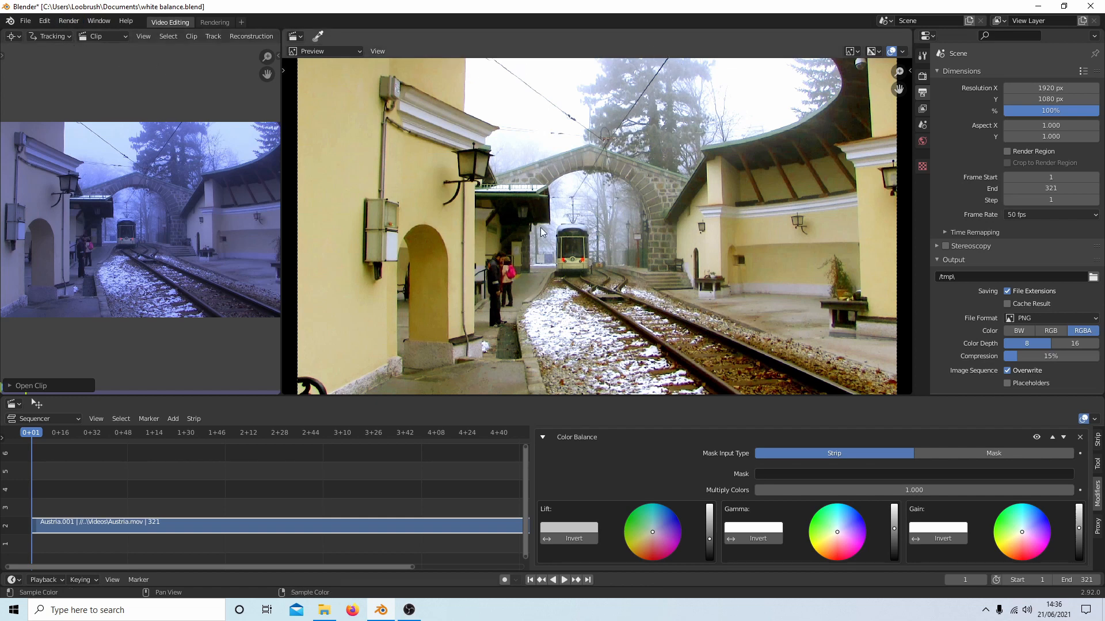
{"action": "mouse_move", "coordinate": [735, 269]}
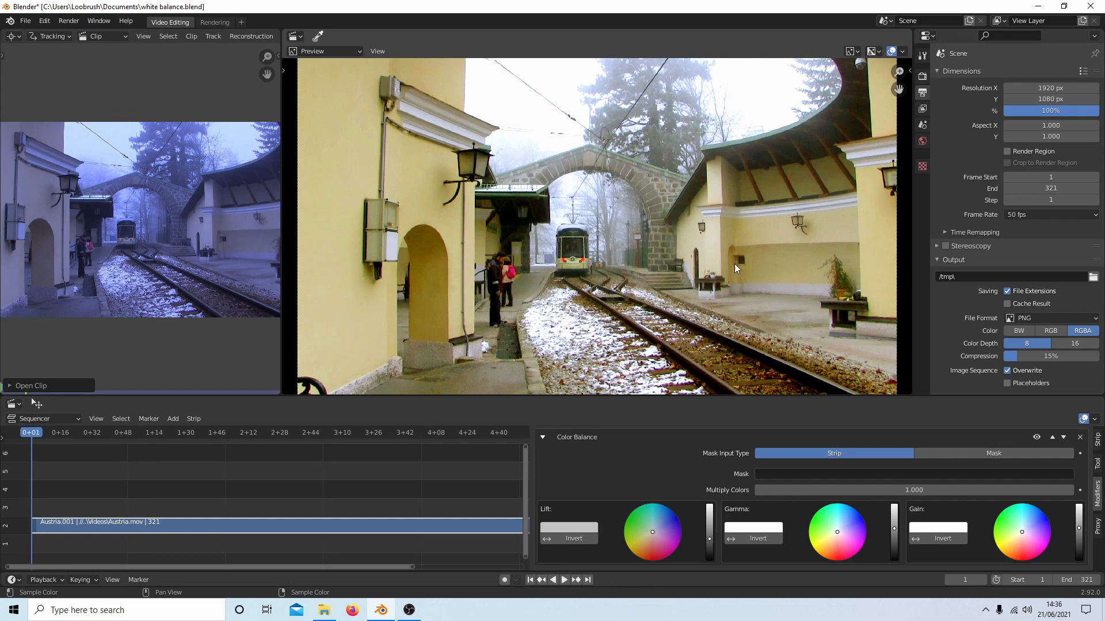
{"action": "mouse_move", "coordinate": [767, 257]}
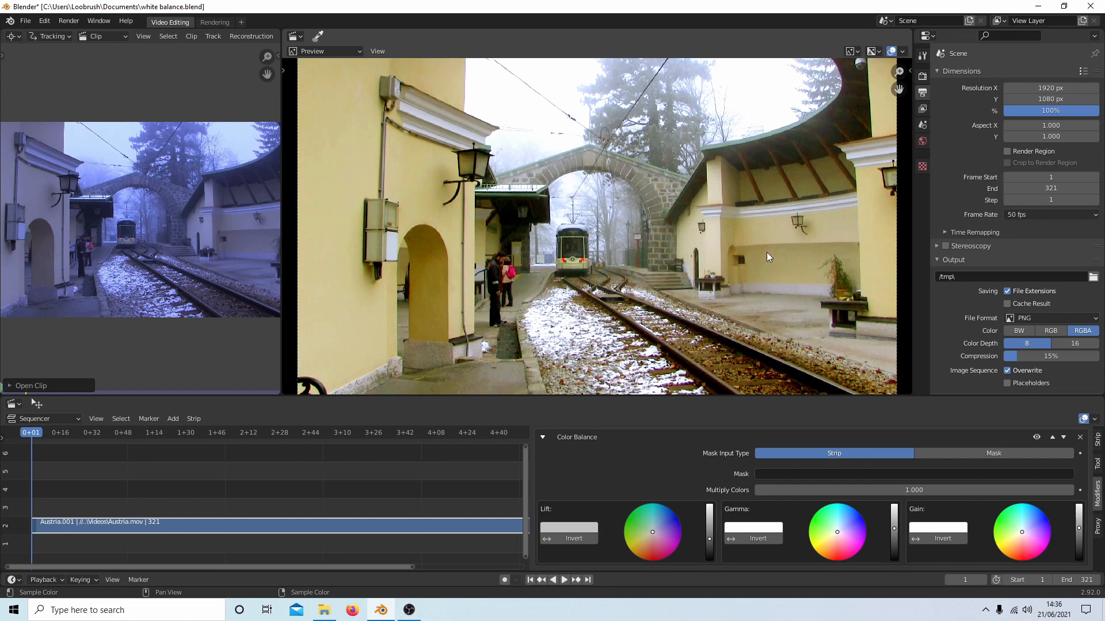